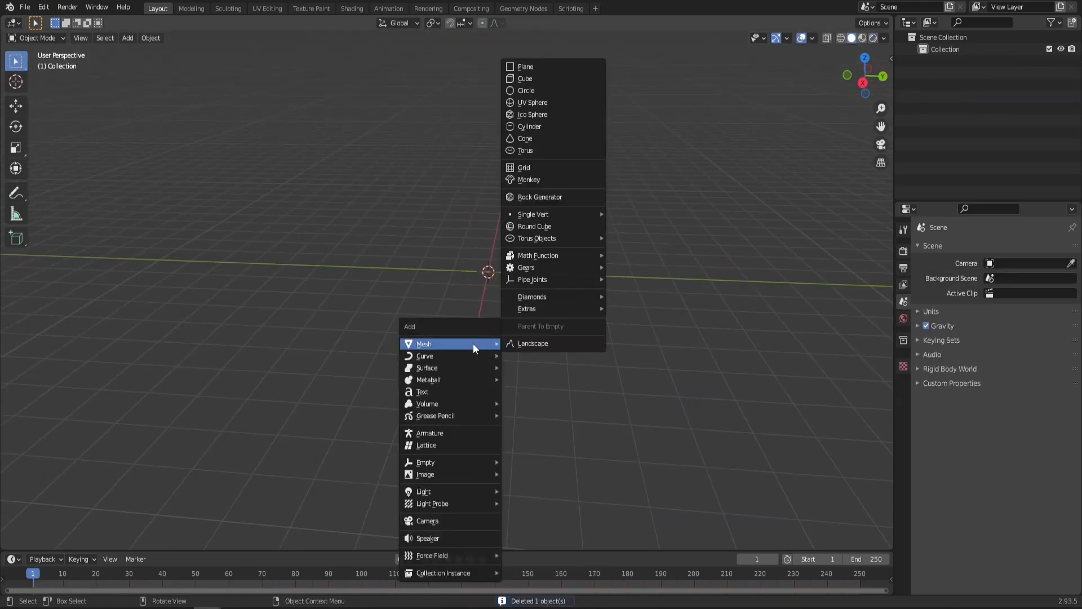
Add a cylinder at the origin and set its Vertices to 8 for an eight-sided prism
click(530, 126)
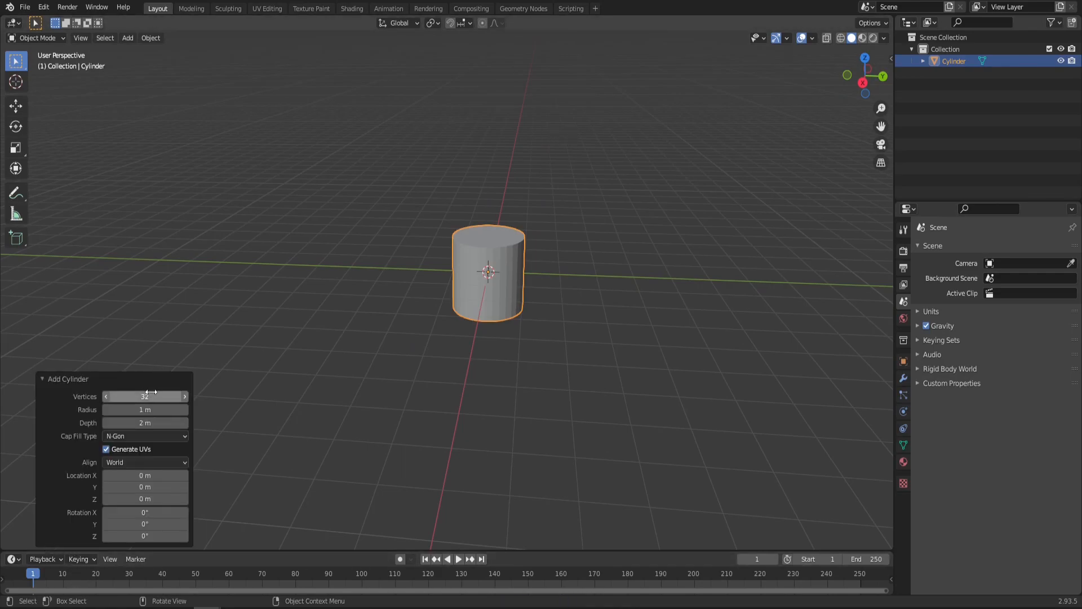
drag(152, 396, 142, 396)
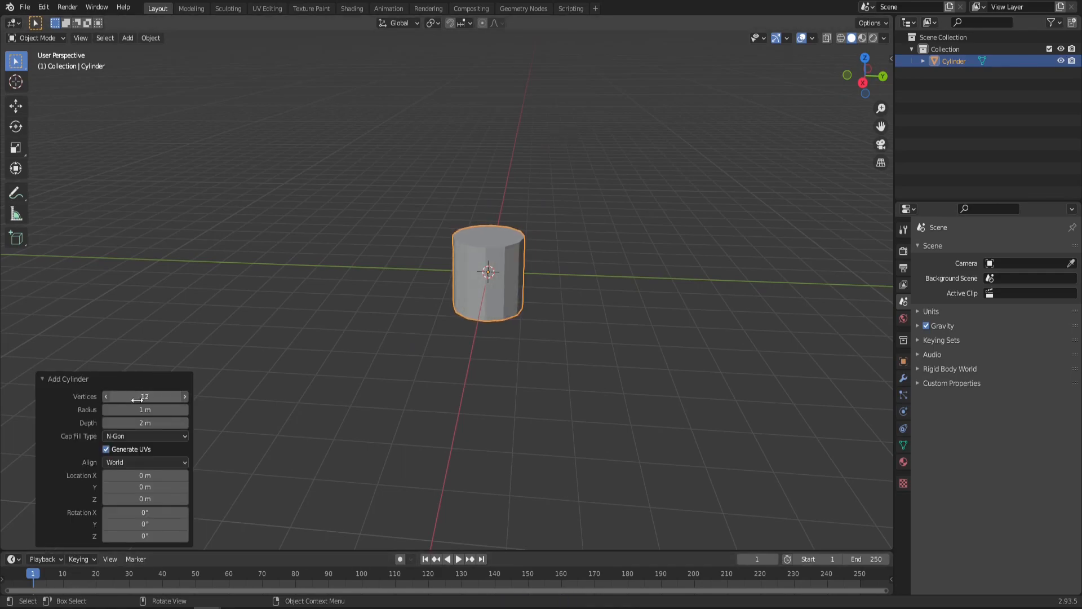
drag(166, 395, 138, 396)
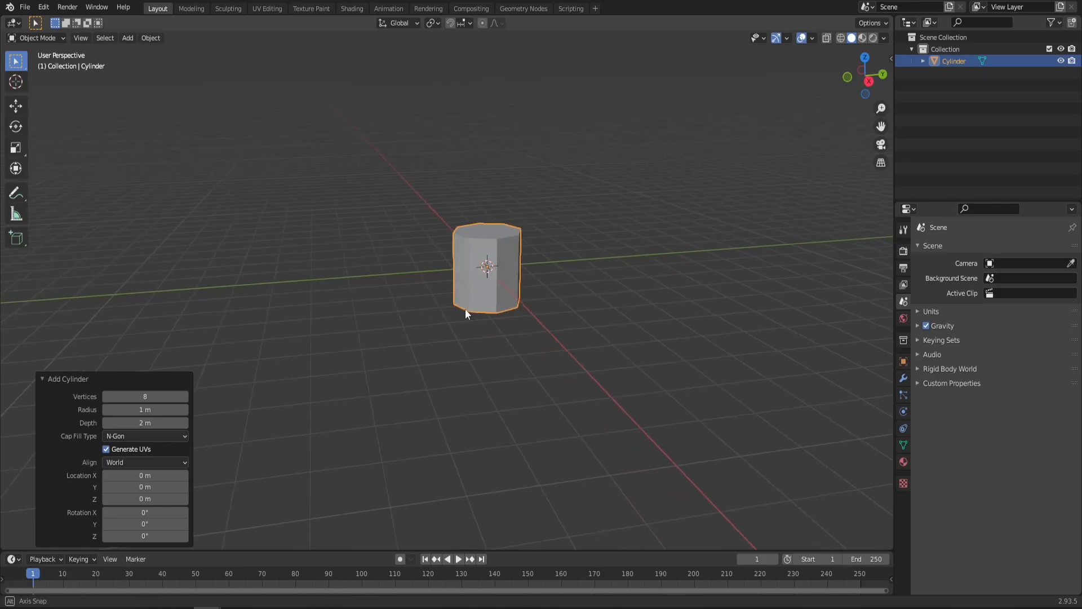
drag(484, 315, 501, 307)
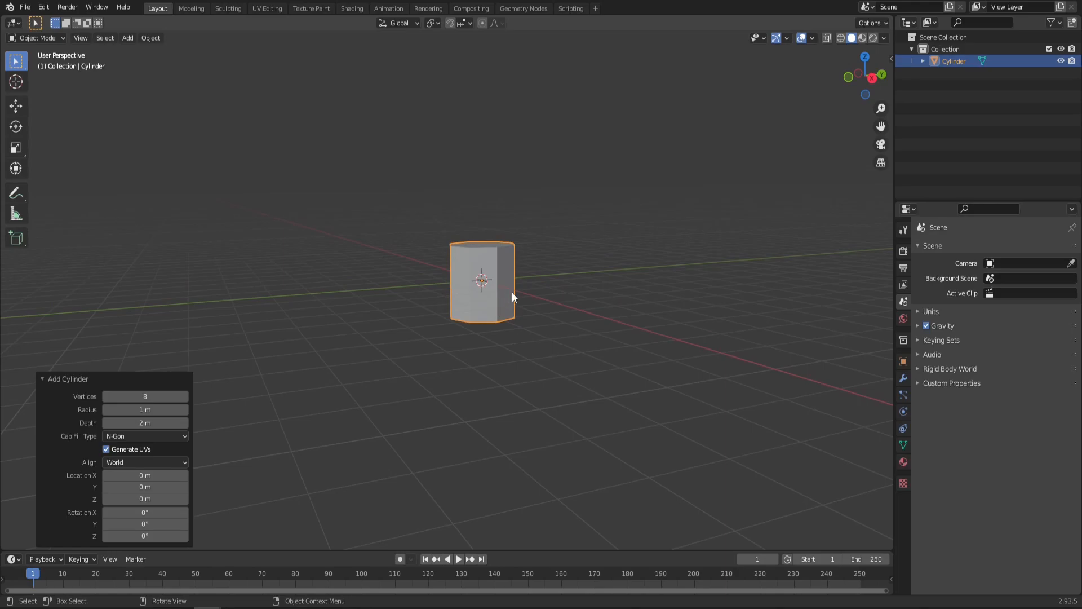
drag(514, 296, 503, 290)
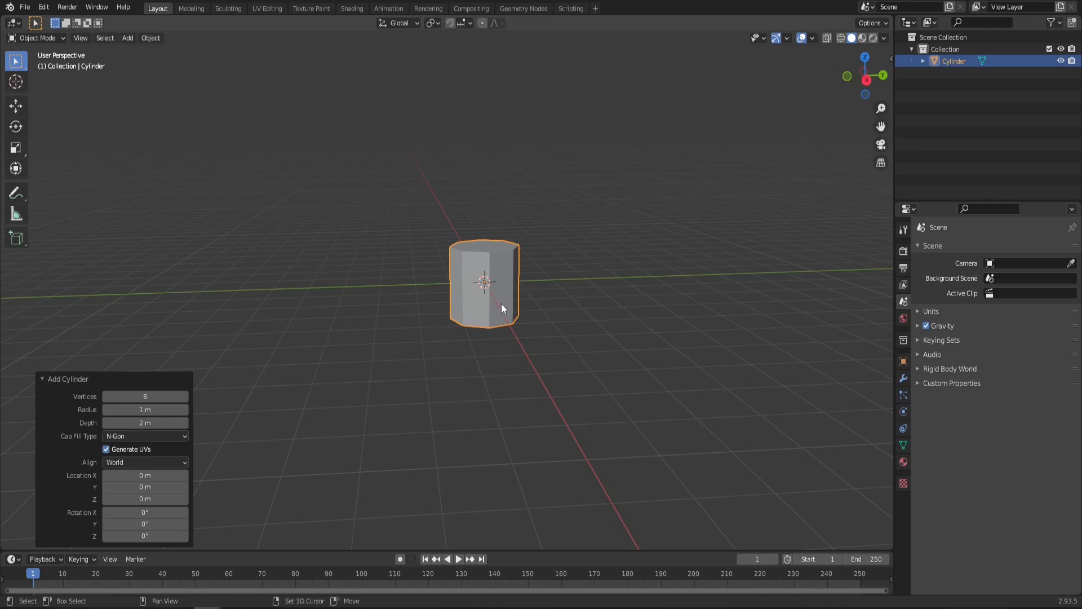
Delete the cap vertices, raise the mesh onto the ground, and scale it into a tall thin pillar
key(Tab)
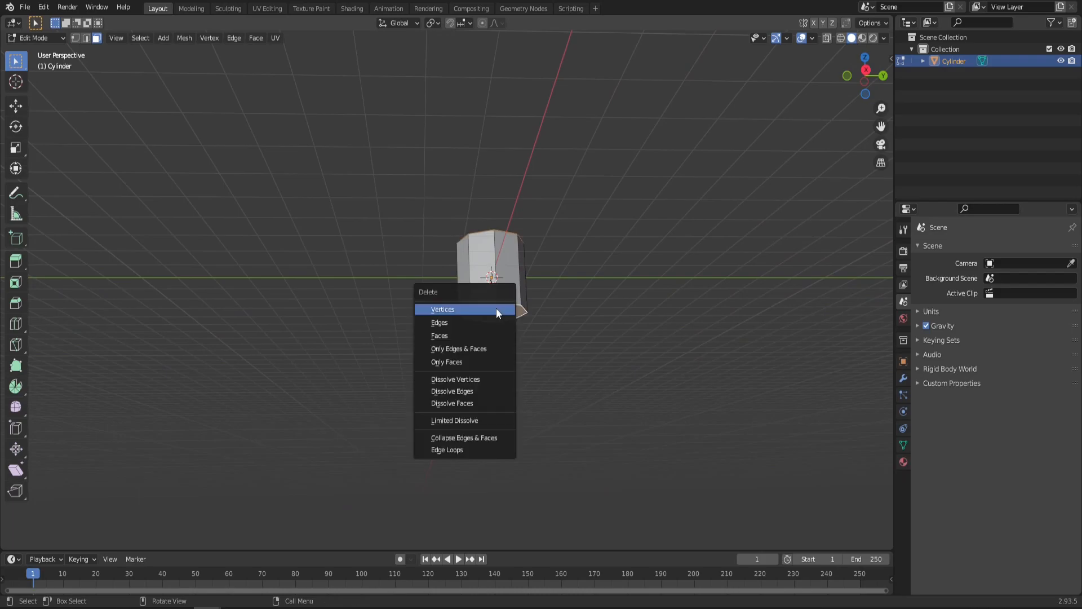
click(442, 309)
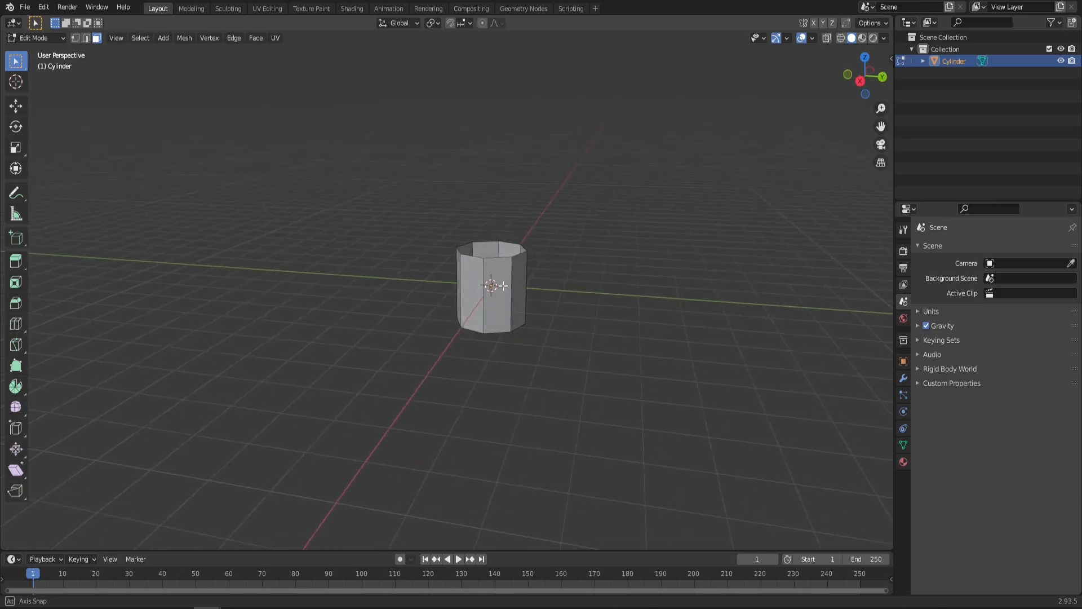
key(a)
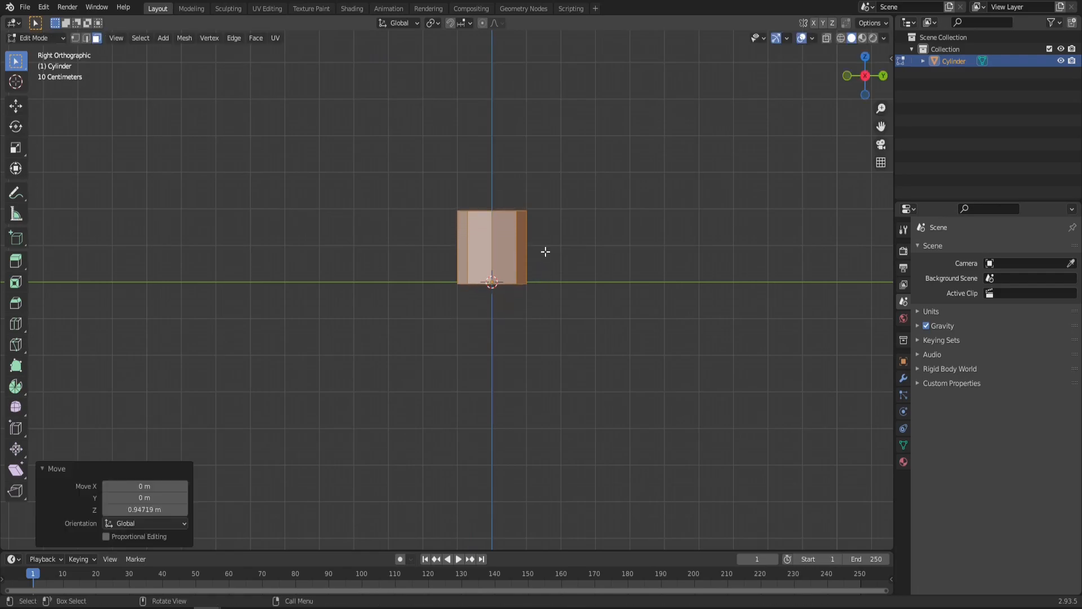
key(Tab)
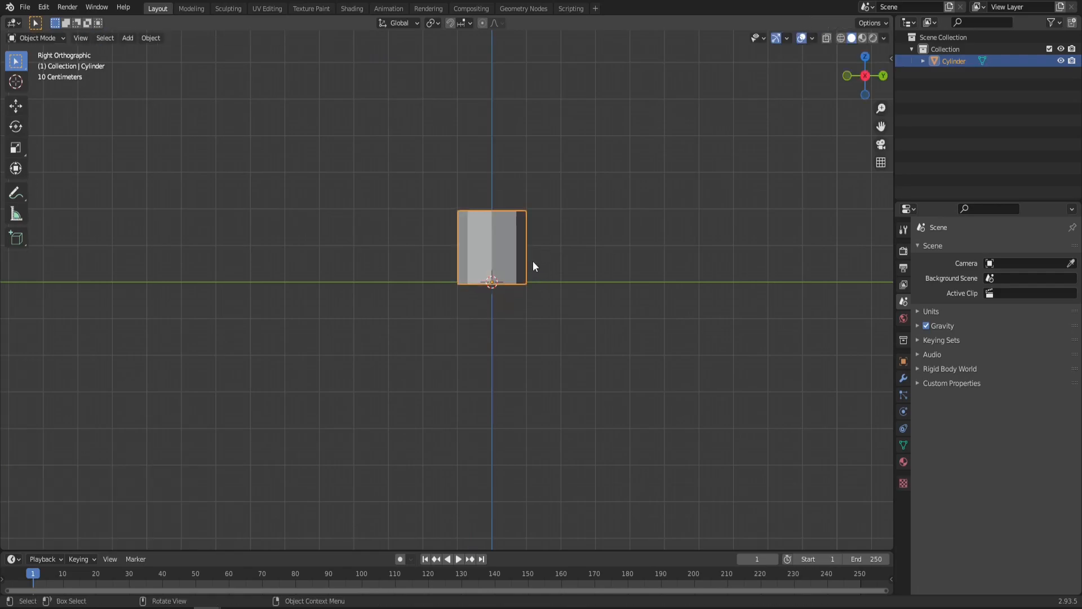
key(Tab)
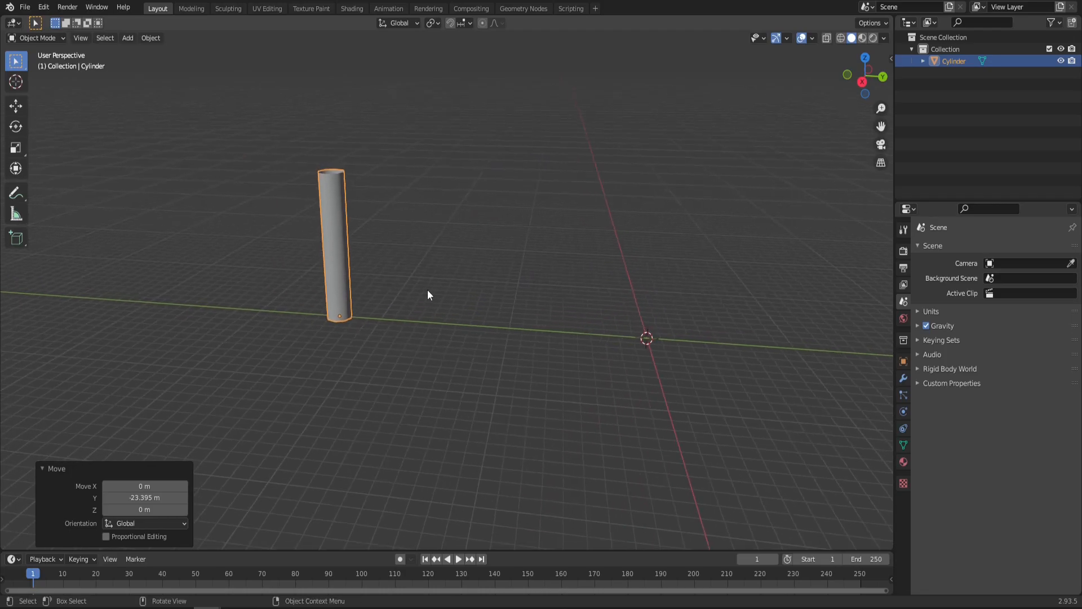
mouse_move(352, 8)
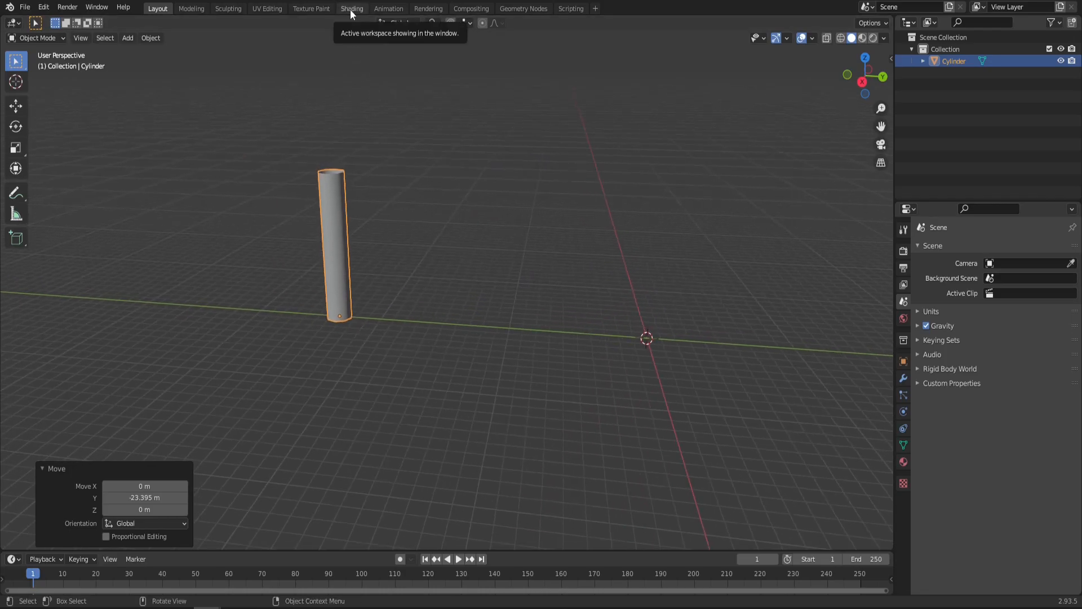
In Shading, fade the HDRI background and create a material named 'SUB THAT CHANNEL'
click(352, 7)
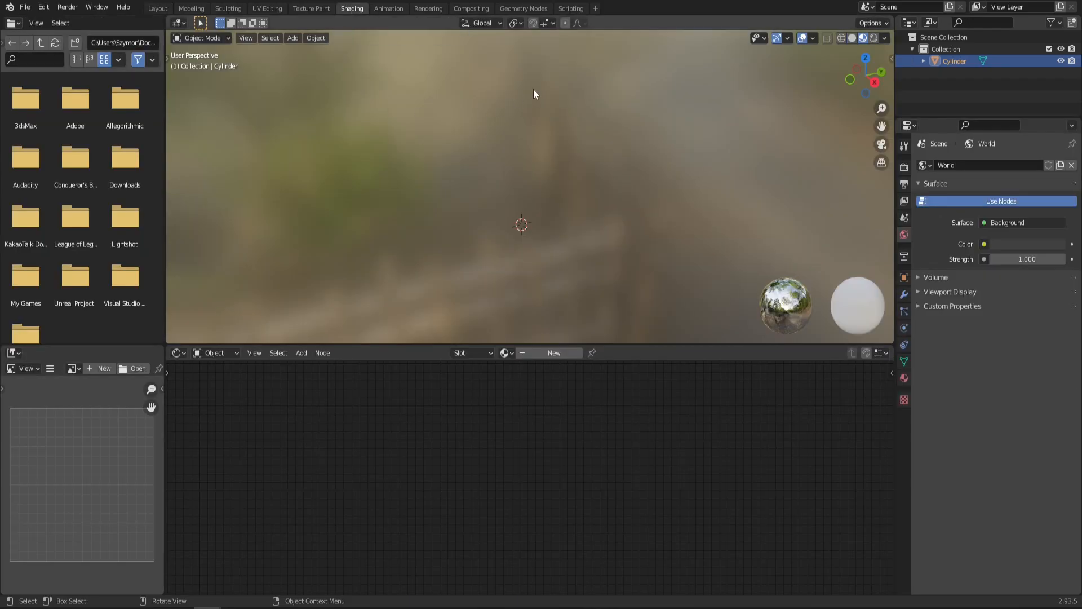
click(884, 38)
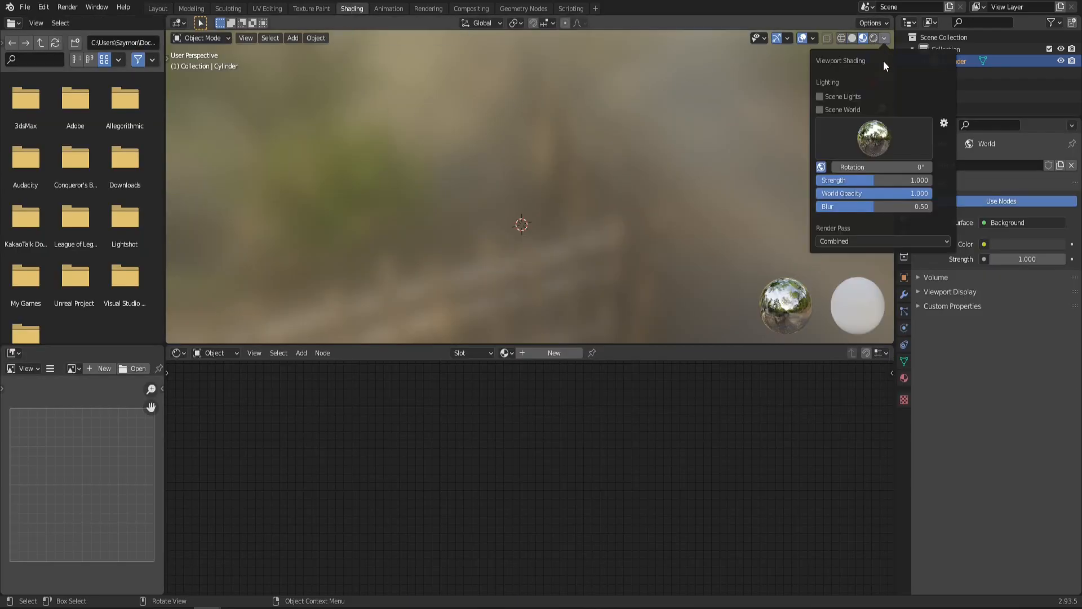
drag(917, 193, 866, 193)
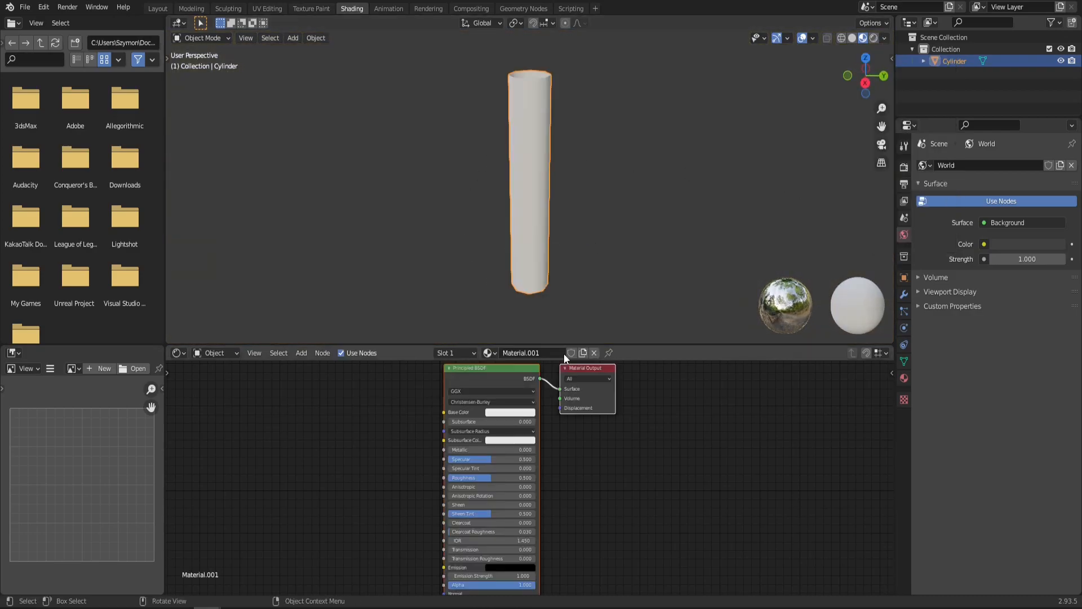
double_click(530, 353)
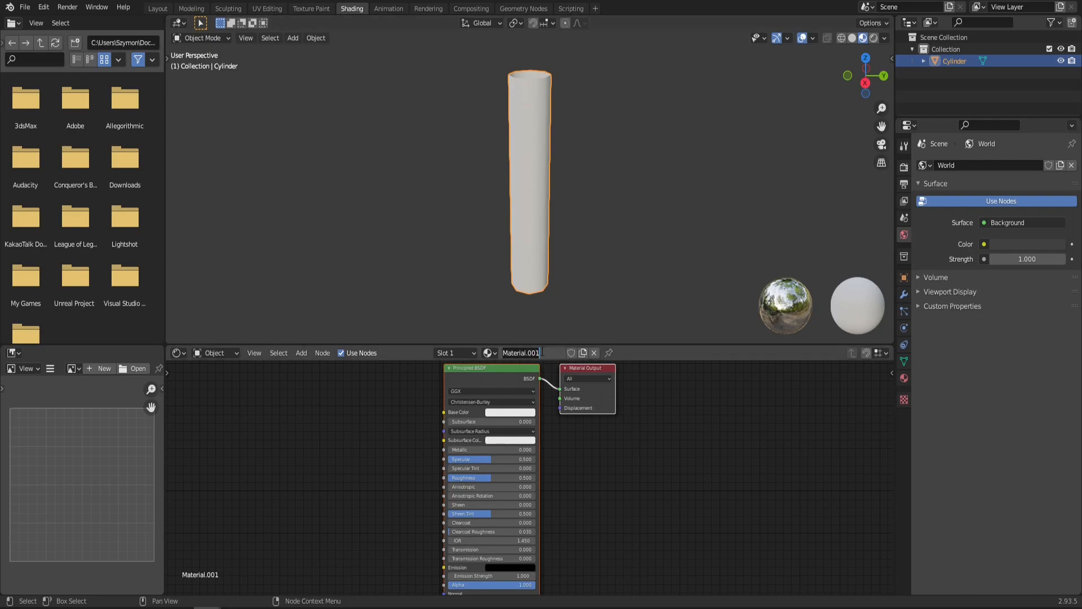
text(SUB THAT CHANNEL)
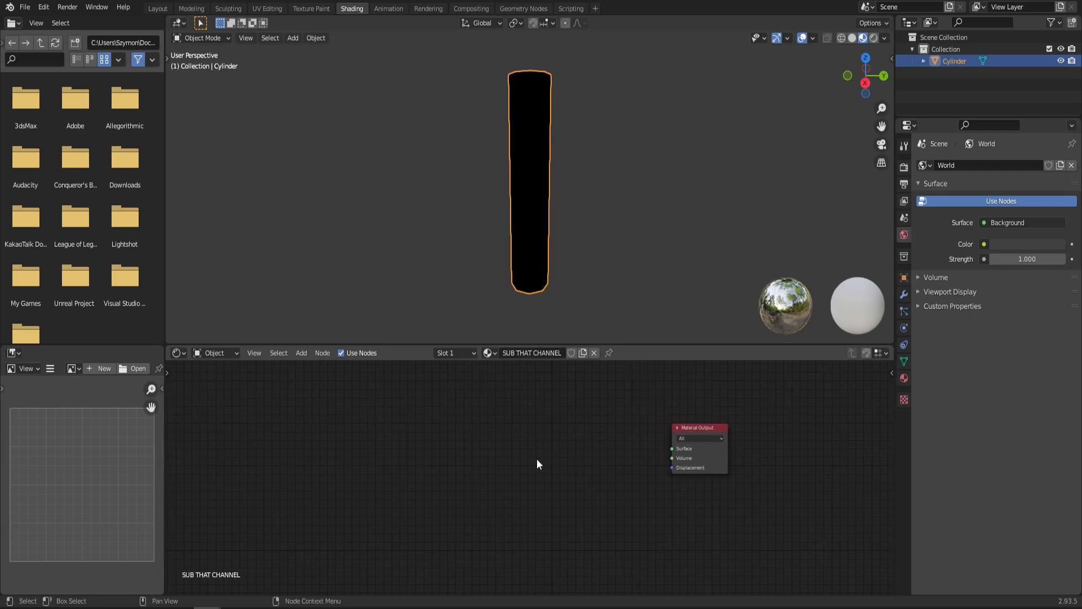
mouse_move(525, 462)
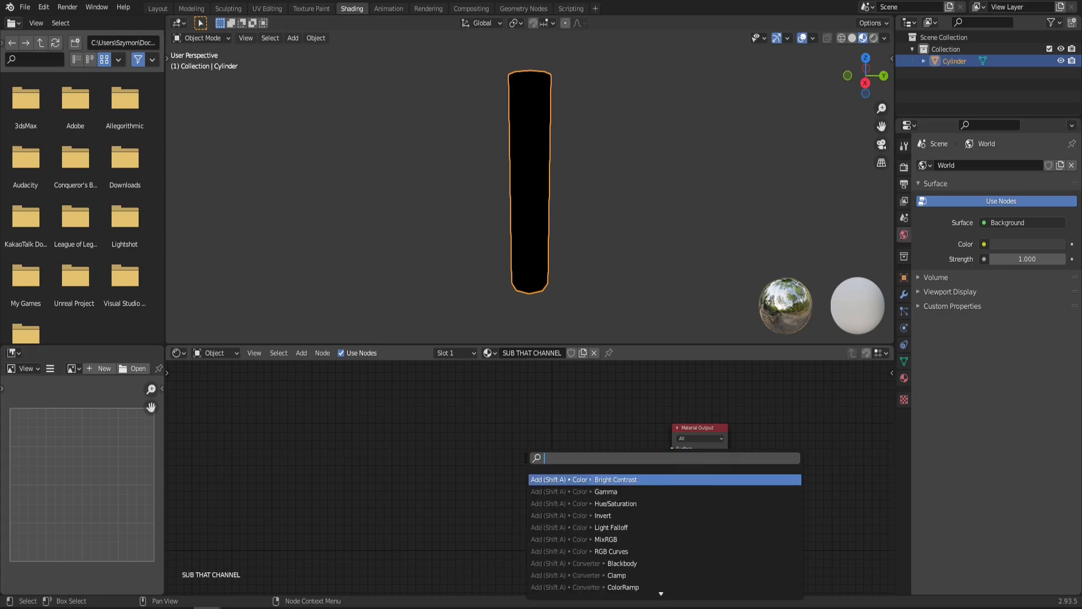
Add Emission and Transparent BSDF nodes and wire both into a Mix Shader
text(emi)
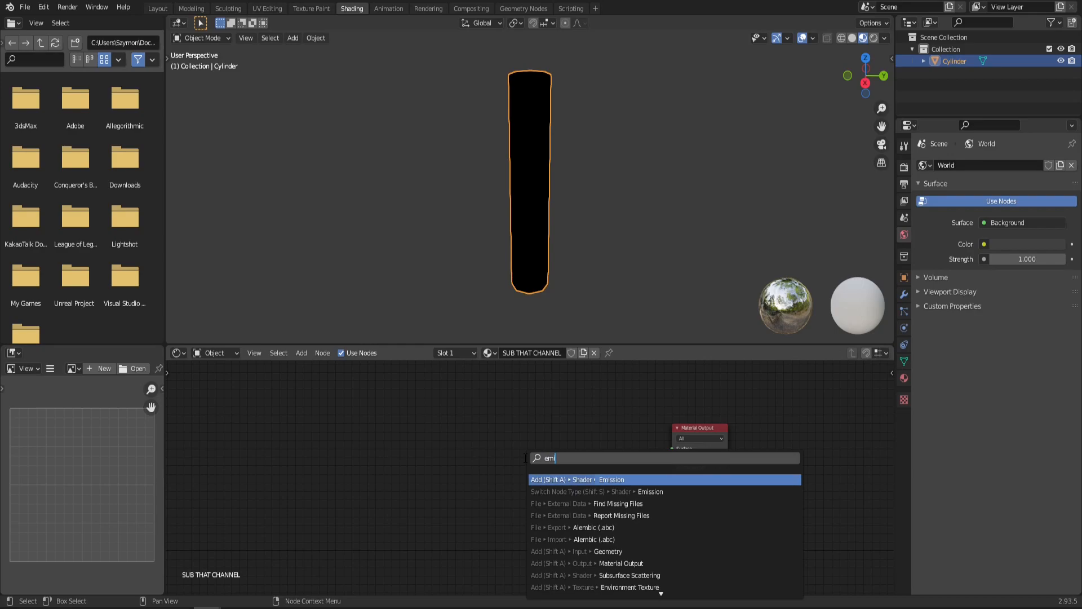
click(596, 479)
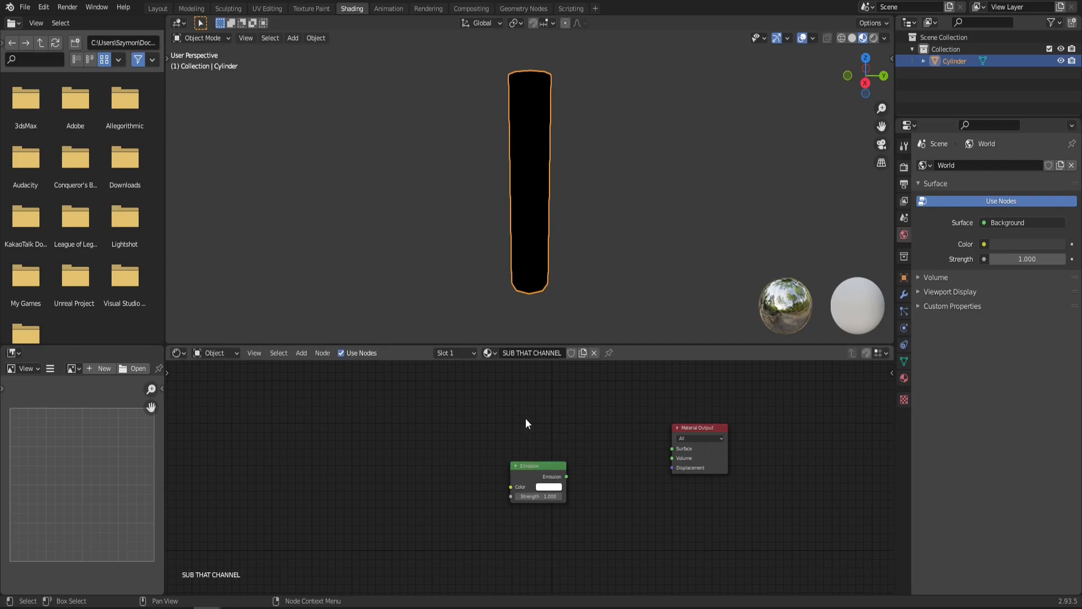
text(transpa)
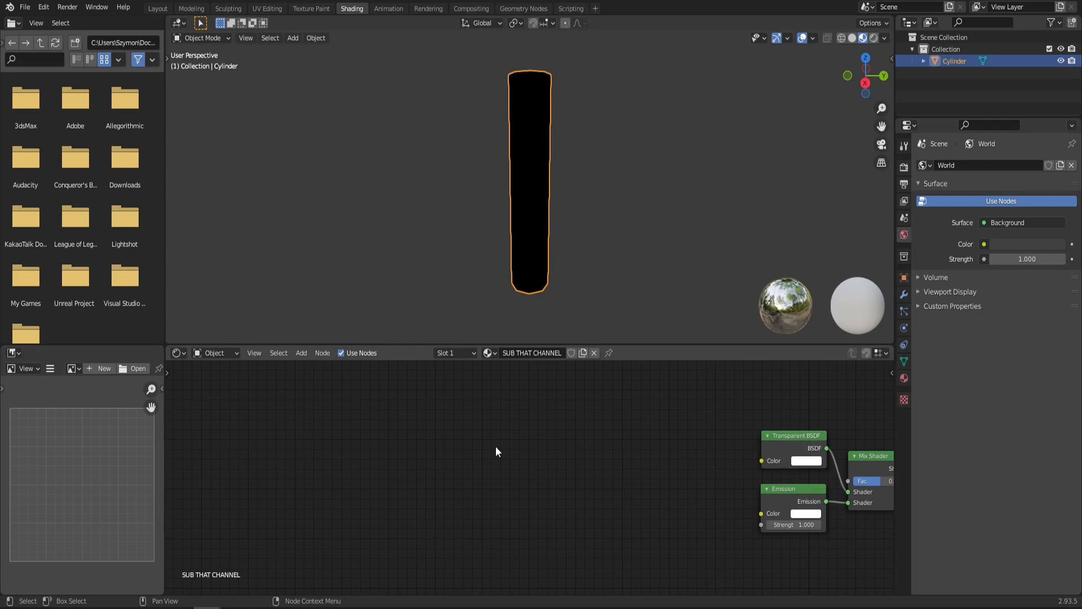
Chain Texture Coordinate Object into Mapping into a Noise Texture whose Fac feeds the mix
text(noise)
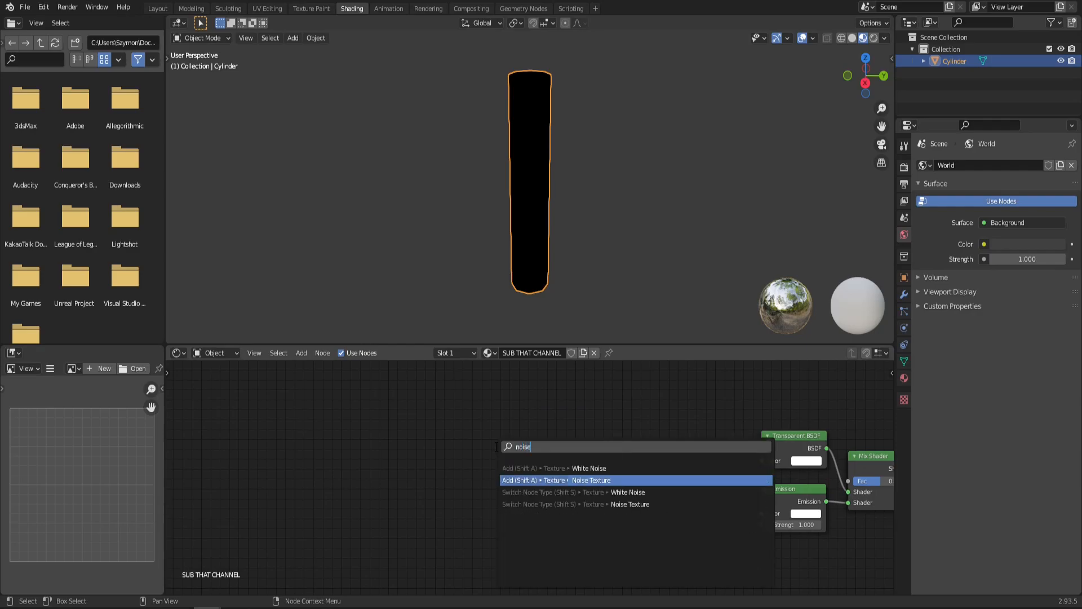
click(590, 481)
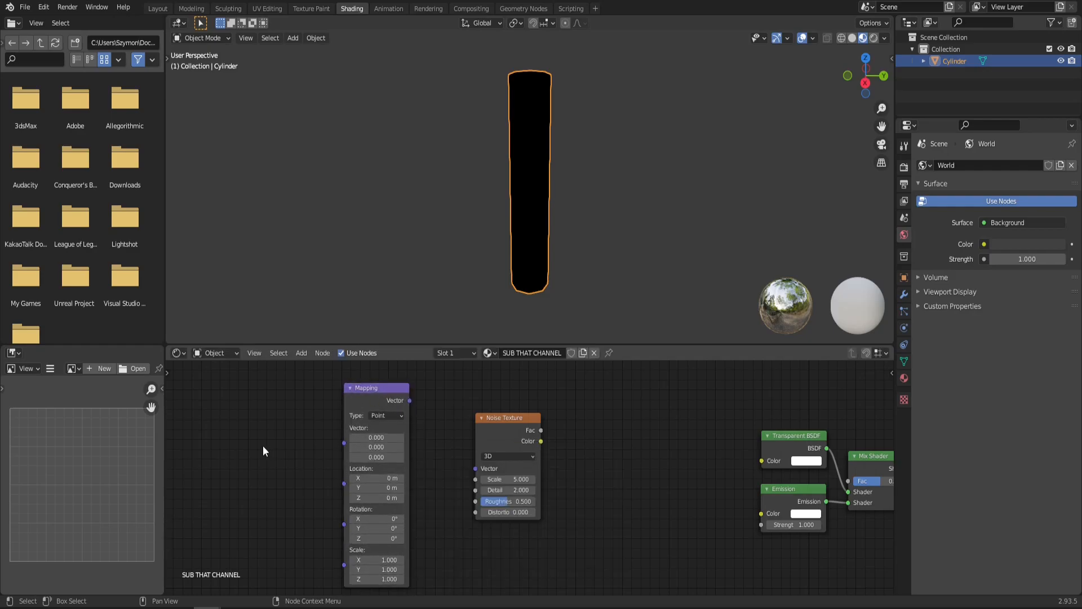
text(texture co)
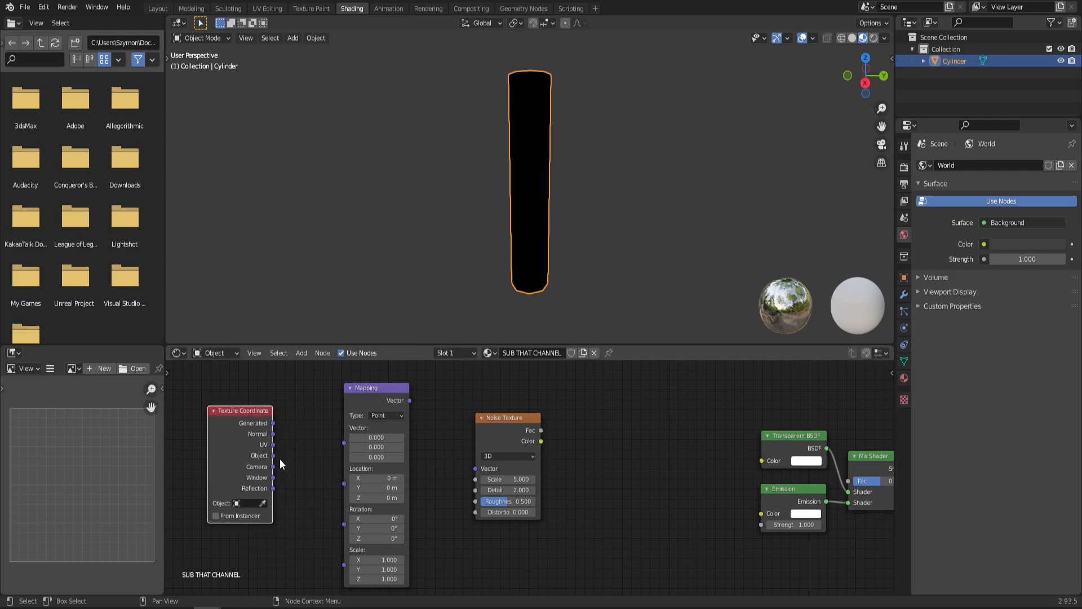
drag(274, 454, 345, 428)
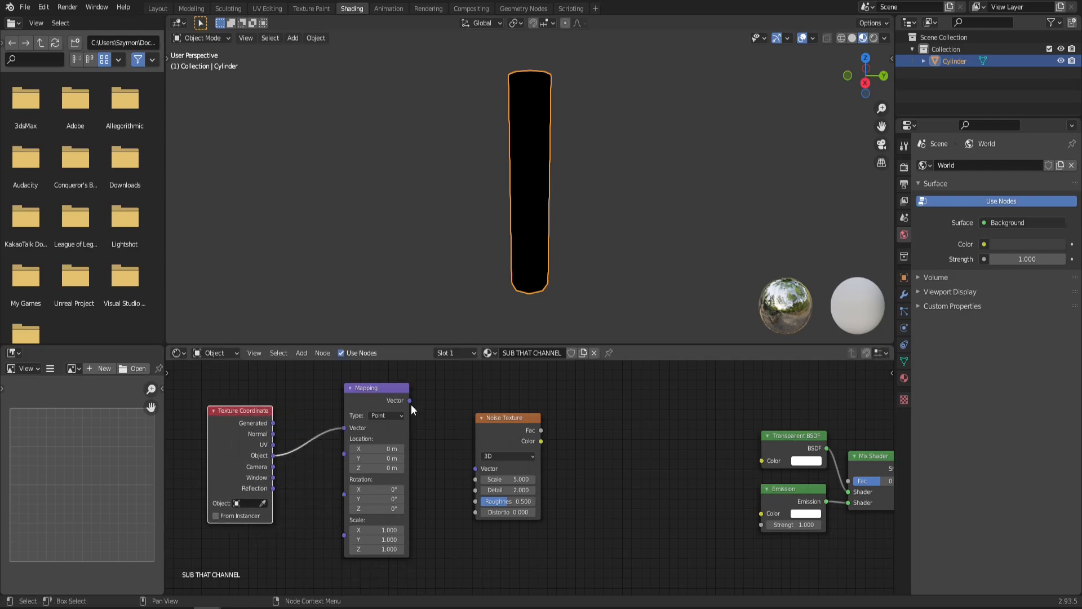
drag(409, 401, 476, 472)
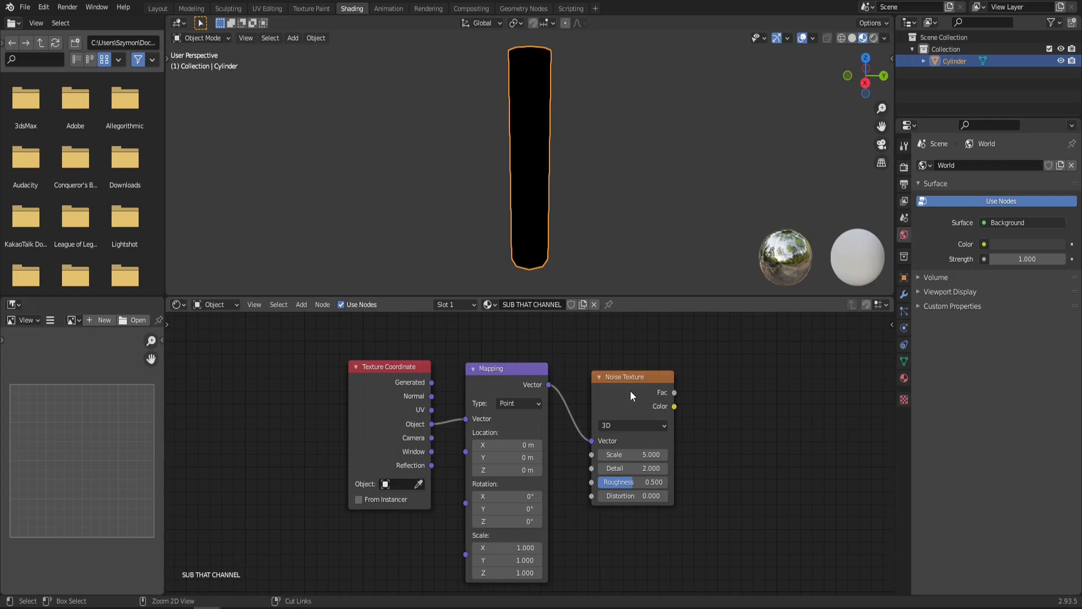
drag(674, 393, 894, 392)
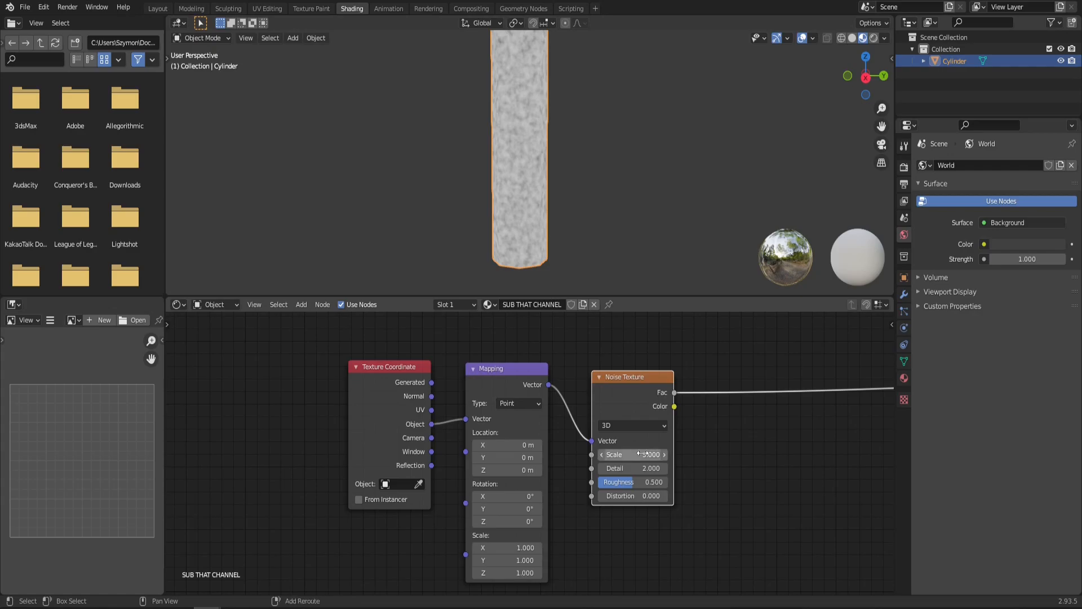
Lower the Noise Texture scale to 1.470 for larger, softer blotches
drag(615, 455, 645, 455)
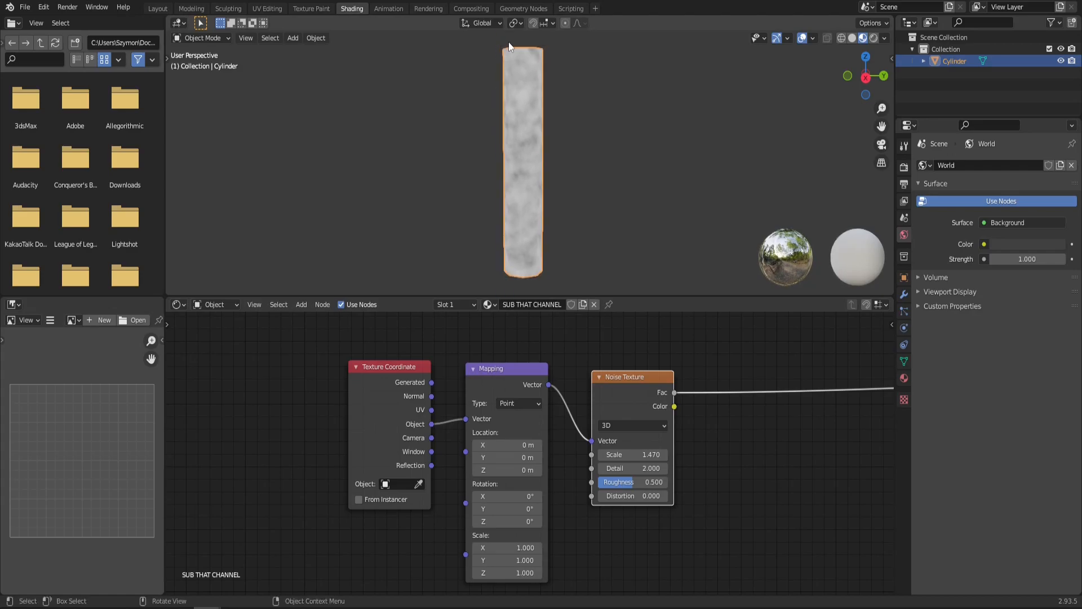
mouse_move(403, 572)
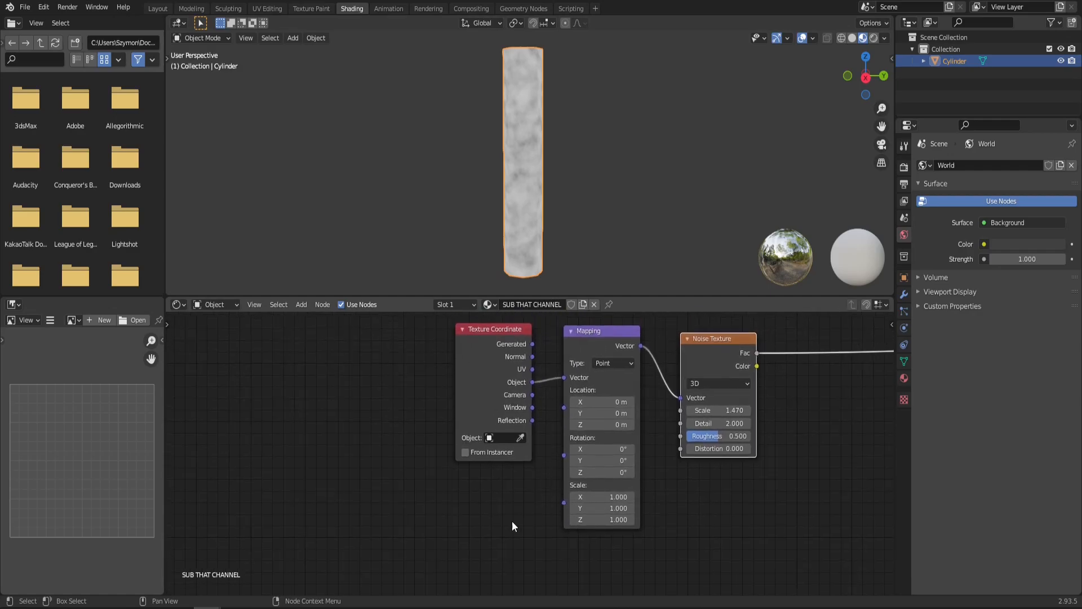
Add Combine XYZ, set the Math node to Divide, feed Value into X and Y and the division into Z
key(shift+a)
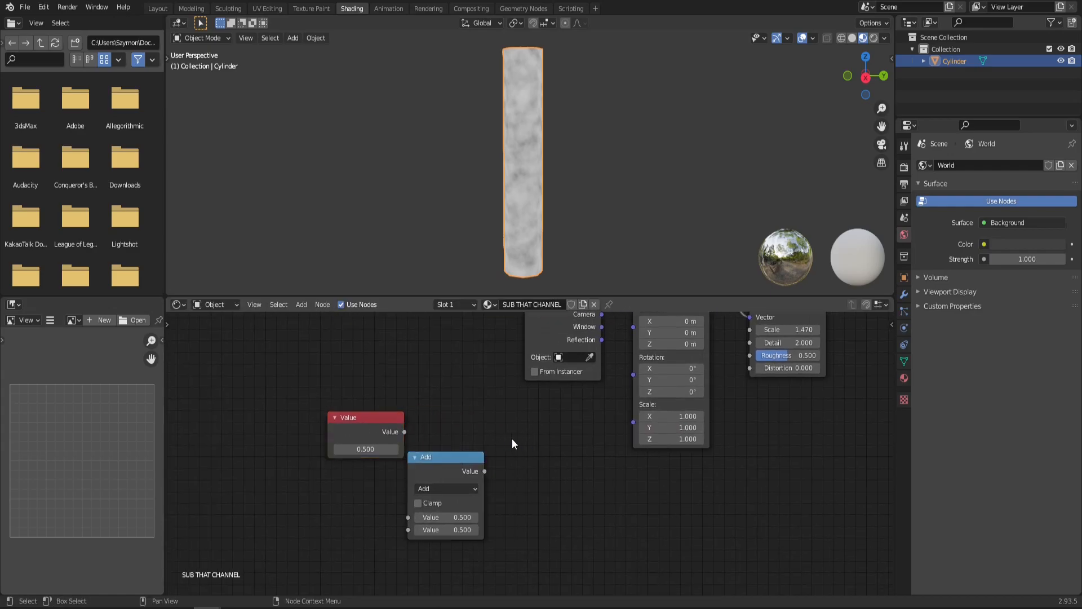
text(combine)
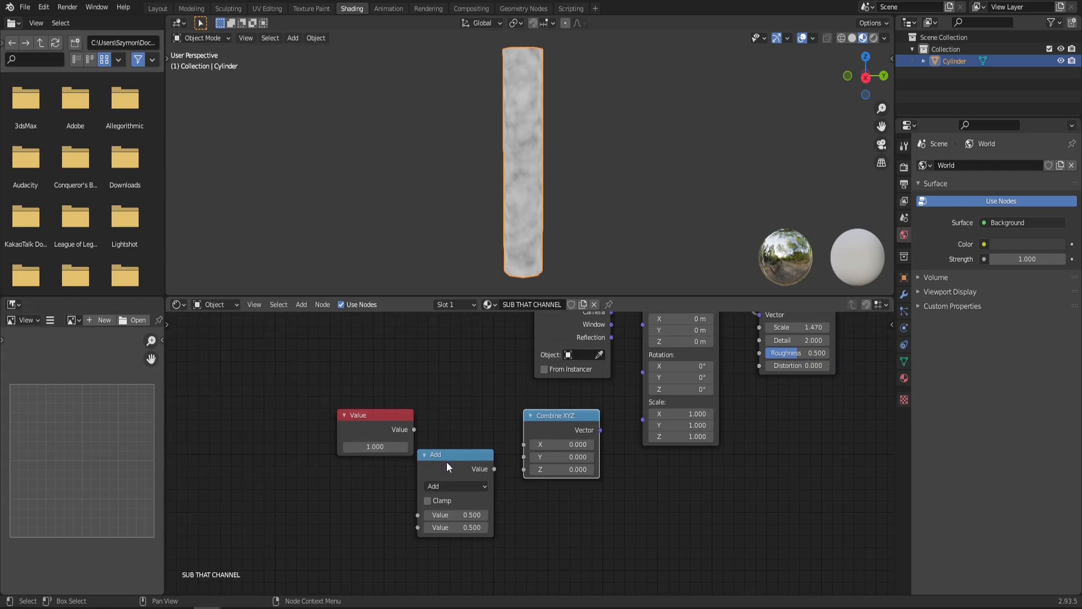
click(455, 486)
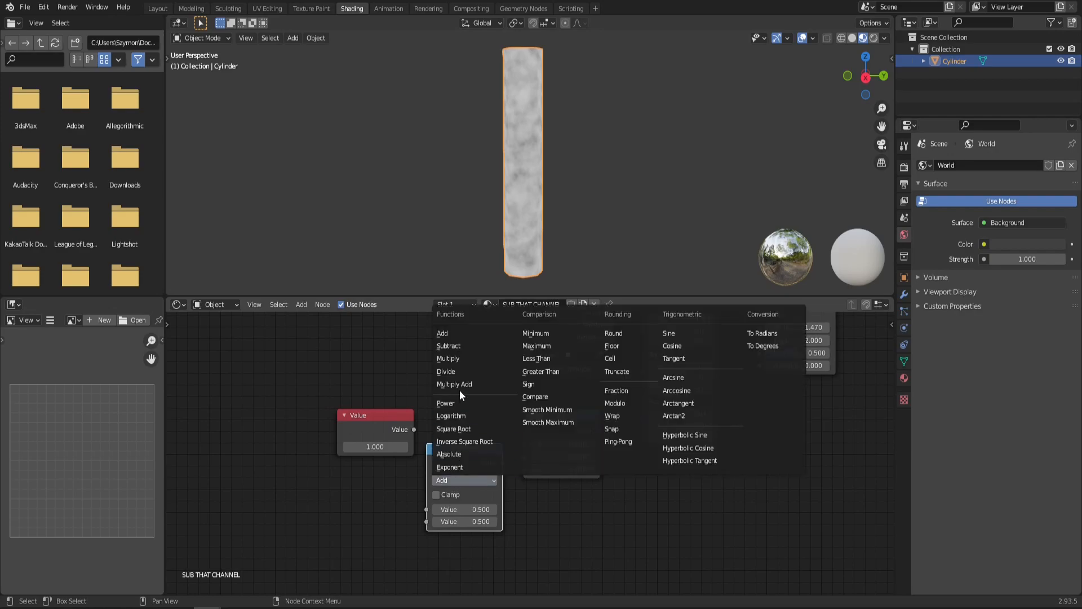
click(447, 371)
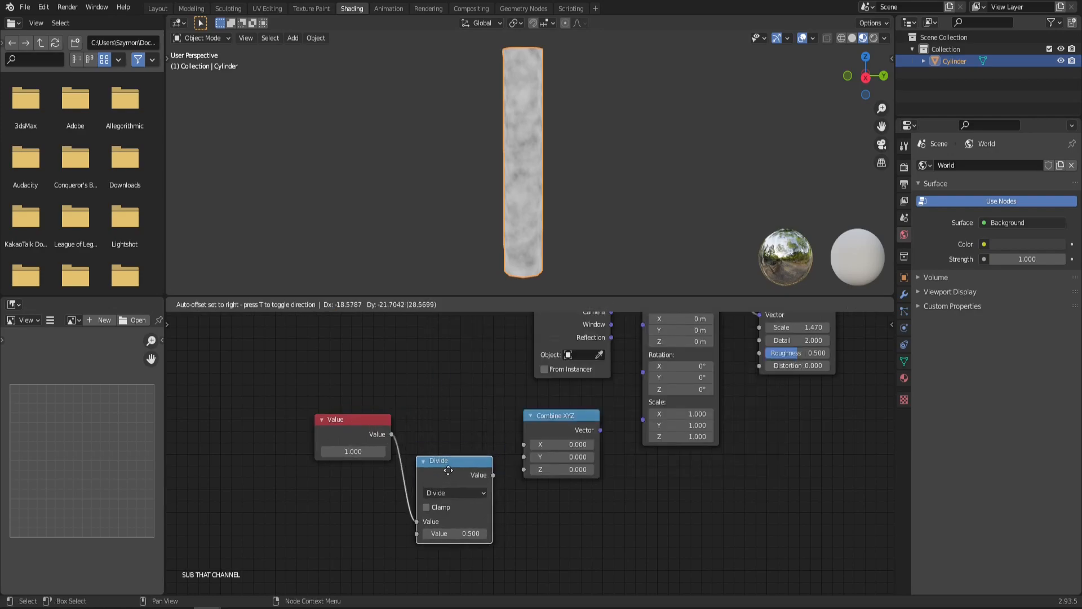
drag(492, 475, 524, 469)
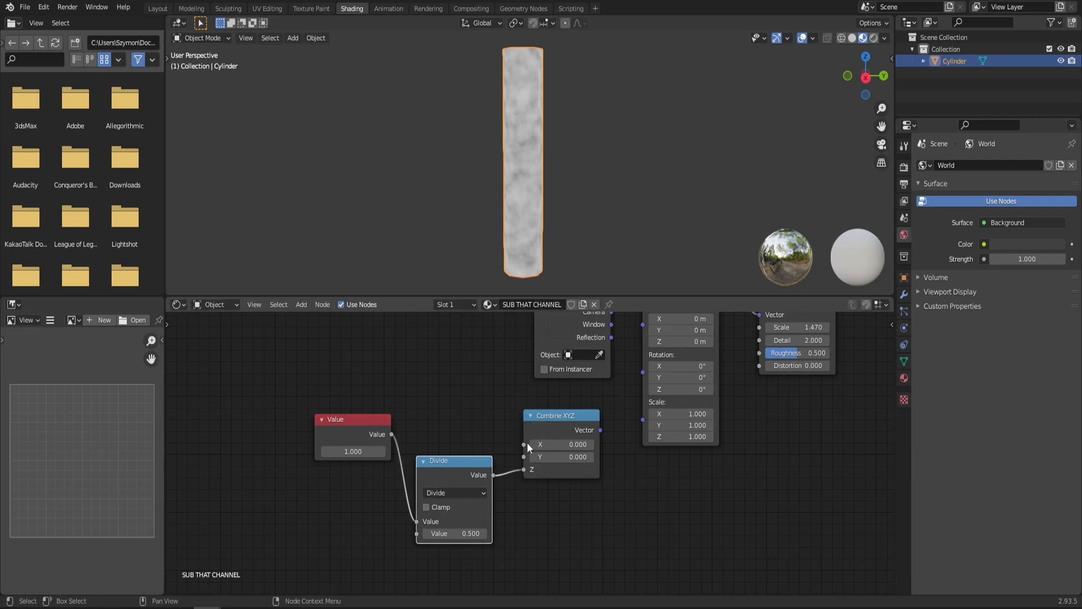
drag(391, 434, 524, 444)
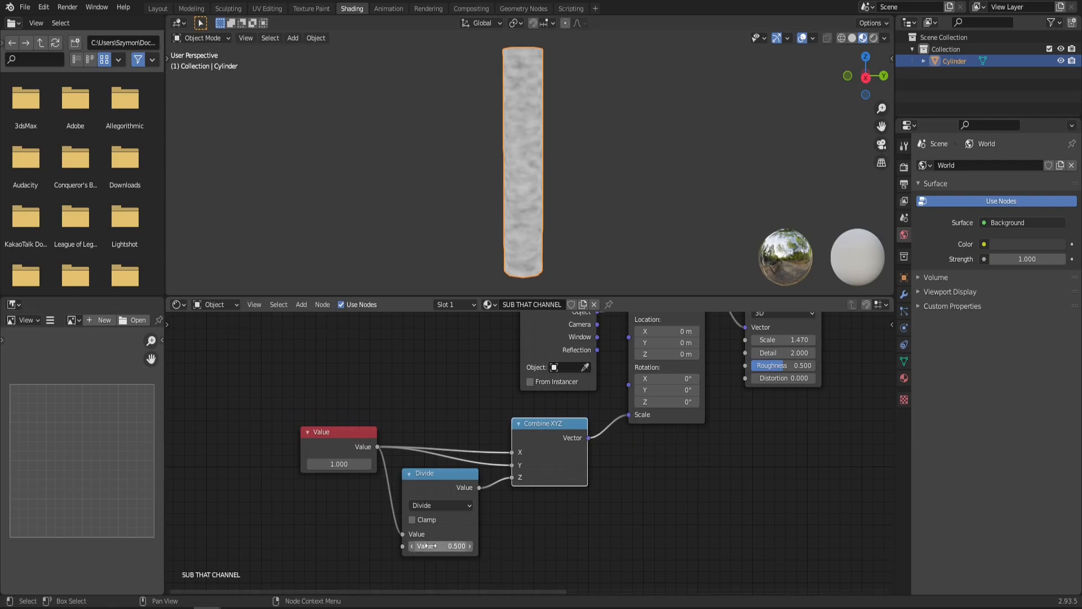
Set the Divide node's second value to about 3.100 to stretch the noise vertically
drag(440, 545, 449, 546)
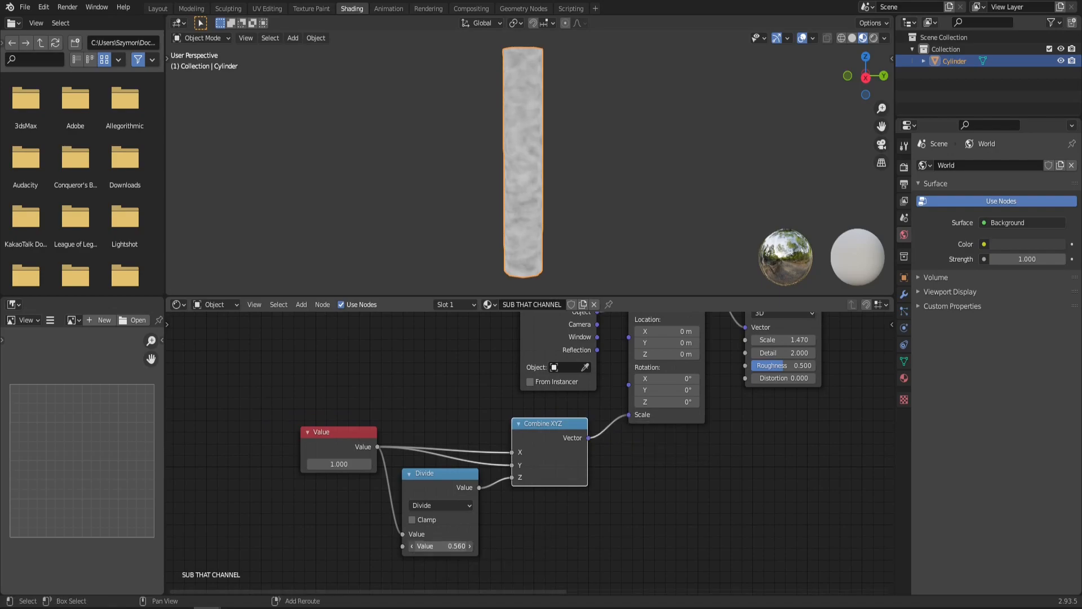
text(3.100)
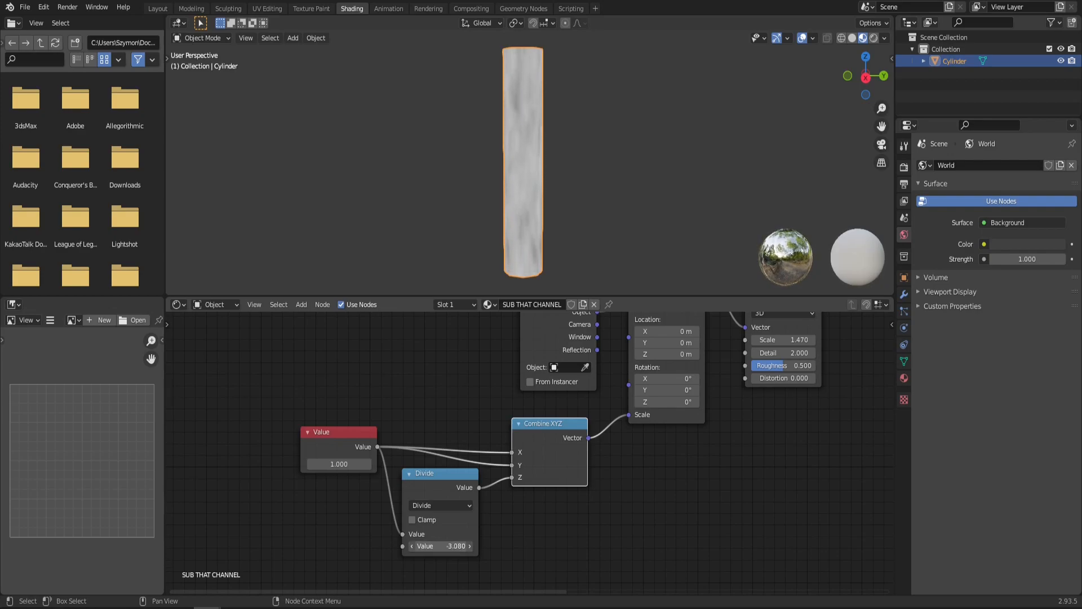
drag(439, 545, 469, 546)
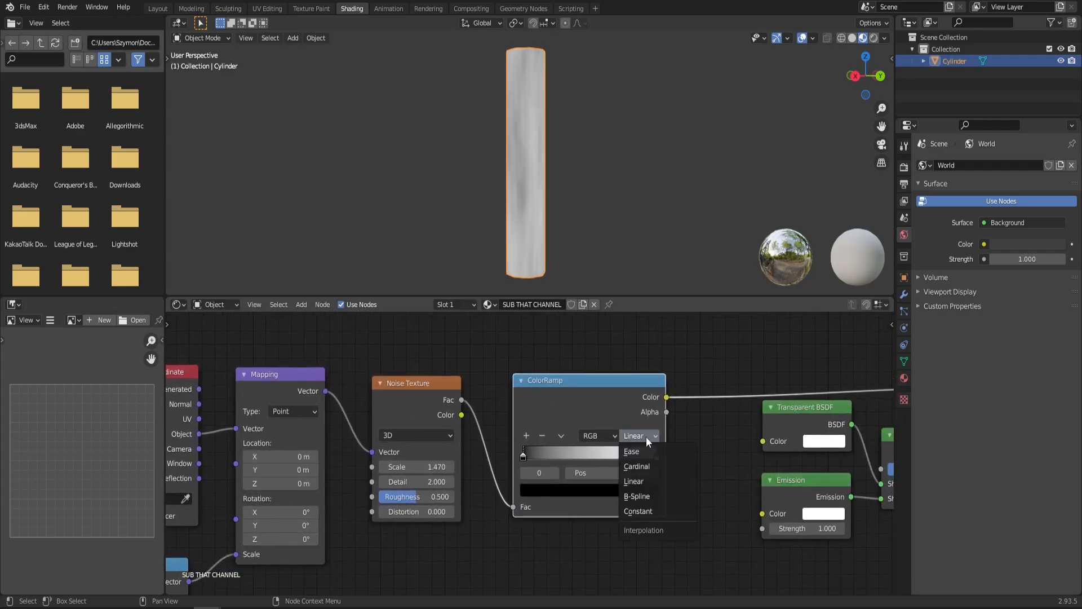
mouse_move(647, 496)
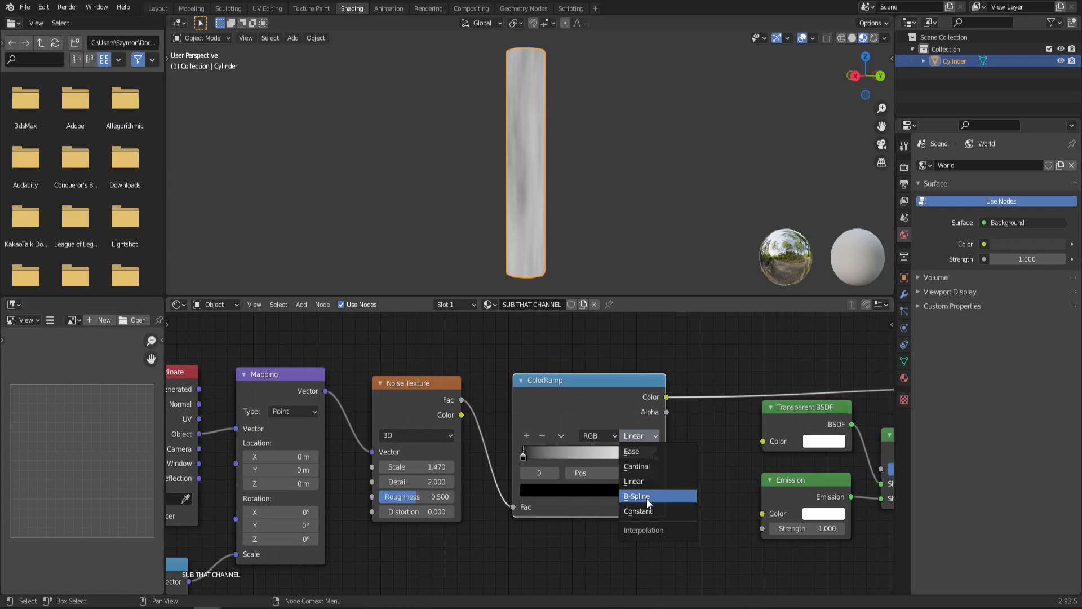
Switch the ColorRamp interpolation from Linear to B-Spline
click(635, 497)
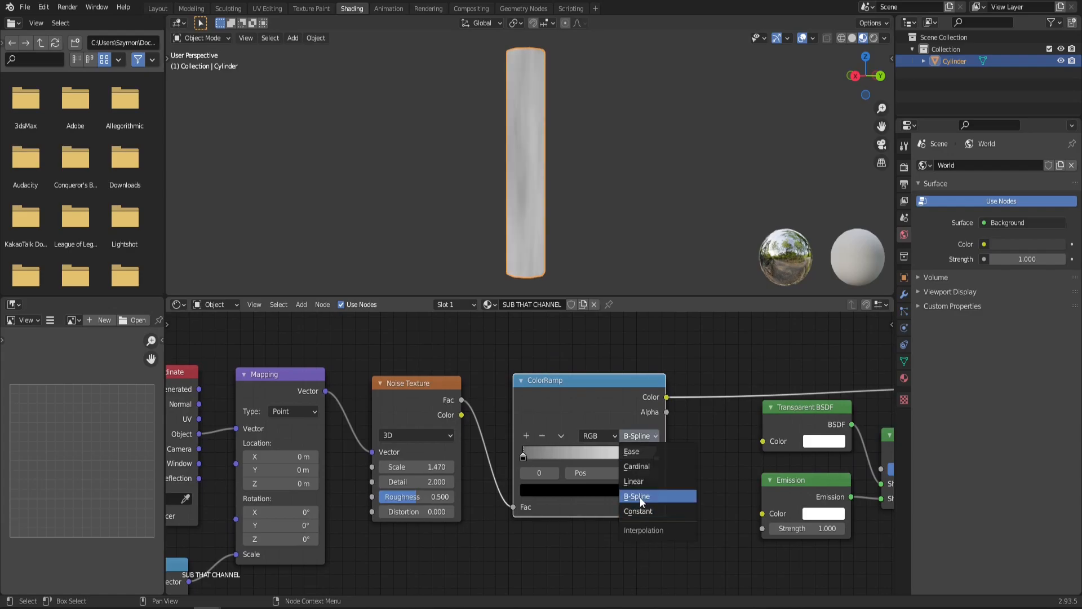
click(636, 496)
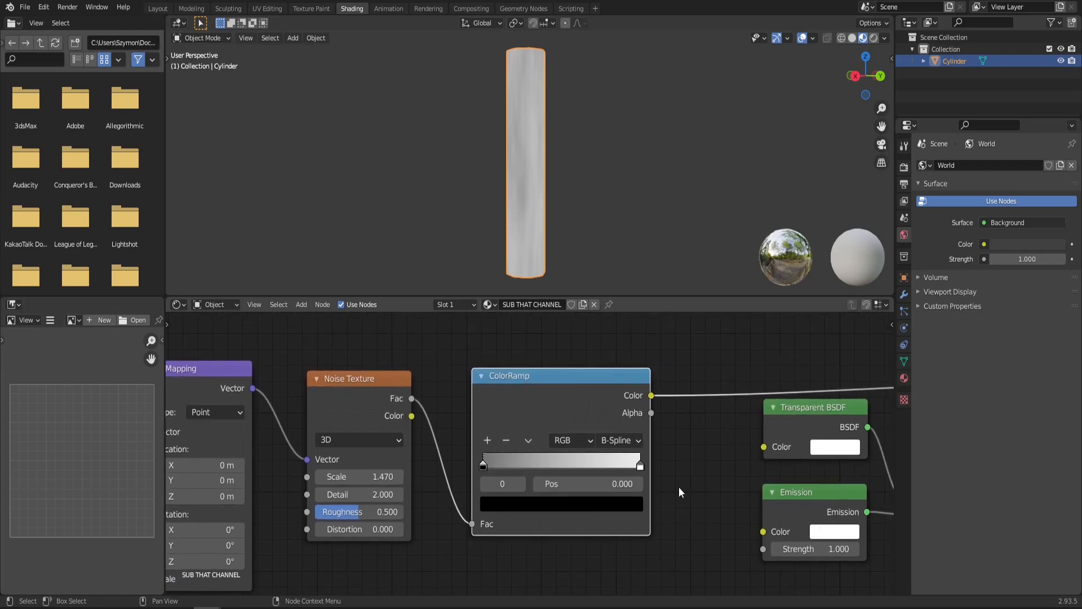
Make the ramp's white stop orange and slide the black stop to about 0.645
click(638, 462)
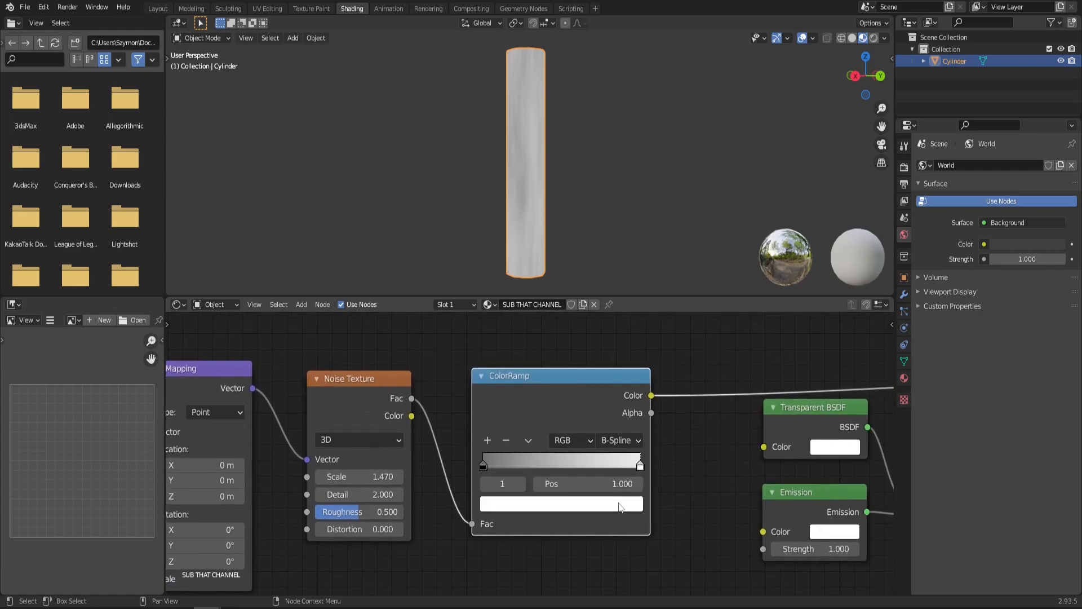
click(559, 504)
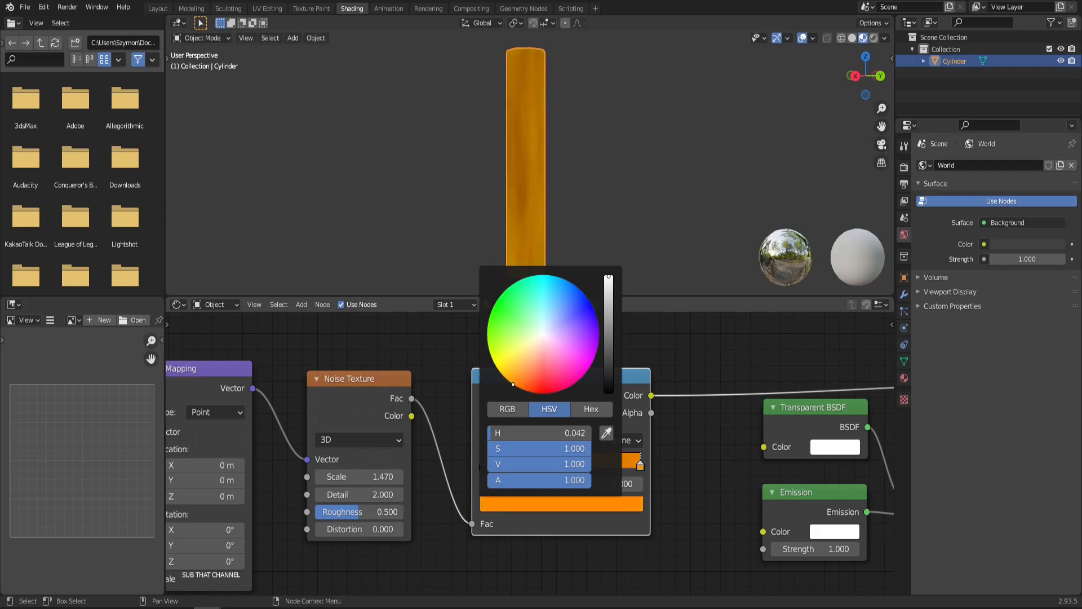
click(514, 383)
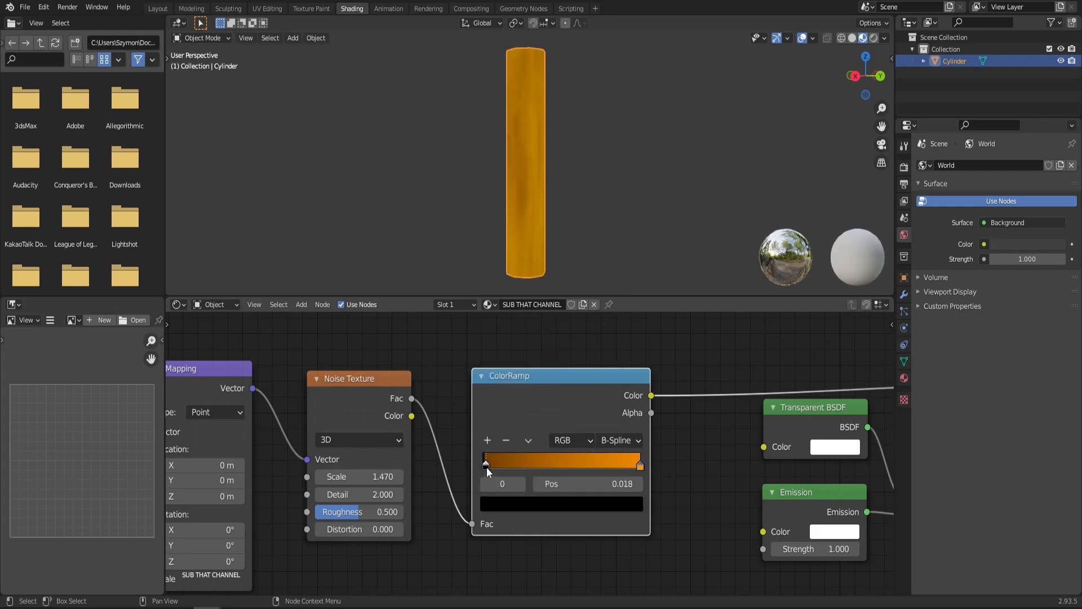
drag(487, 461, 574, 461)
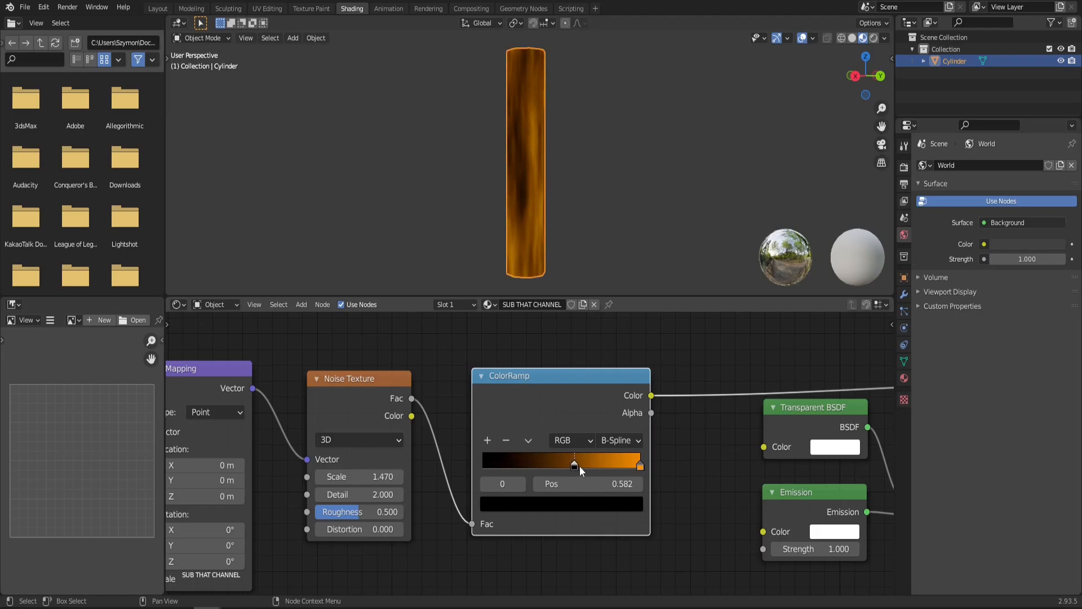
drag(574, 466, 586, 466)
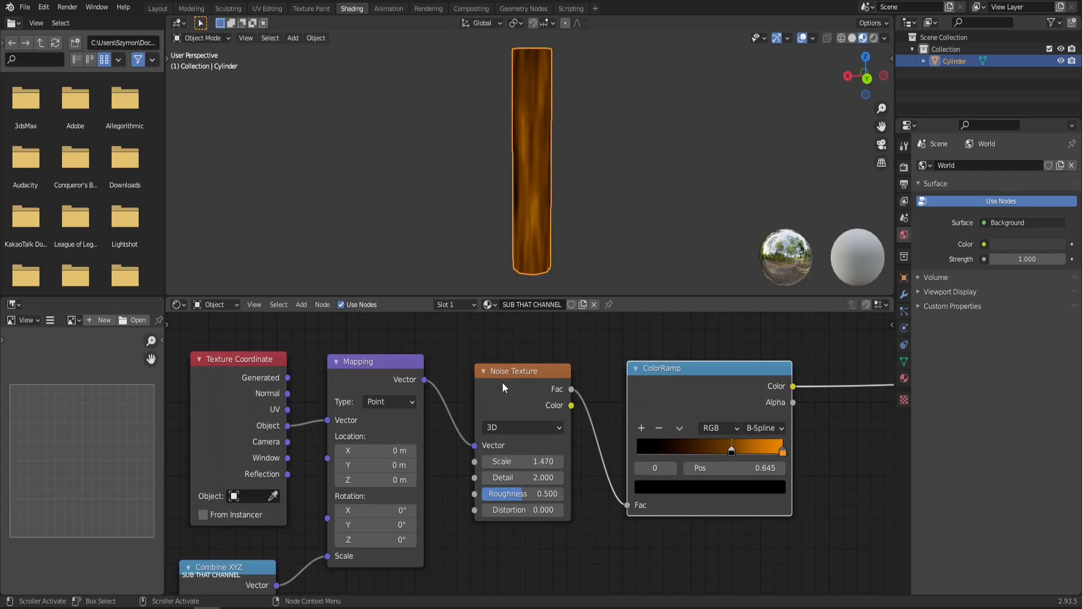
Raise noise distortion to 0.750, detail to 4.600, and lower the roughness
click(522, 509)
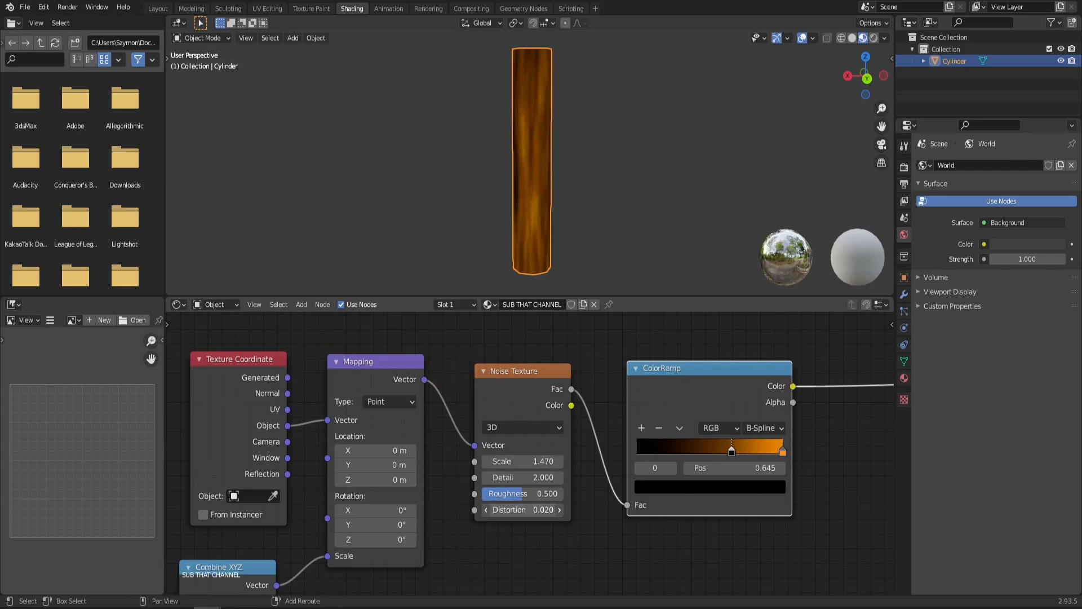
drag(522, 510, 546, 509)
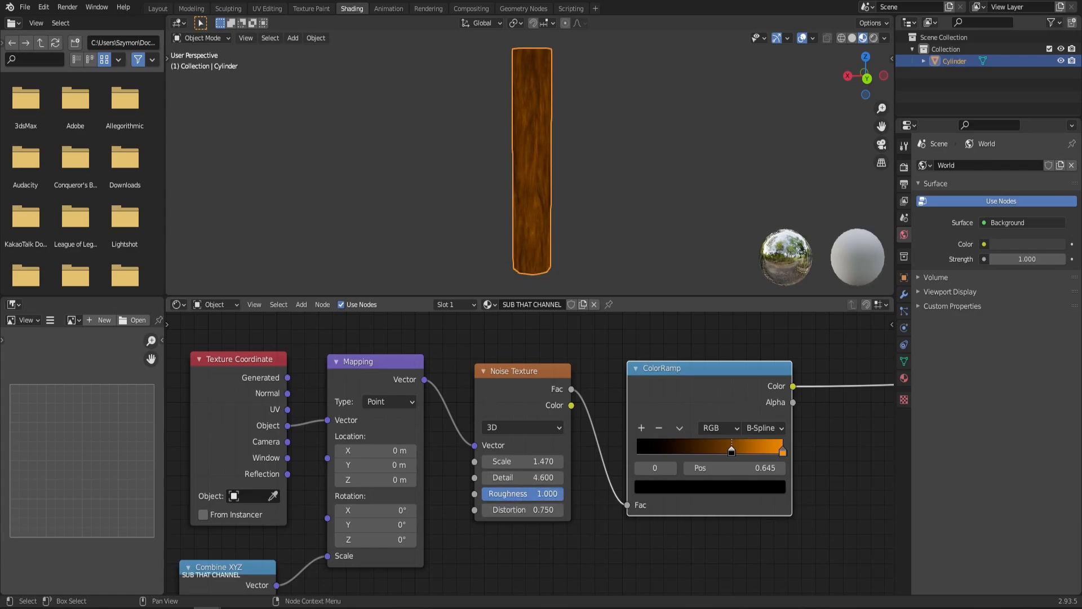
drag(566, 494, 524, 494)
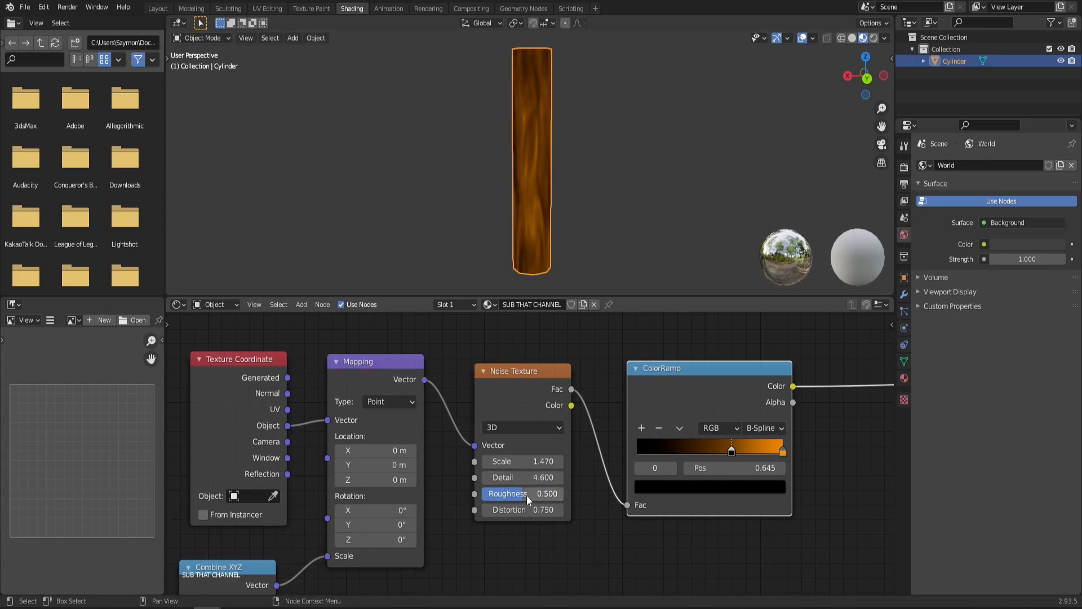
drag(545, 494, 497, 494)
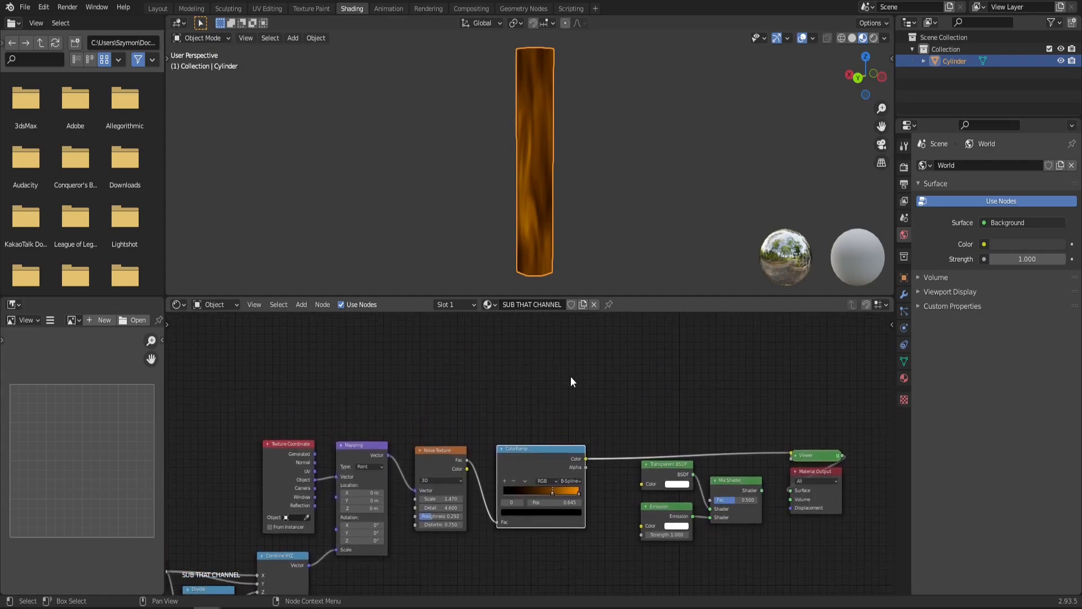
Add a Layer Weight node via the 'la' search and preview its Facing output
text(la)
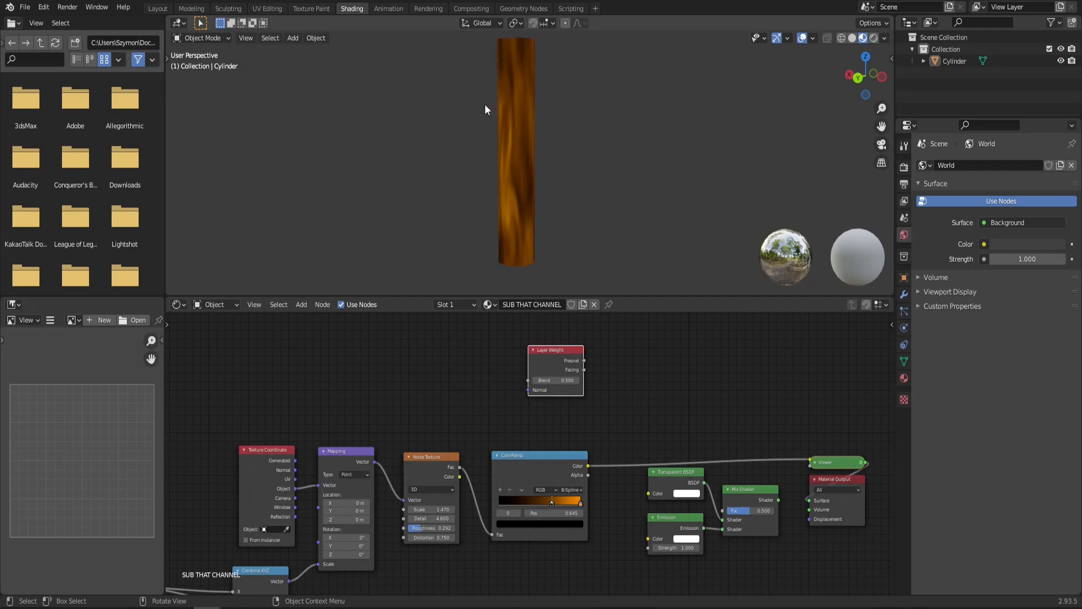
mouse_move(506, 171)
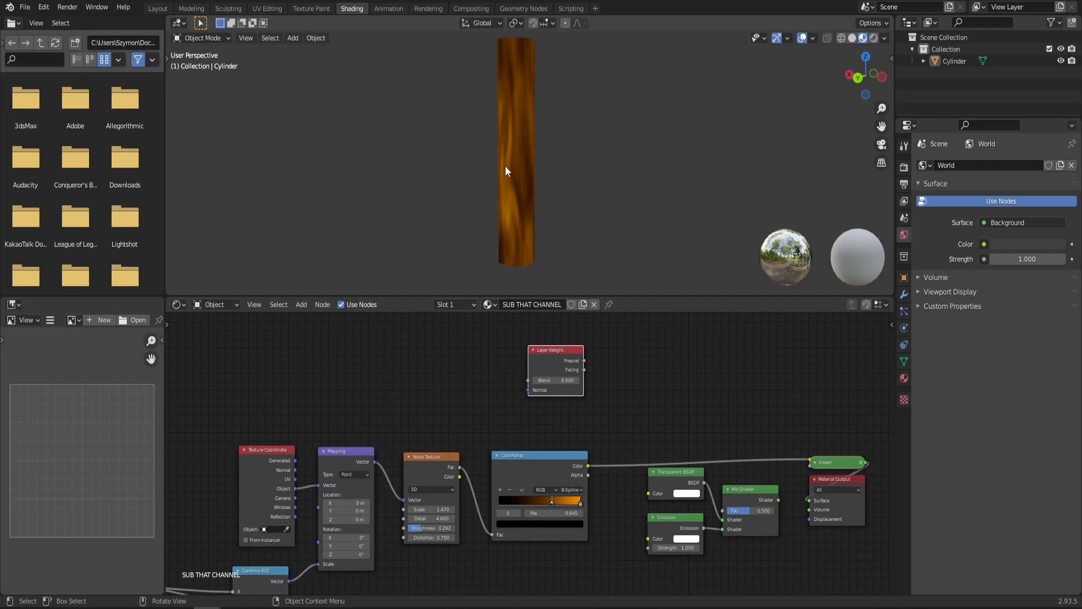
mouse_move(494, 213)
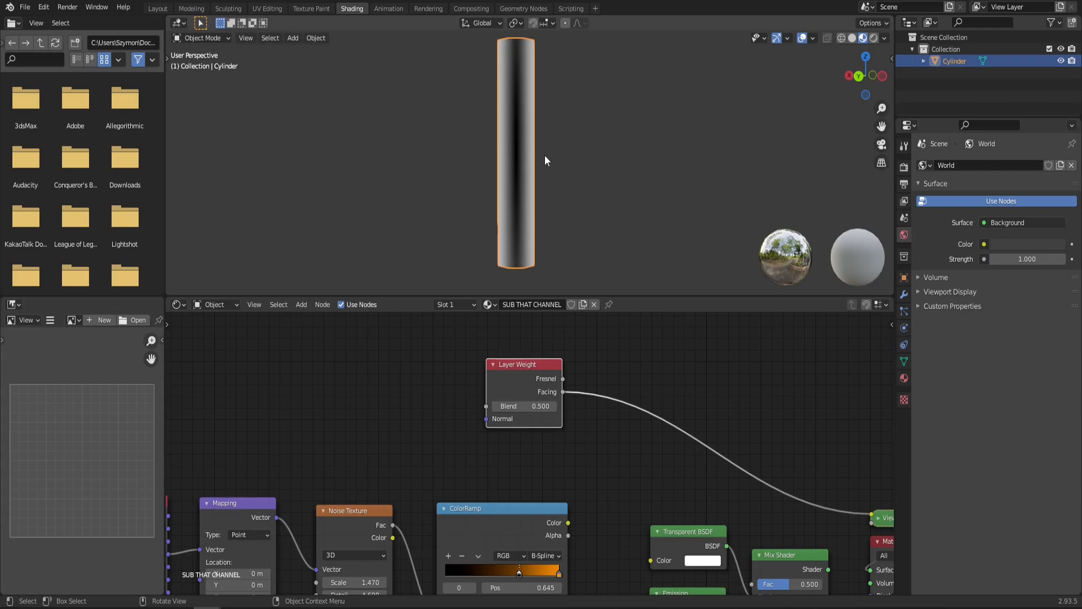
mouse_move(519, 50)
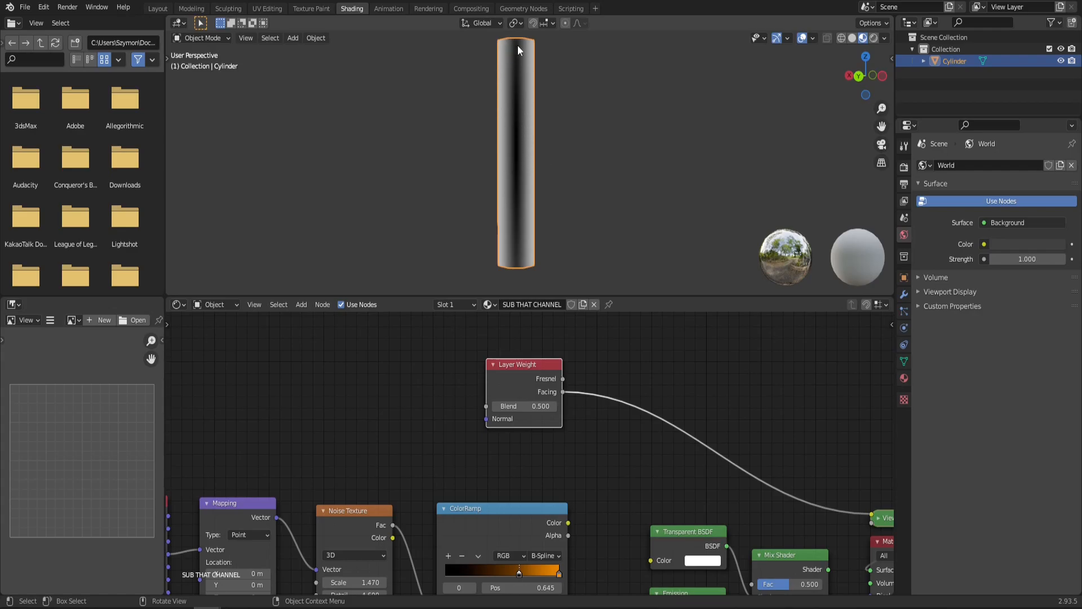
mouse_move(534, 150)
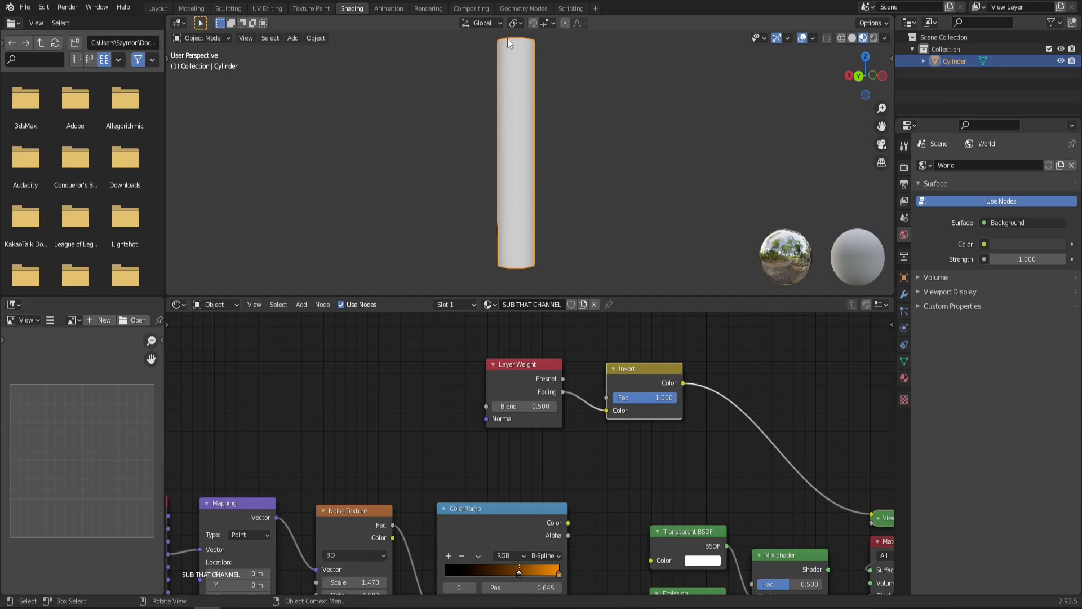
mouse_move(551, 163)
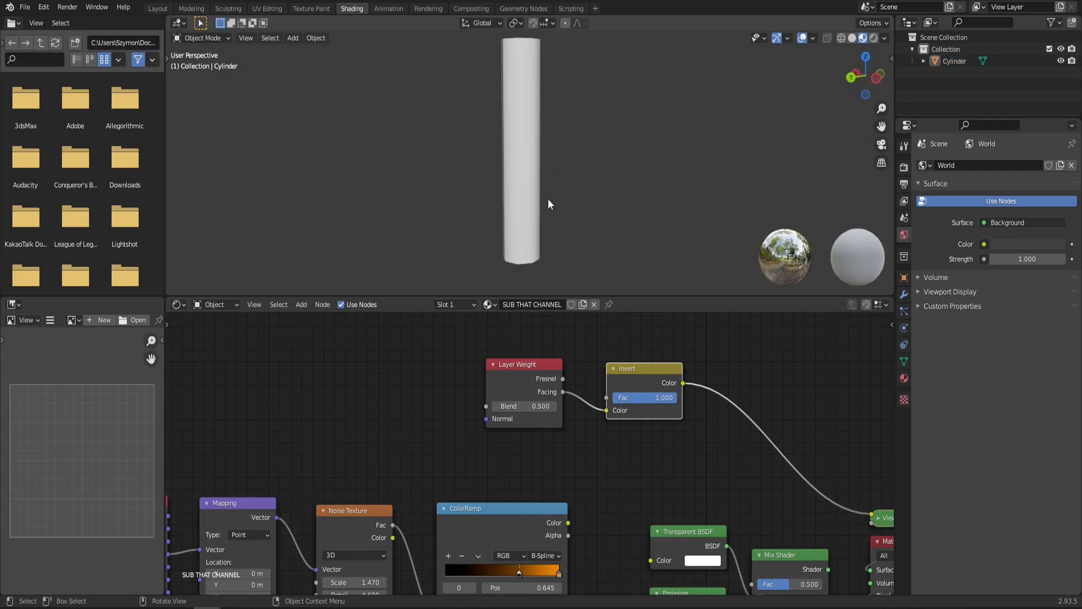
Make the math node a Power node and settle its exponent at 5.0 after trying higher and lower values
text(ma)
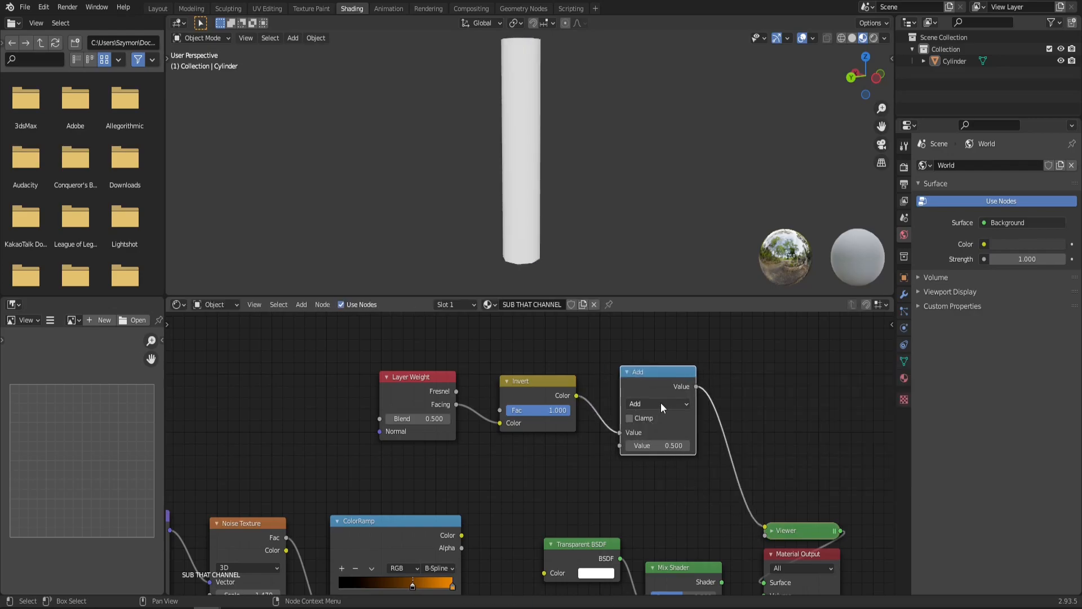
click(657, 404)
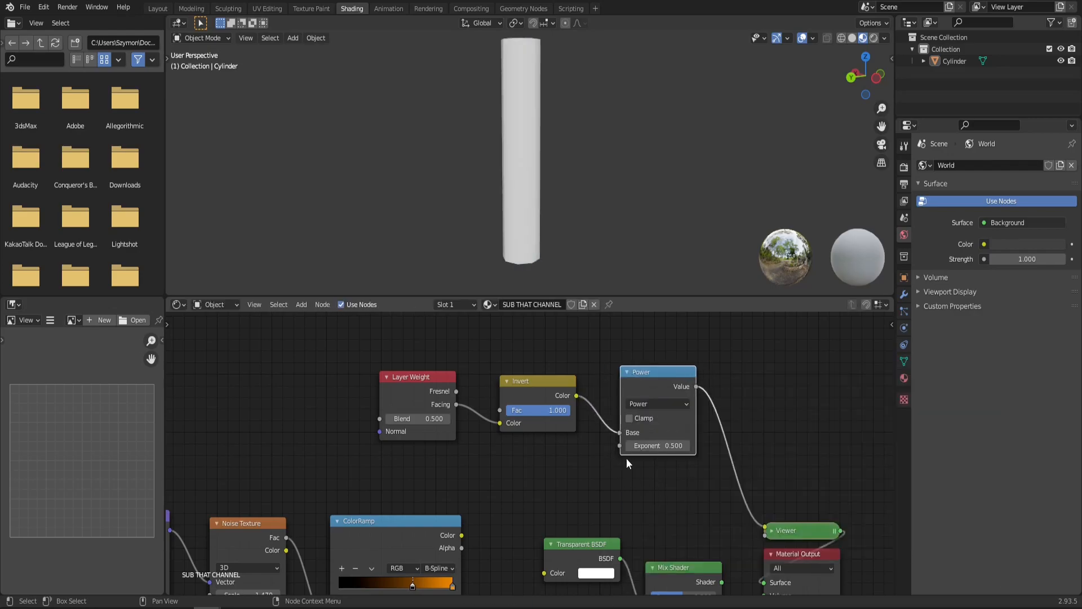
mouse_move(654, 458)
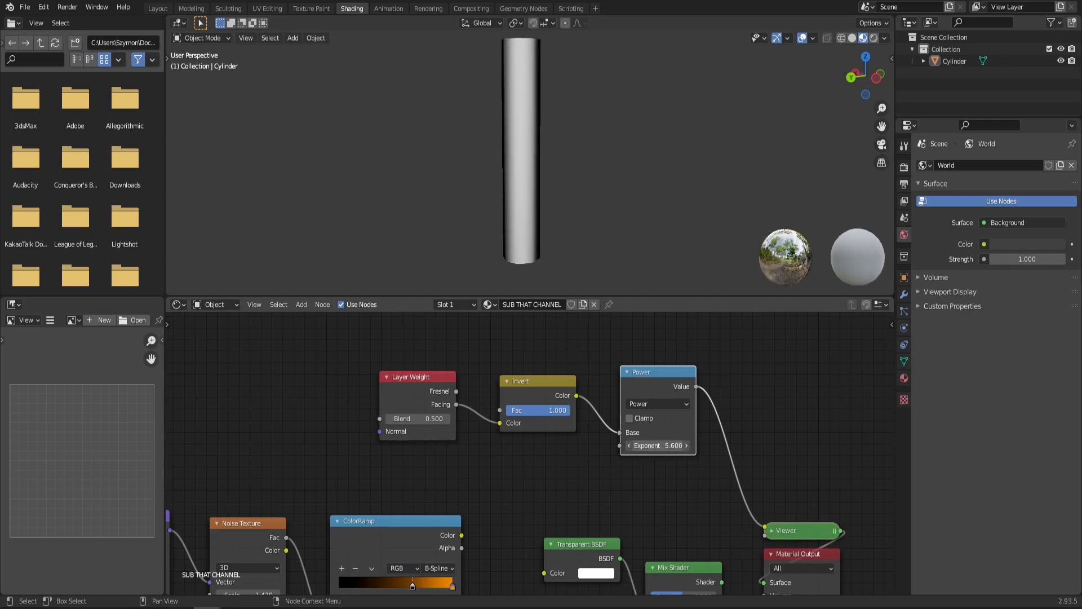
click(672, 446)
text(9.600)
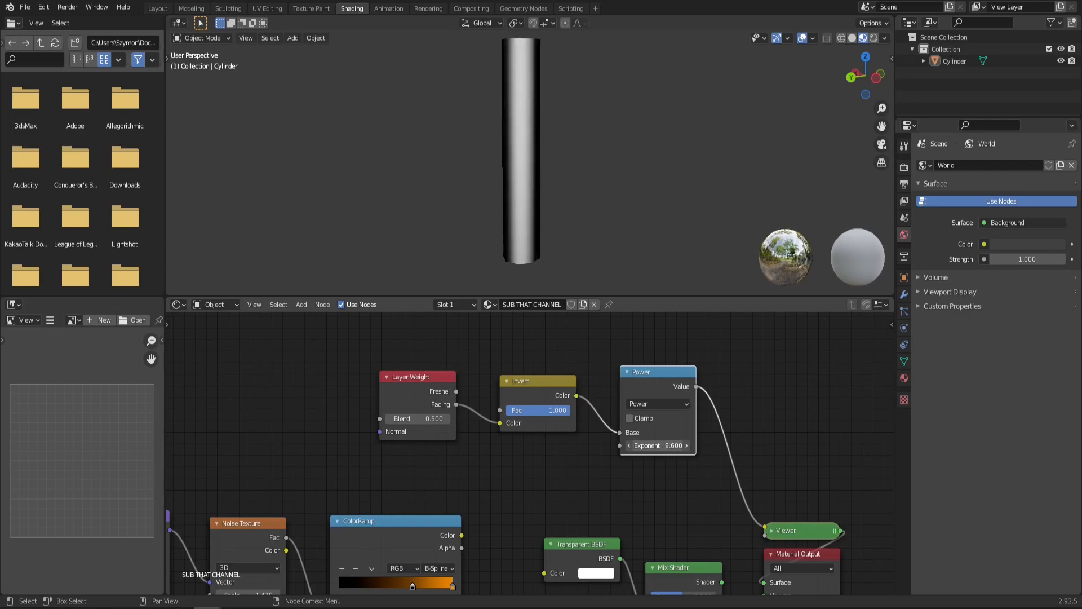
drag(673, 446, 659, 445)
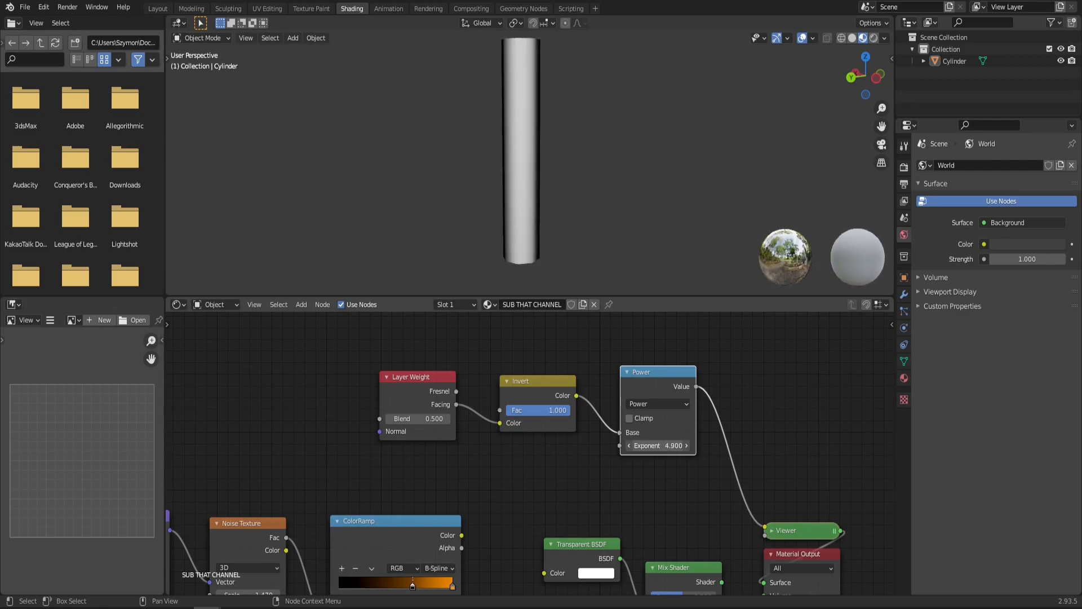
drag(674, 445, 660, 445)
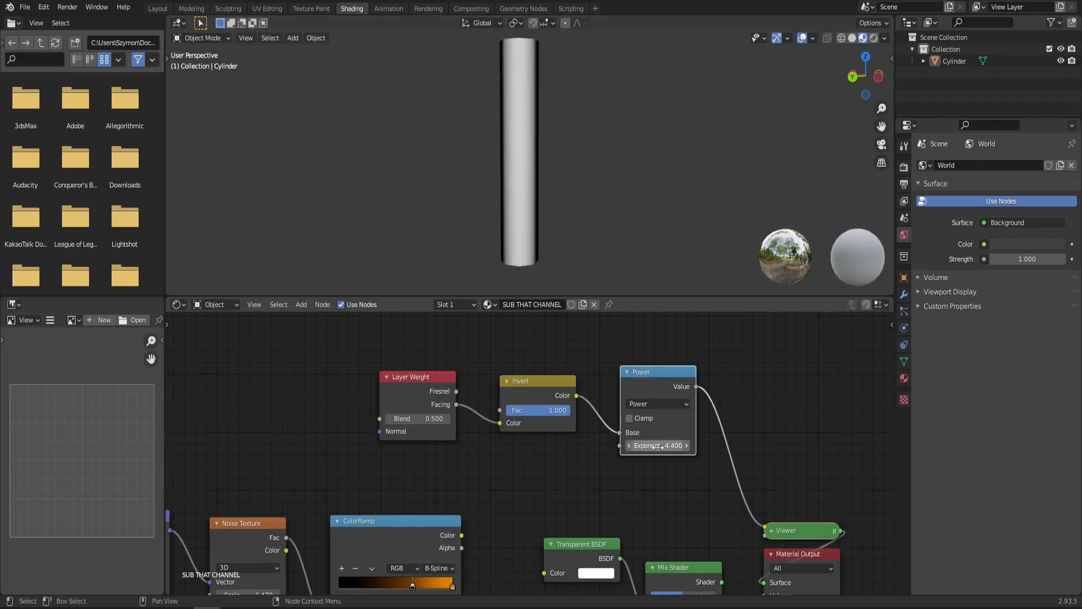
drag(676, 446, 641, 445)
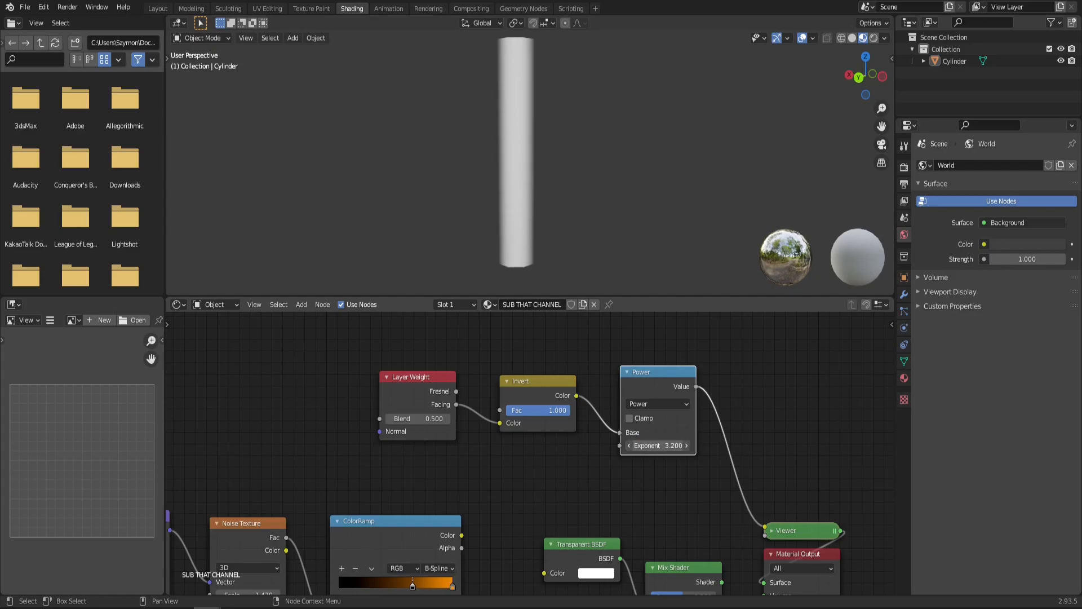
click(656, 445)
text(5.000)
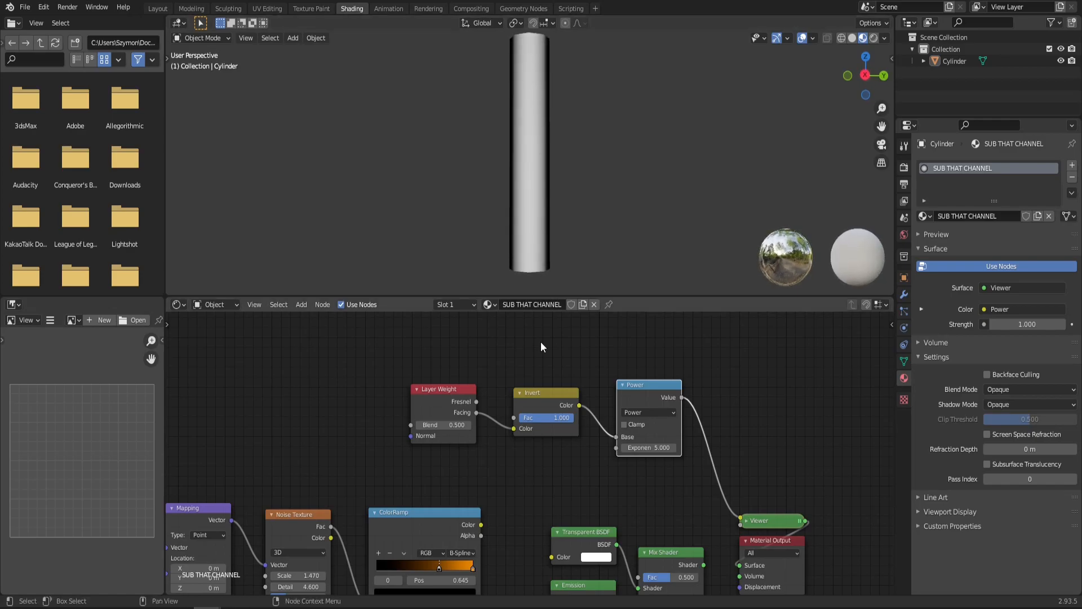
Add a Math node set to Multiply to combine the Power mask with the ColorRamp result
drag(543, 347, 477, 458)
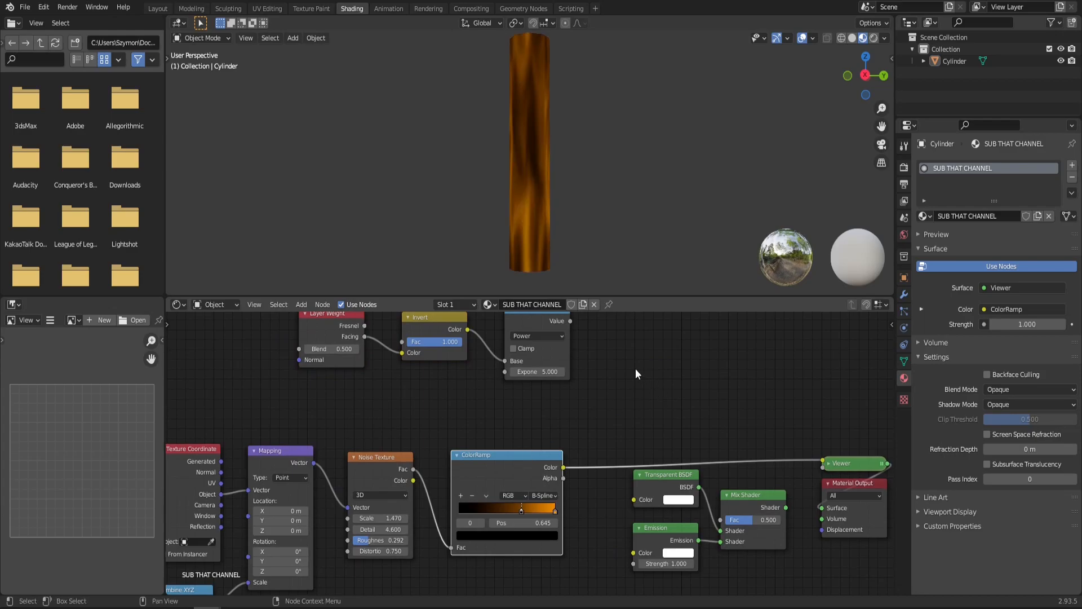
text(m)
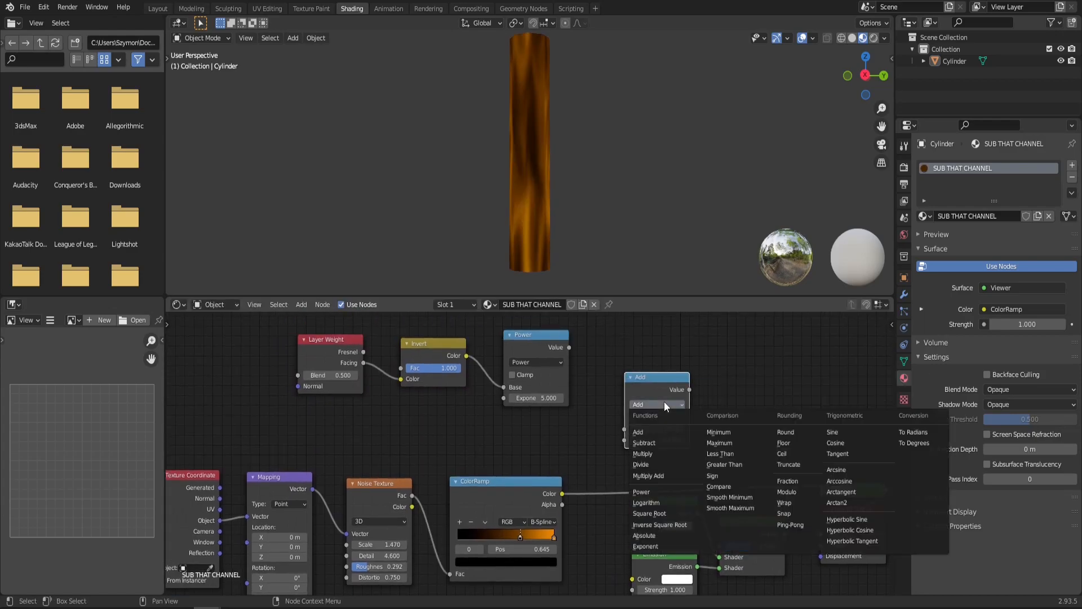
click(641, 453)
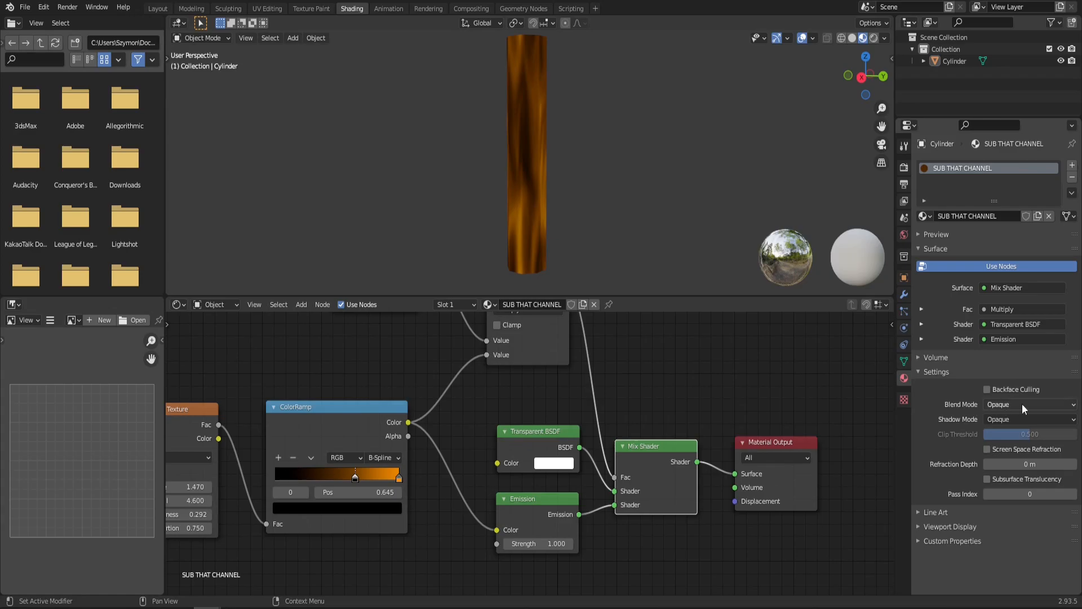
Set the material's Blend Mode to Alpha Blend and Shadow Mode to None
click(1028, 404)
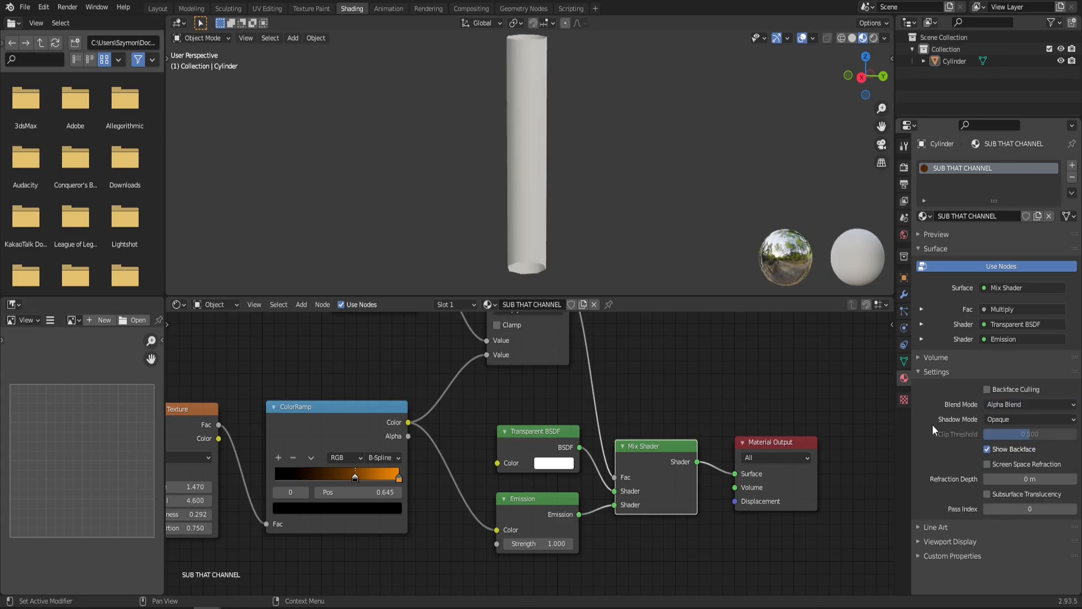
click(1028, 419)
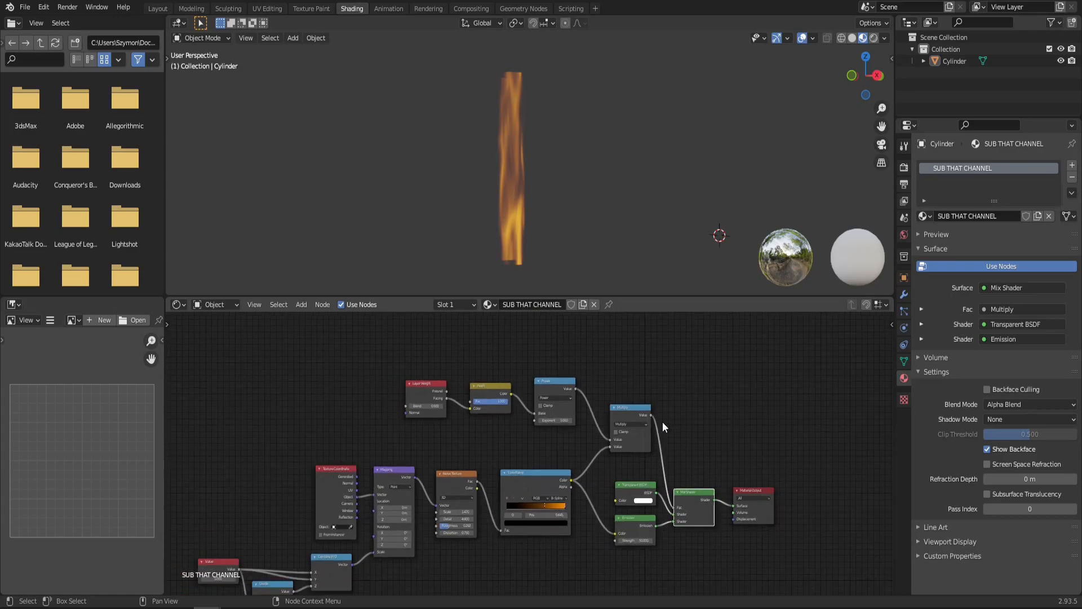
mouse_move(642, 374)
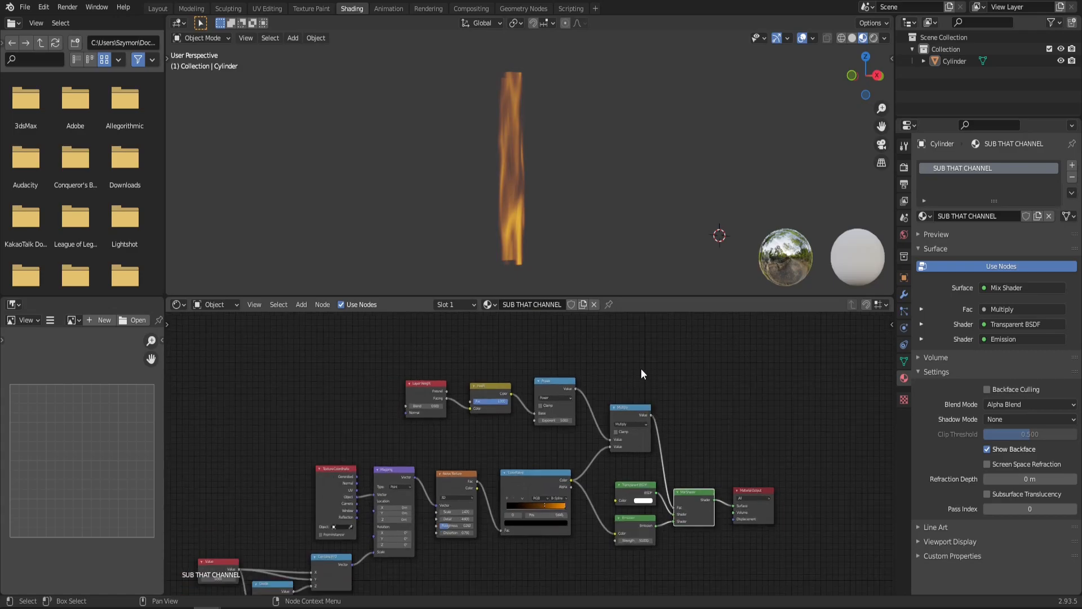
mouse_move(512, 311)
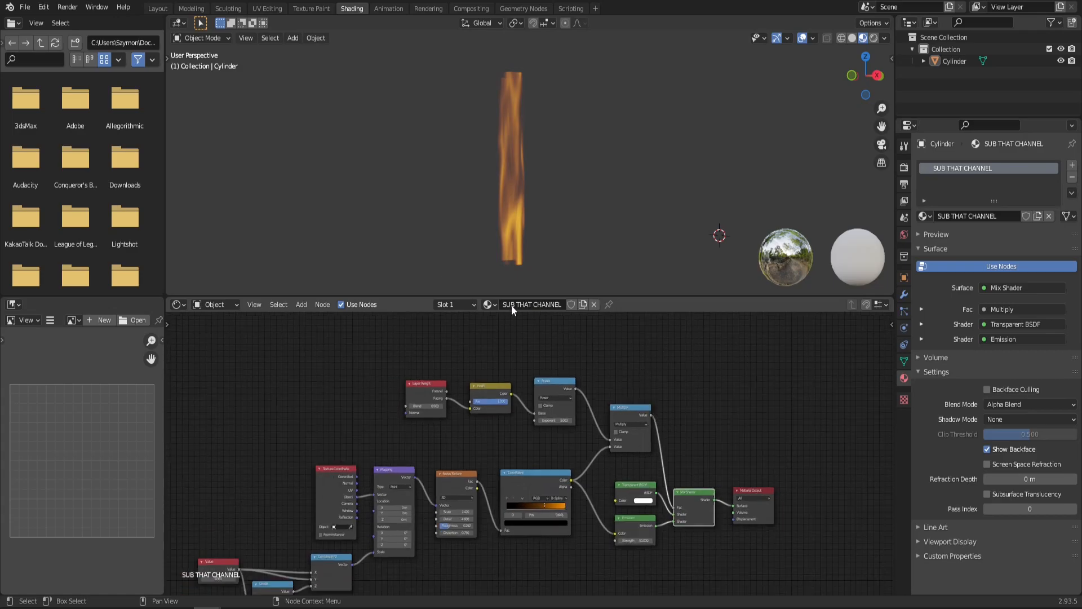
Add a UV Sphere at the origin from the Layout workspace's Add menu
click(158, 8)
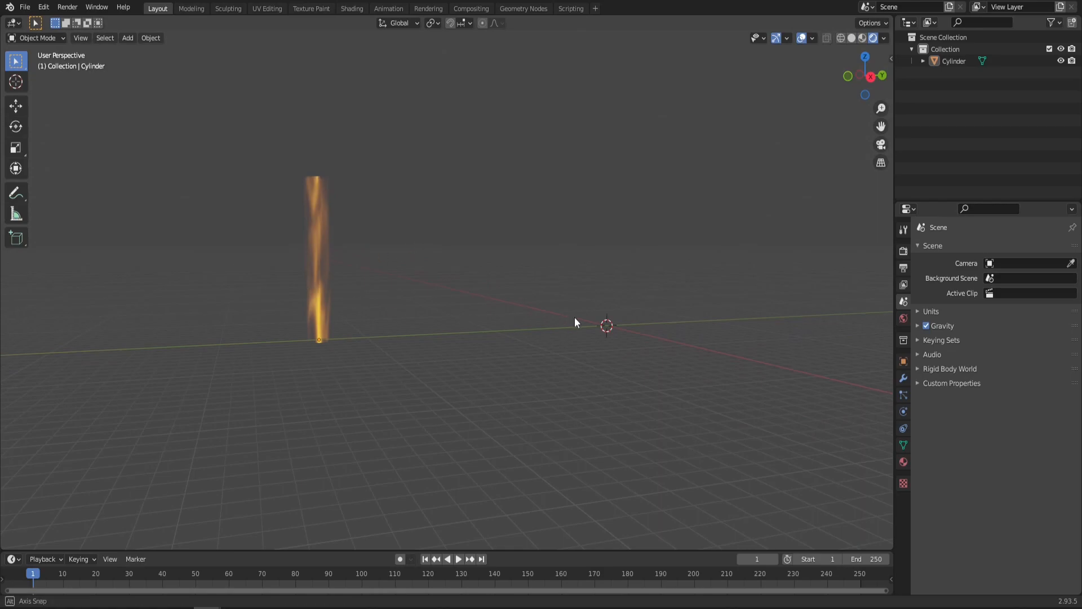
click(127, 38)
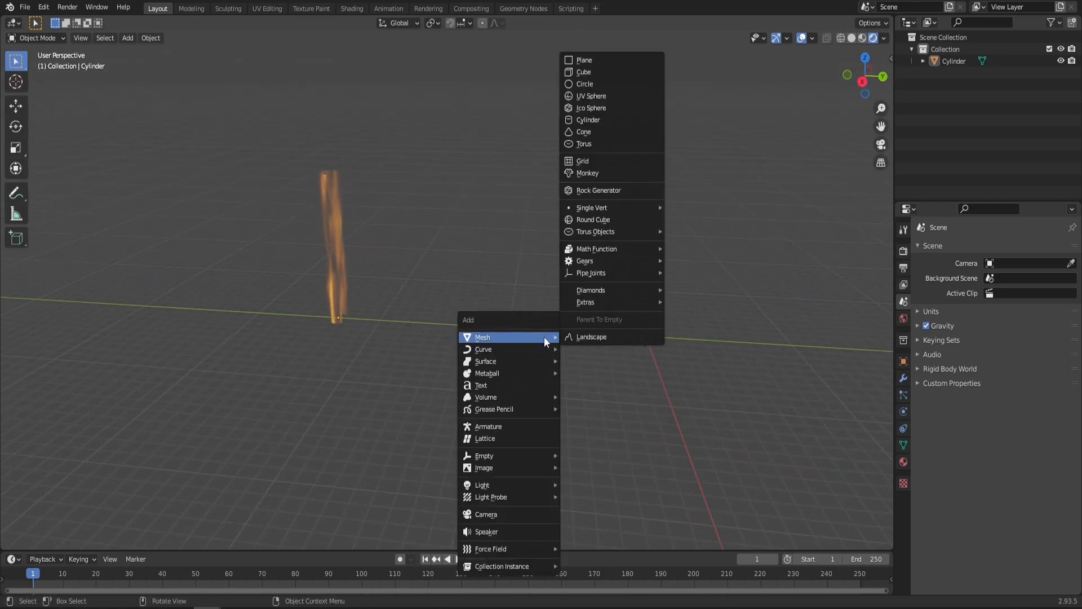
mouse_move(611, 205)
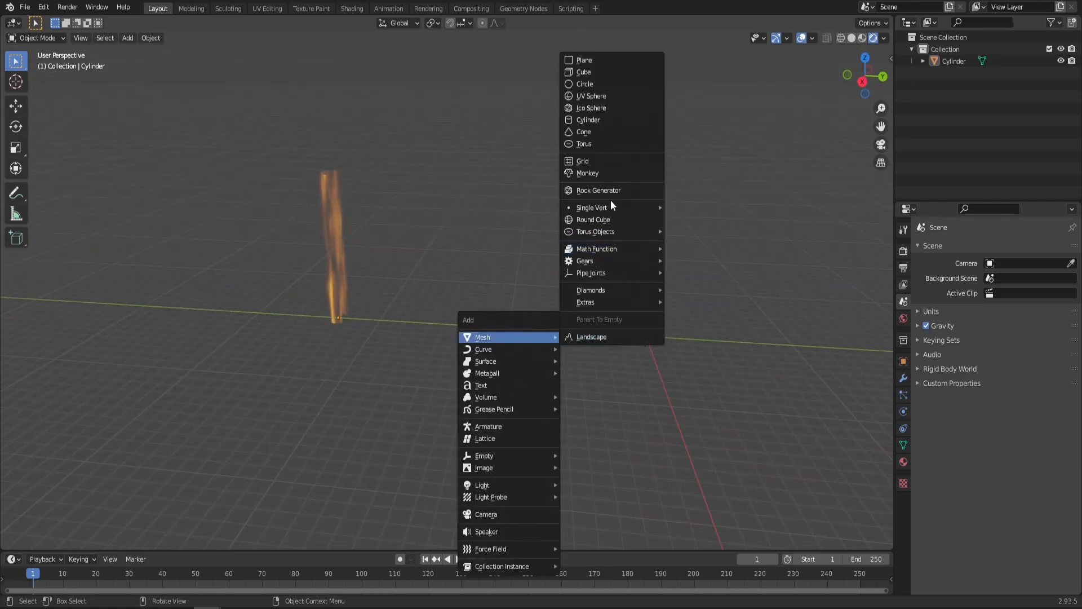
mouse_move(590, 96)
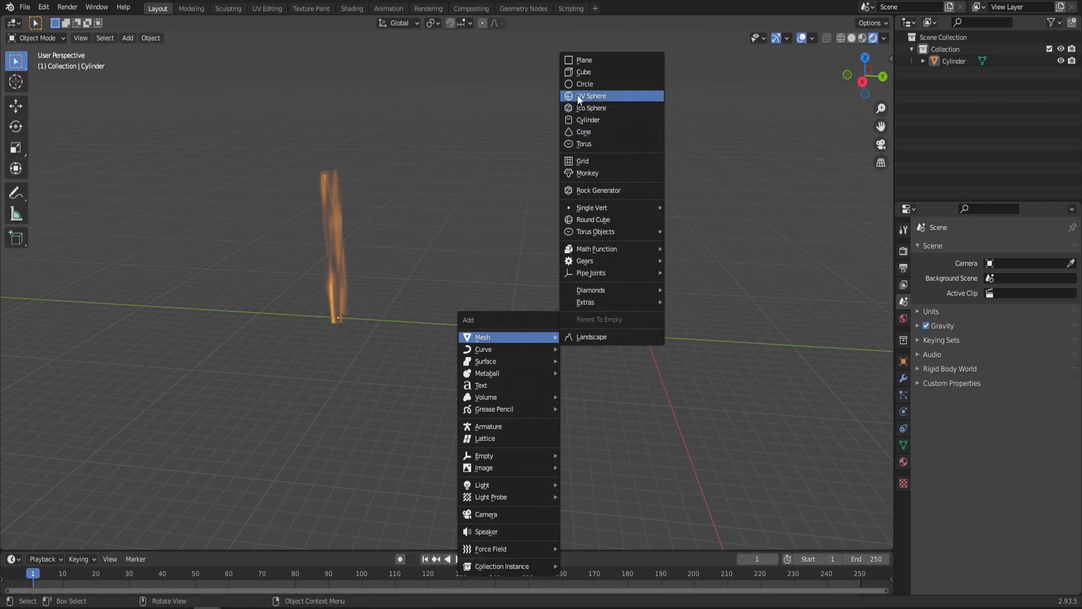
mouse_move(592, 96)
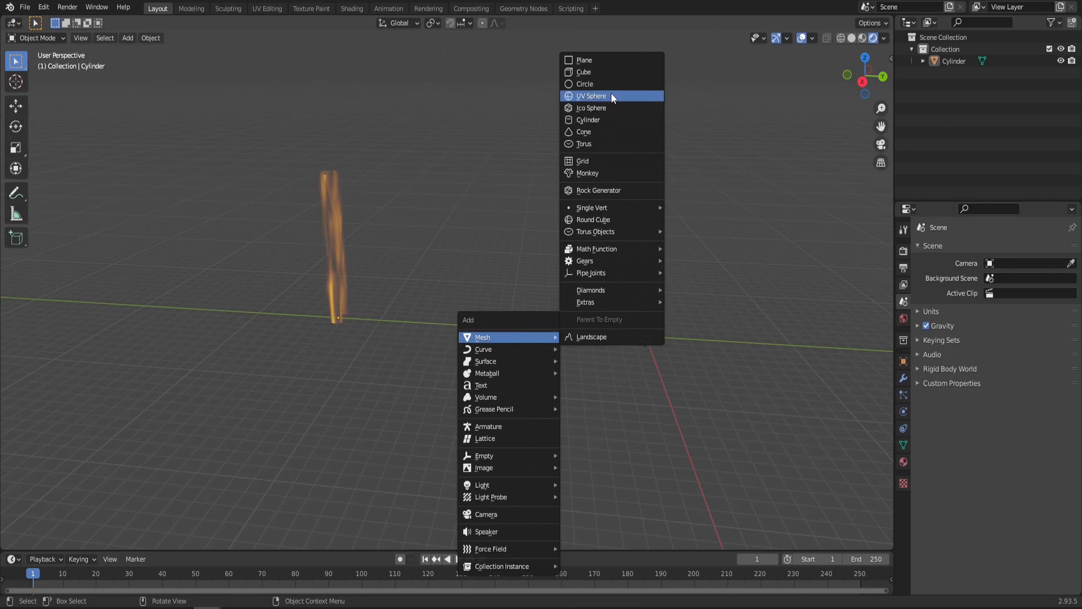
click(591, 95)
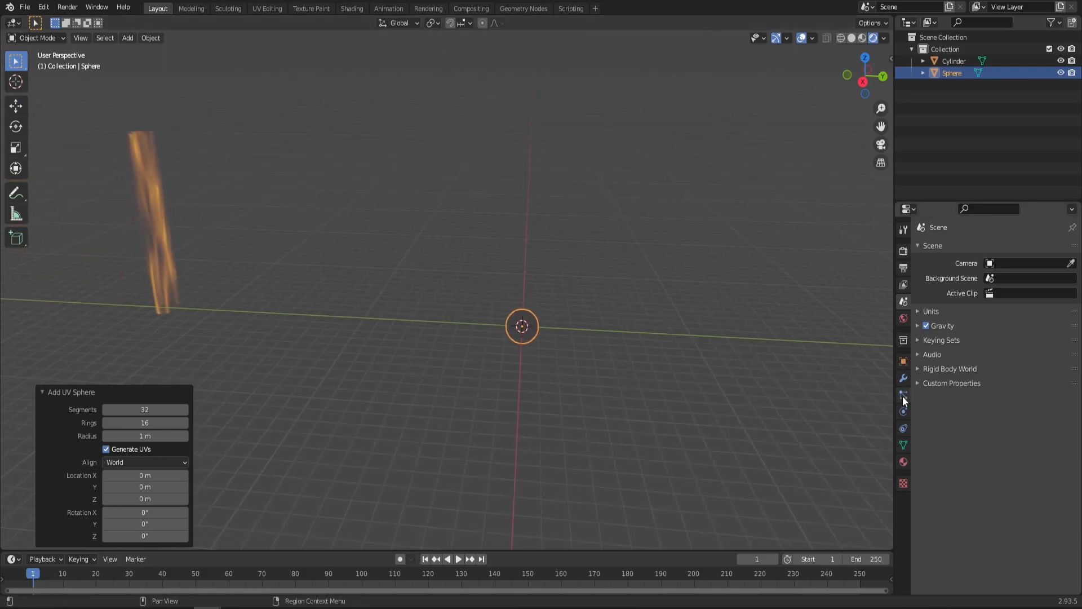
Add a particle system rendering particles as Cylinder objects with scale randomness 0.25
click(904, 378)
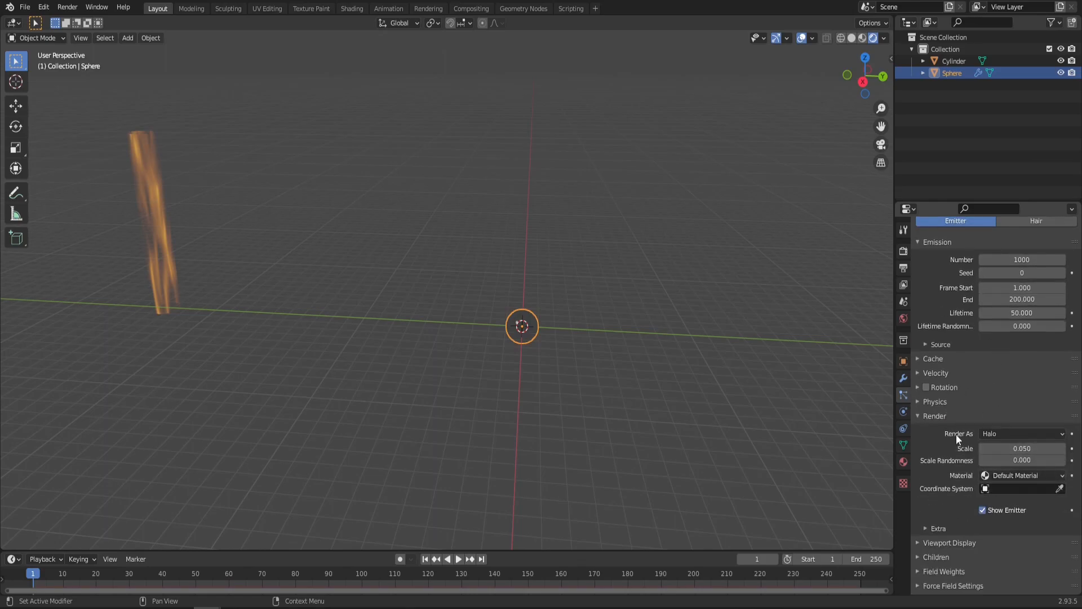
click(1023, 433)
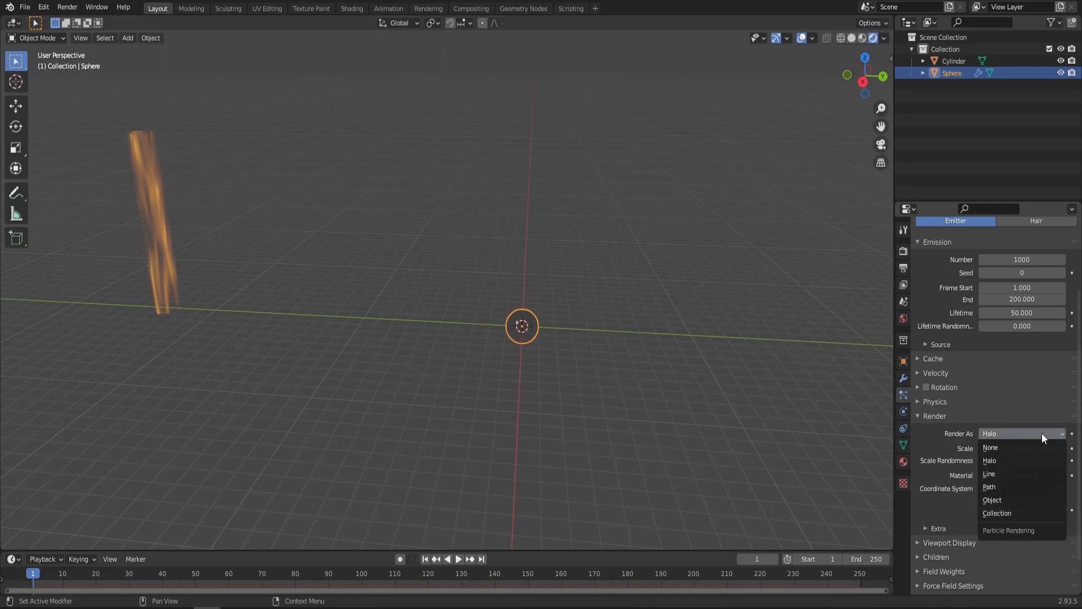
click(992, 500)
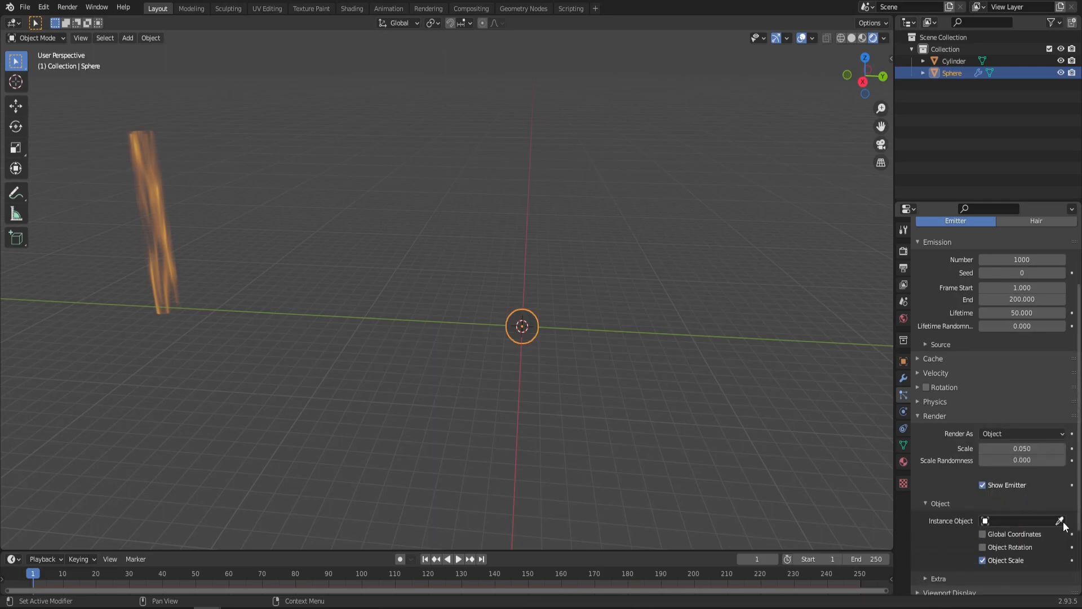
mouse_move(1061, 521)
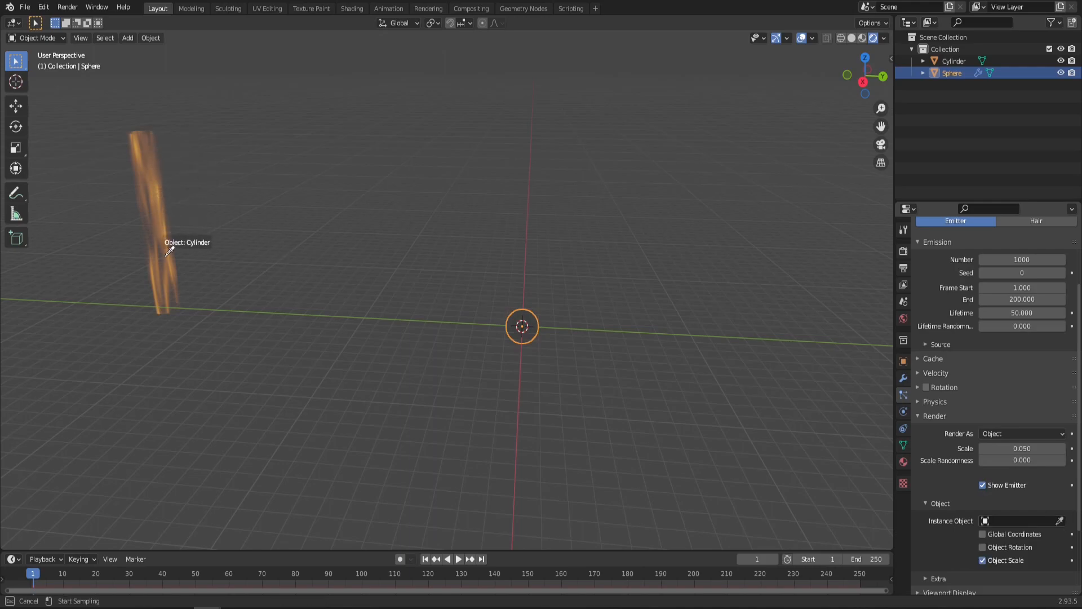
mouse_move(160, 232)
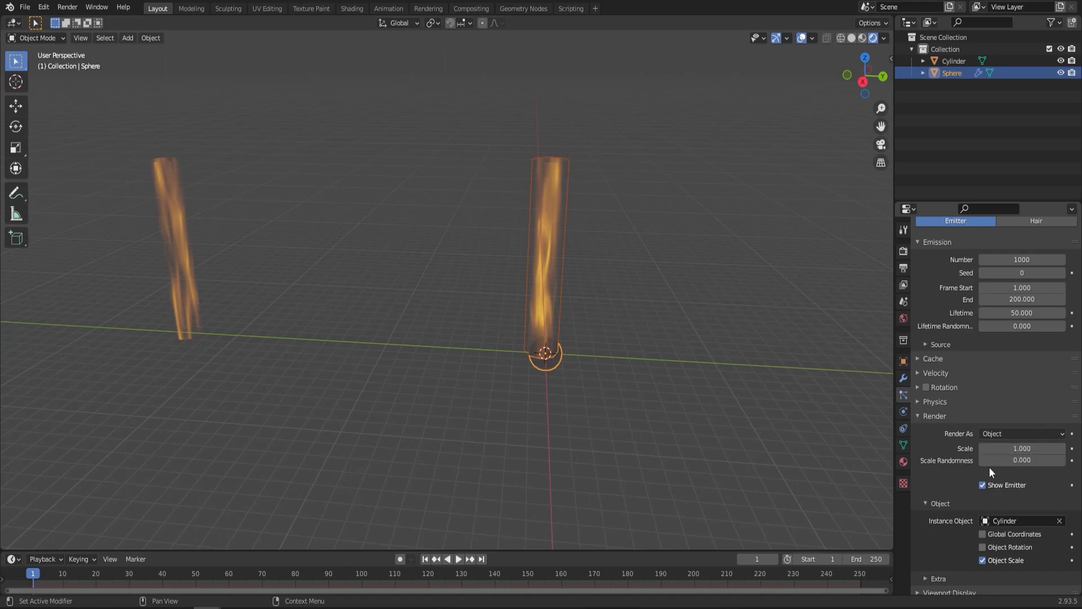
mouse_move(994, 466)
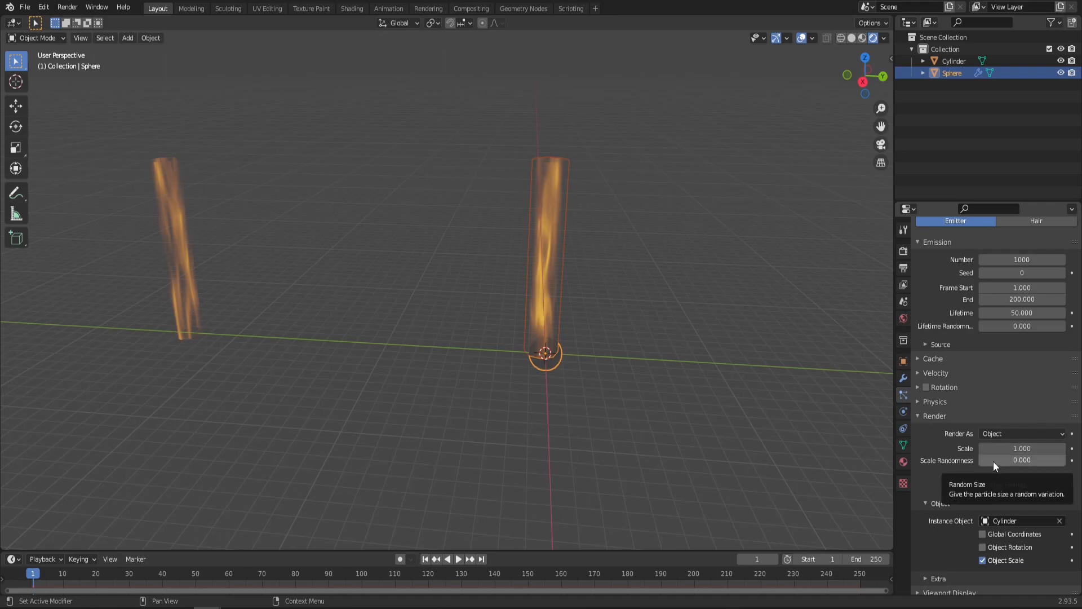
drag(1021, 460, 990, 460)
text(0.250)
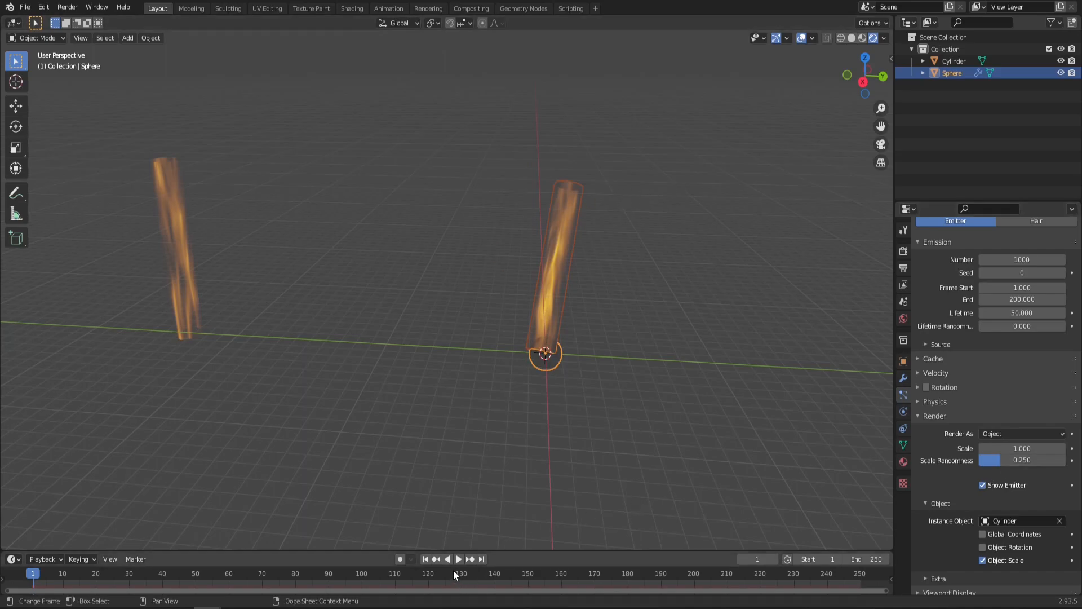
While playing the animation, switch particle physics from Newtonian to Boids, then pause
click(459, 560)
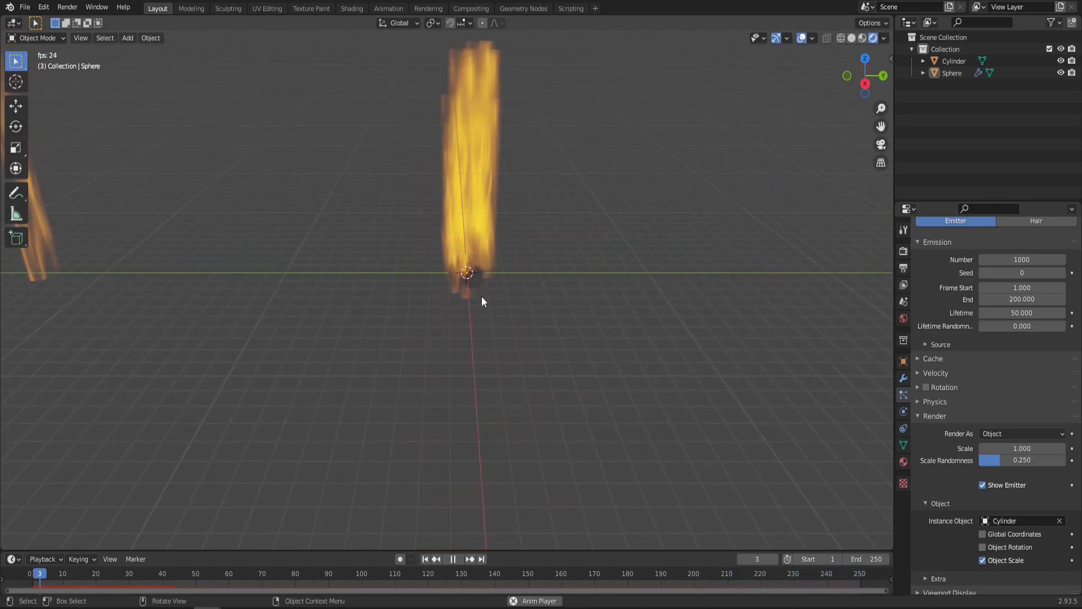
click(453, 560)
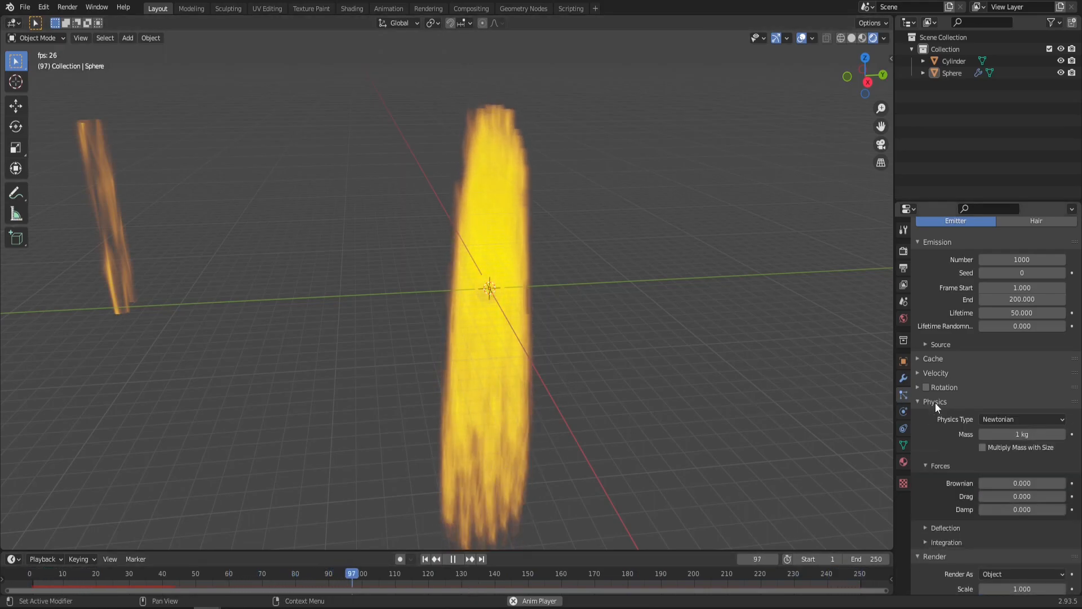
click(1021, 420)
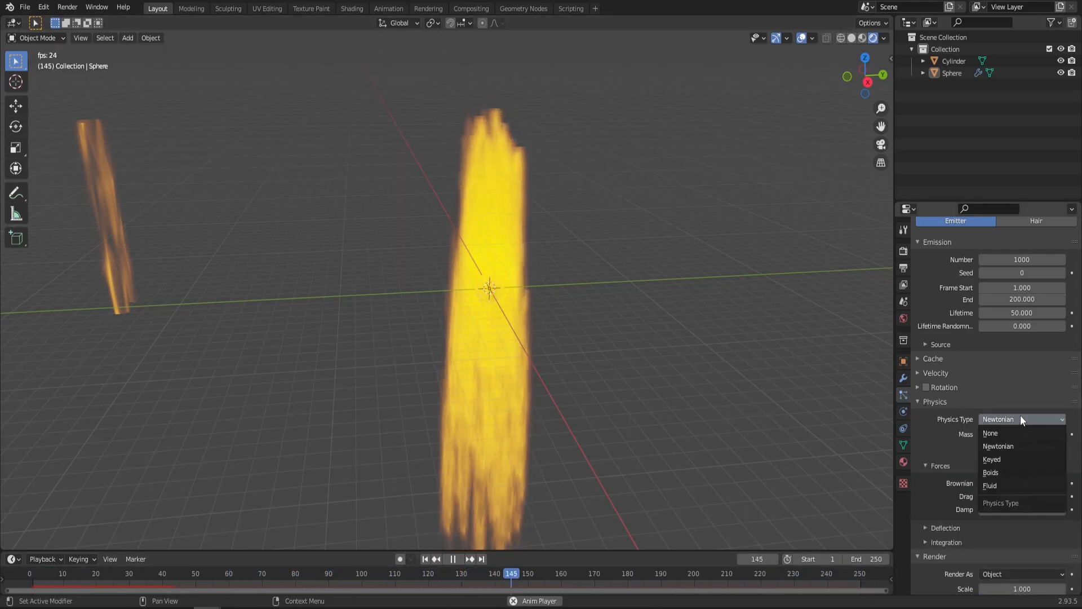
click(991, 473)
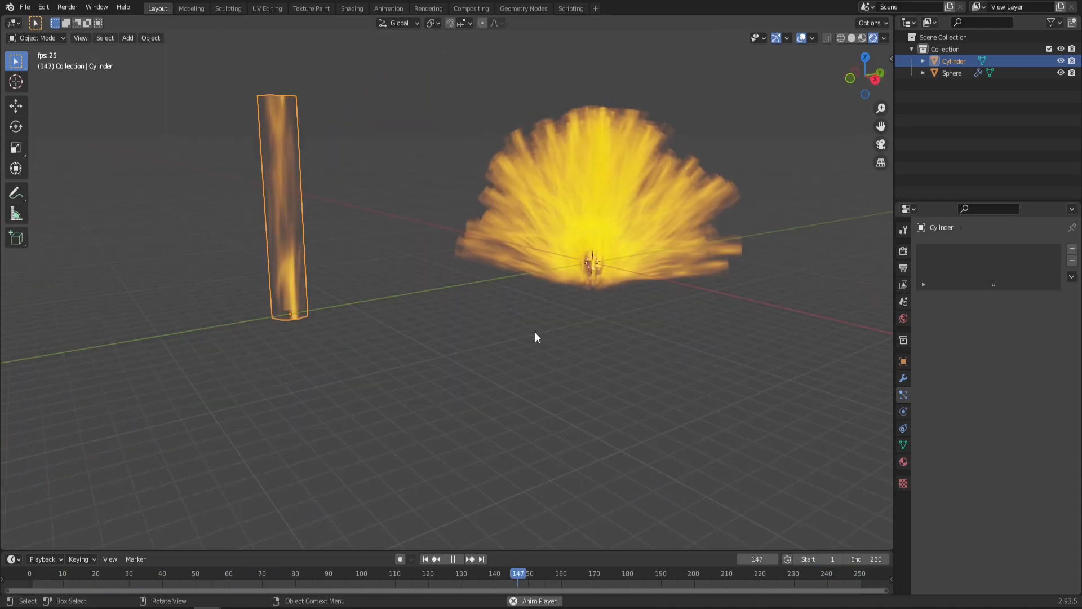
key(r)
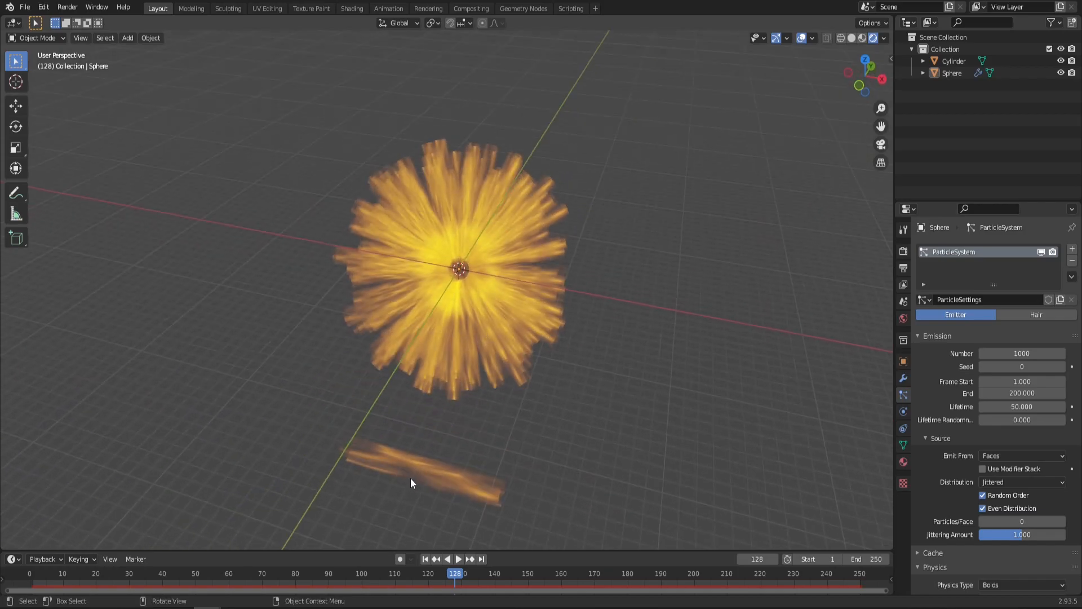
Select the cylinder and add a Gradient Texture to its material in the Shading workspace
click(421, 481)
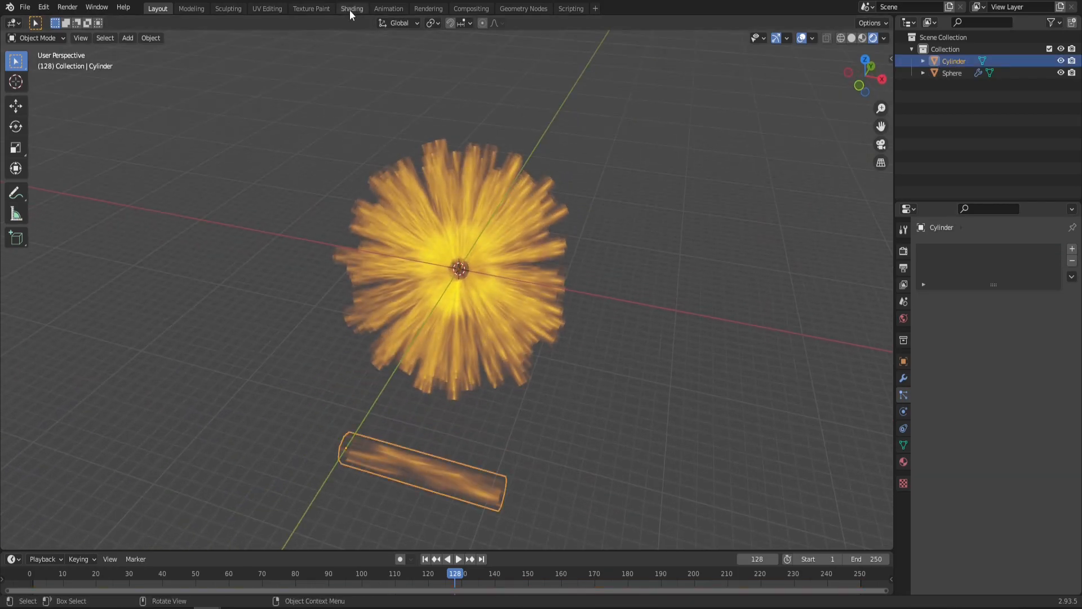
click(352, 8)
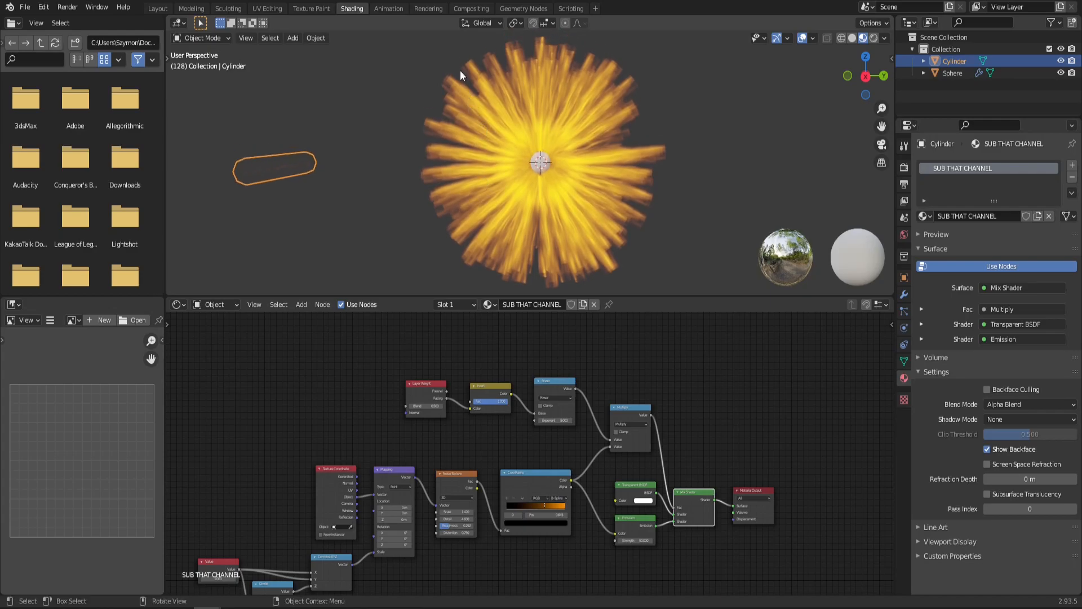
mouse_move(422, 157)
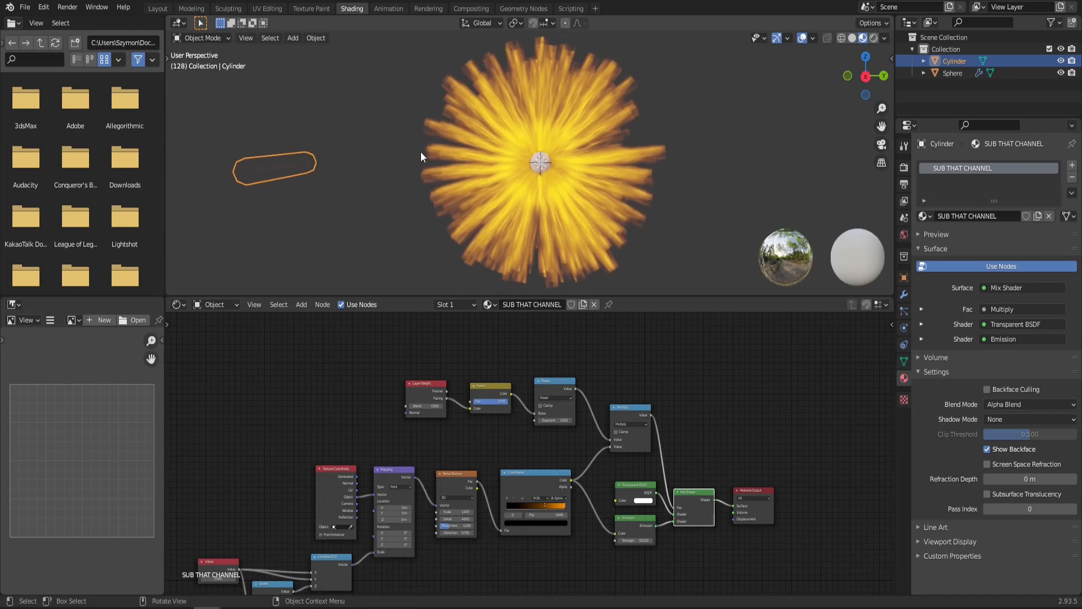
mouse_move(662, 103)
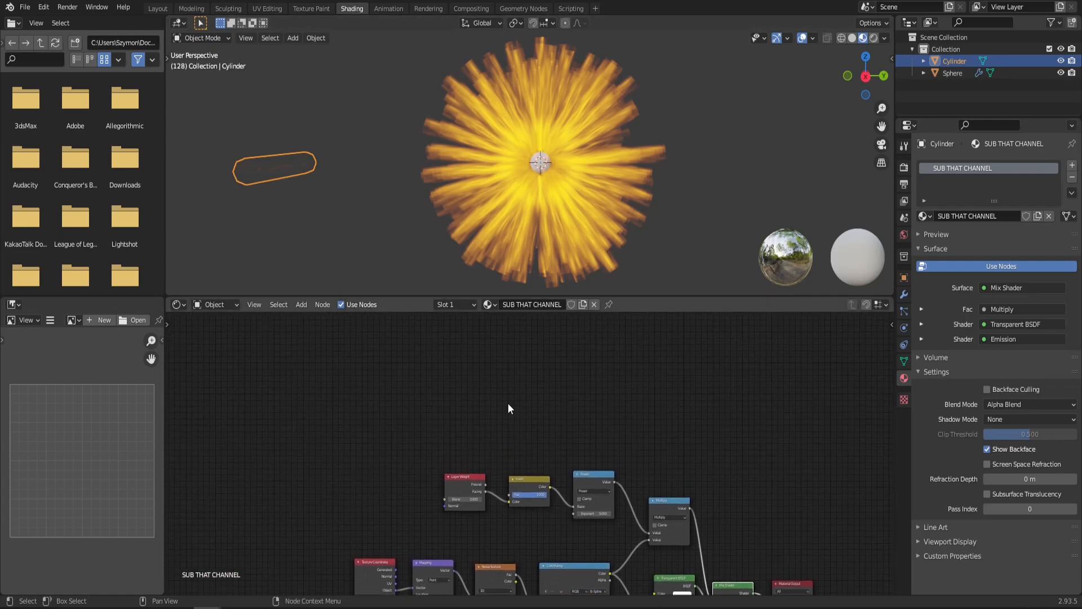
text(grad)
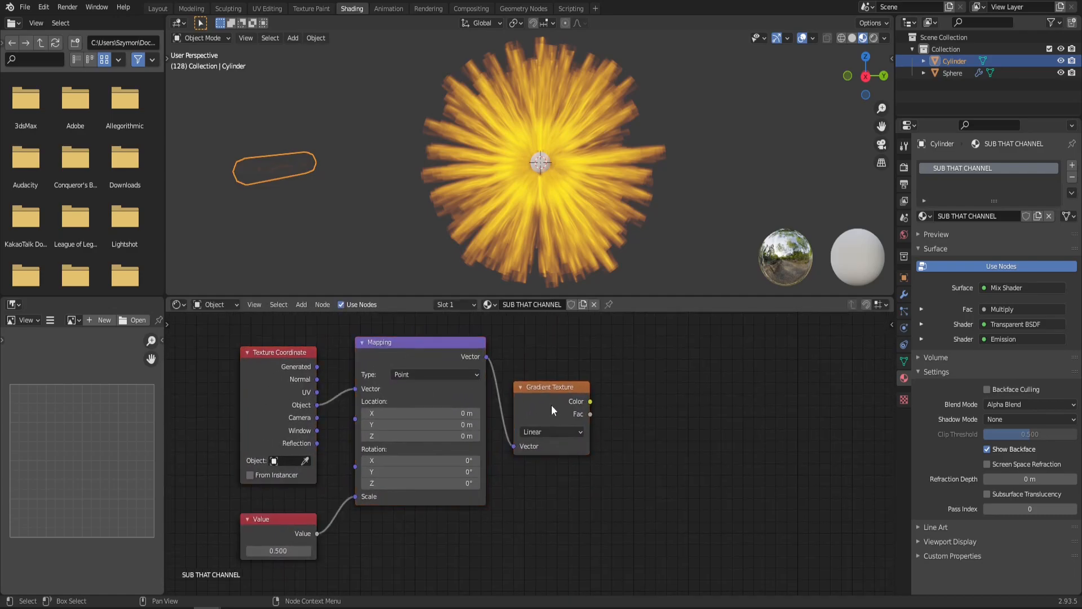
Set the Gradient Texture type to Spherical and inspect the preview on the pillar
click(551, 432)
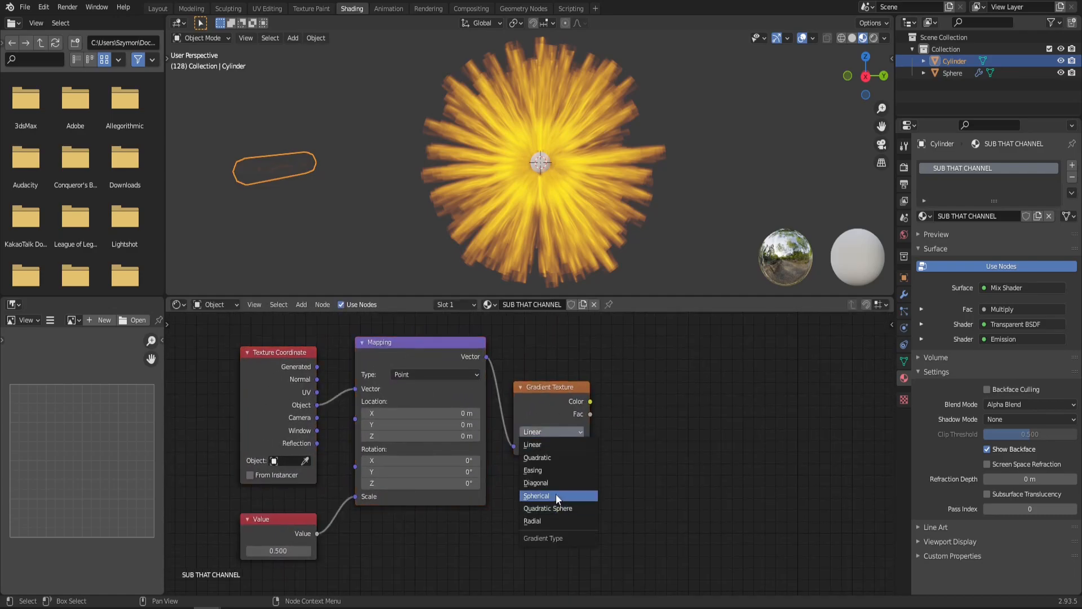
click(537, 495)
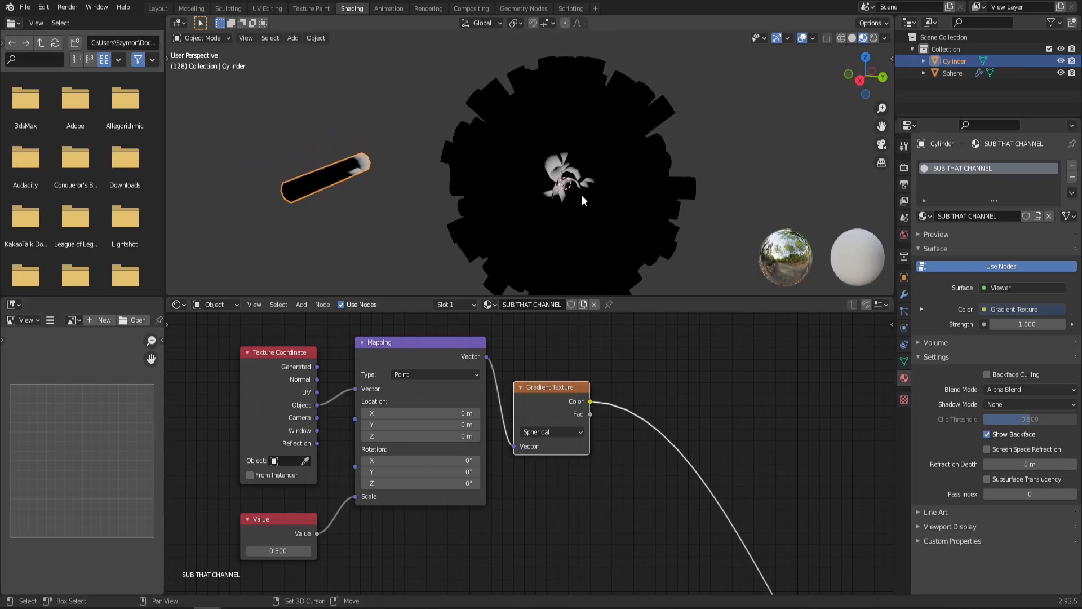
drag(583, 201, 522, 191)
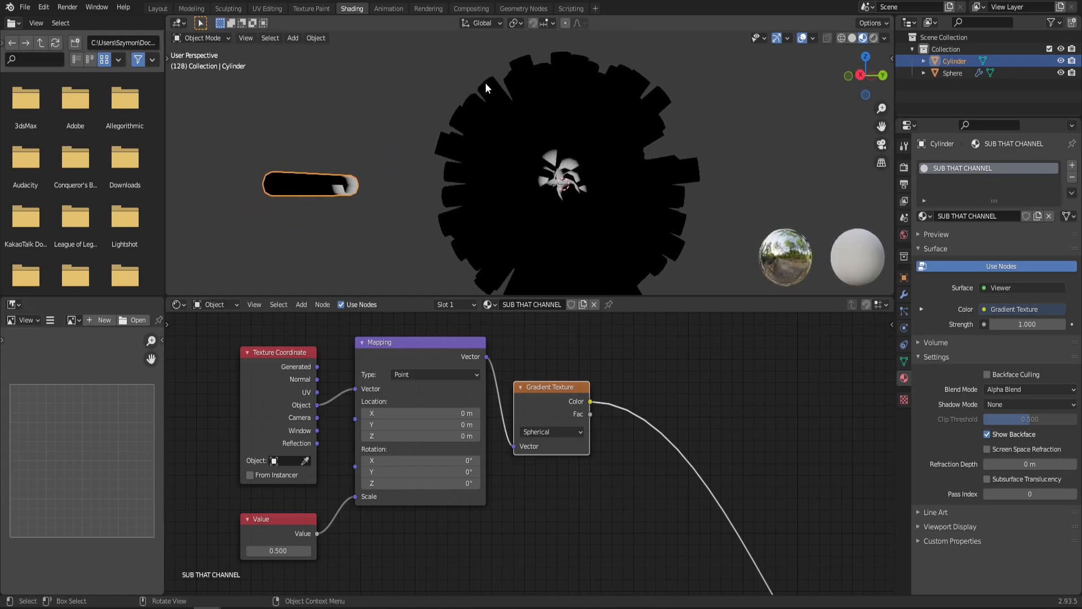
mouse_move(522, 90)
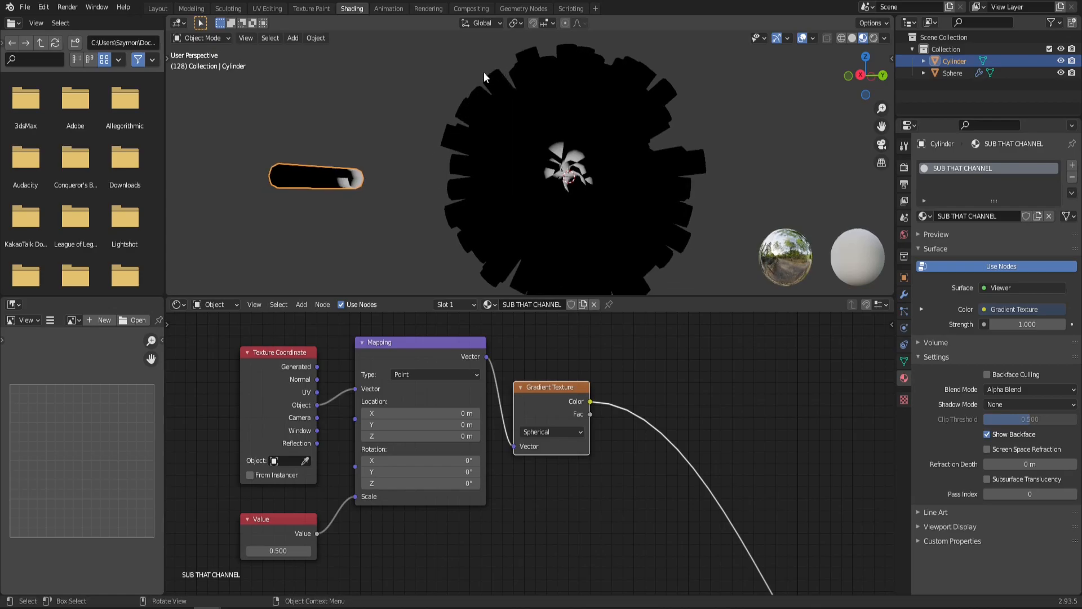
mouse_move(576, 130)
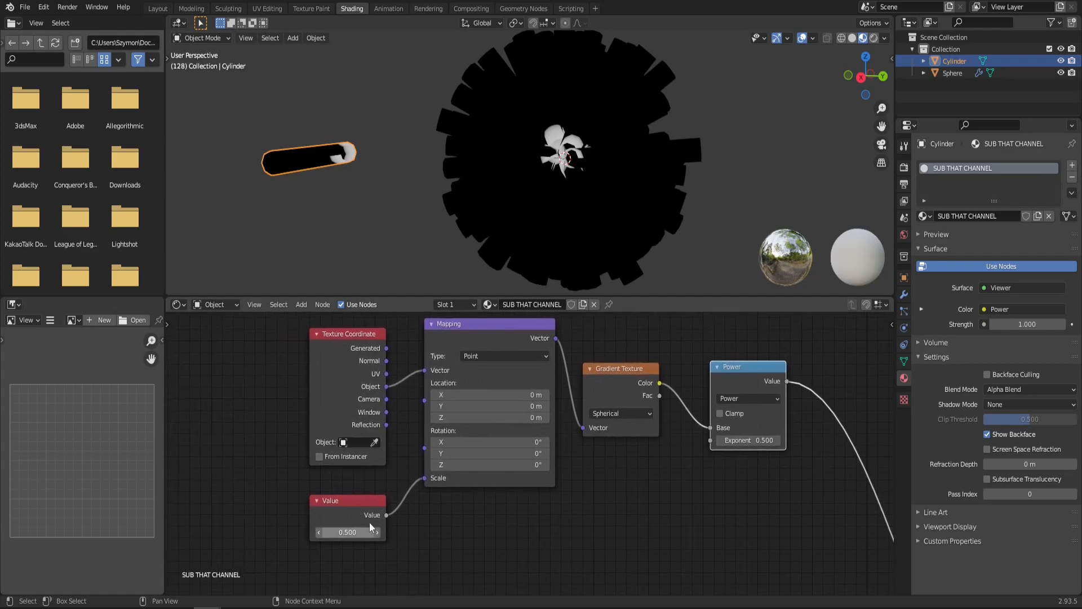
Lower the scaling Value to 0.1 and raise the Power exponent to 3
drag(377, 532, 345, 531)
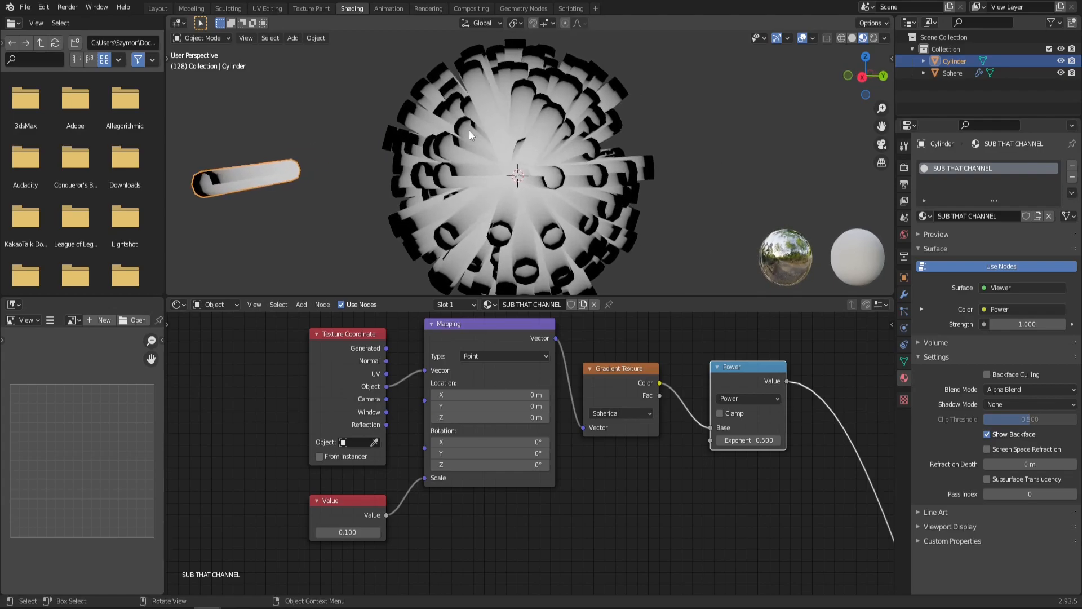
mouse_move(583, 113)
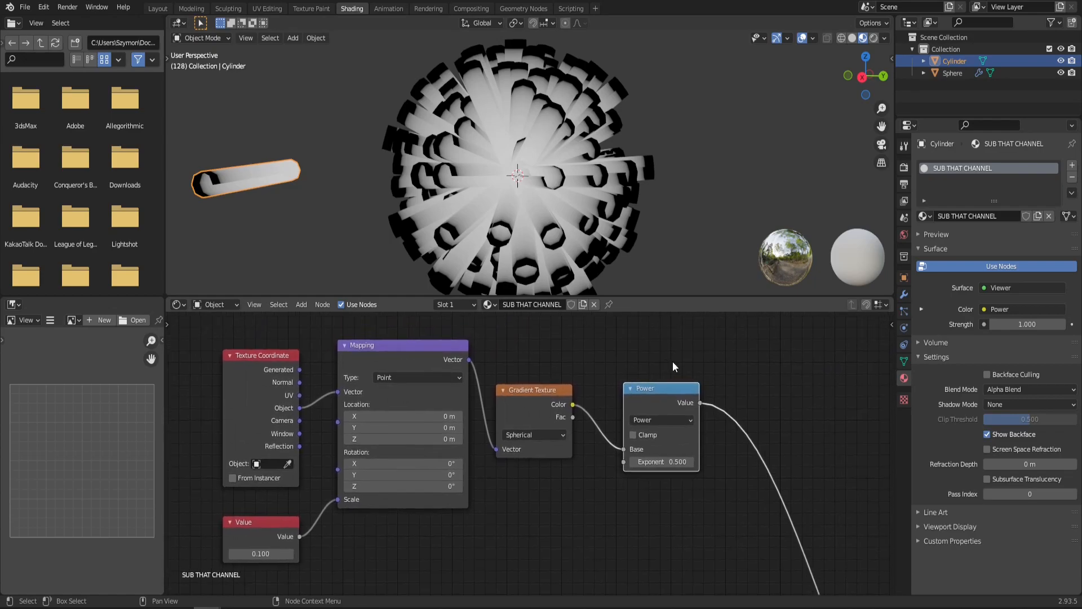
mouse_move(660, 461)
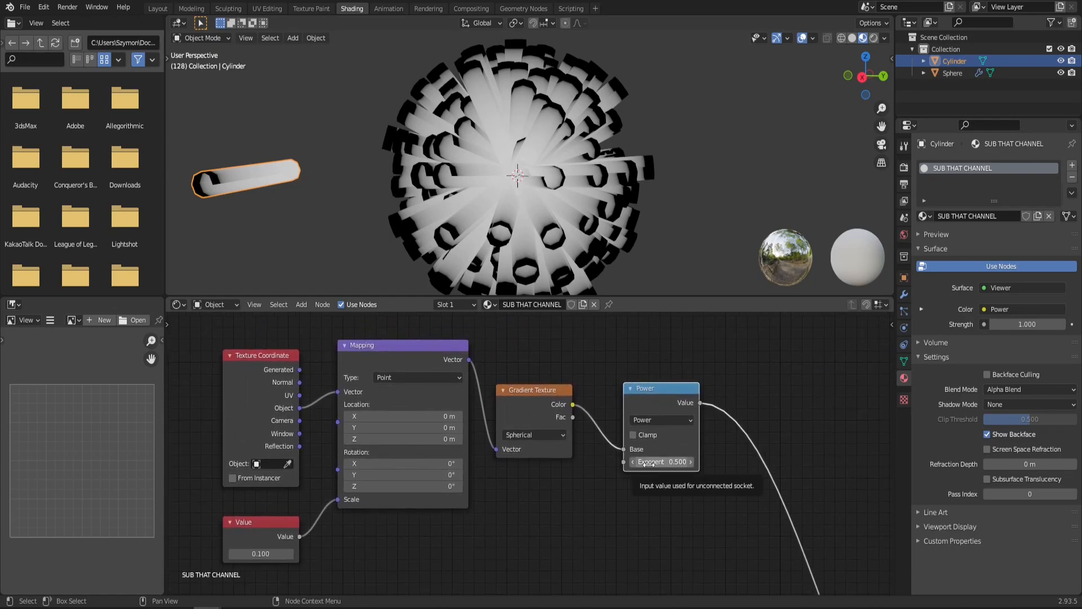
drag(660, 461, 683, 461)
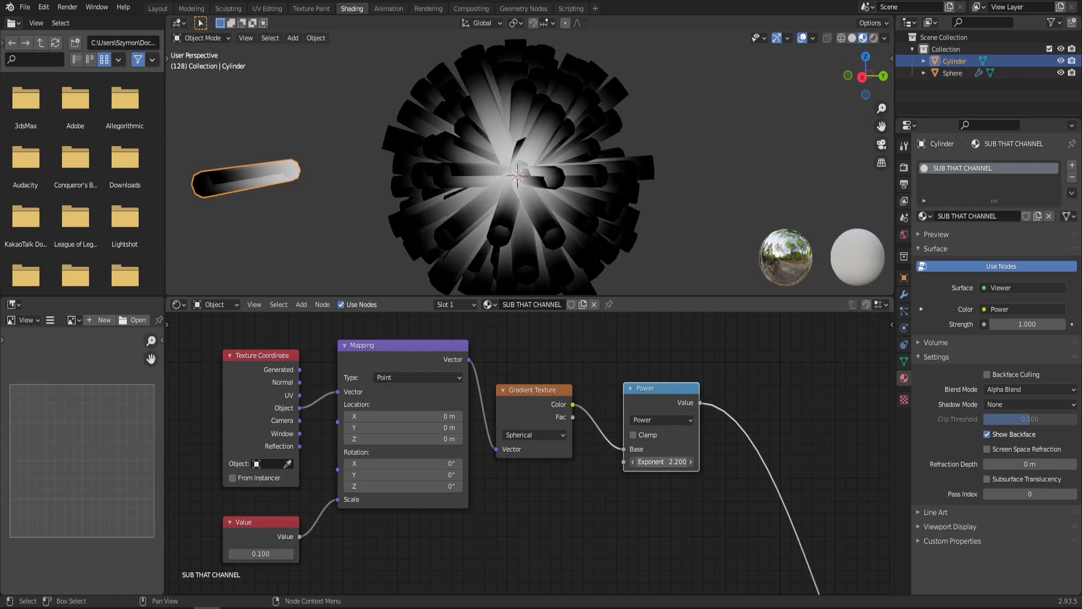
click(661, 461)
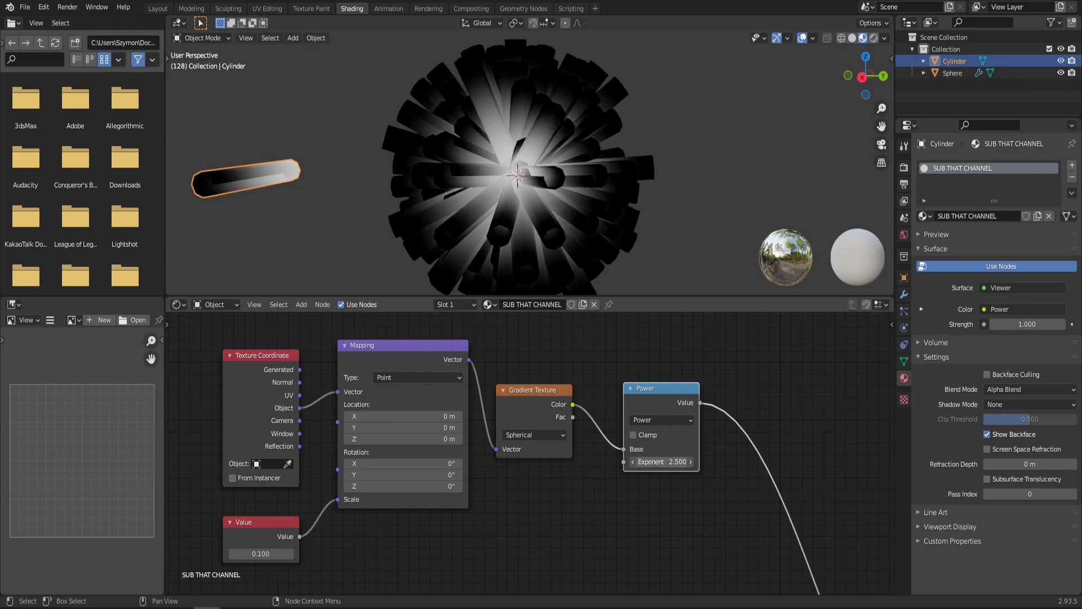
click(661, 461)
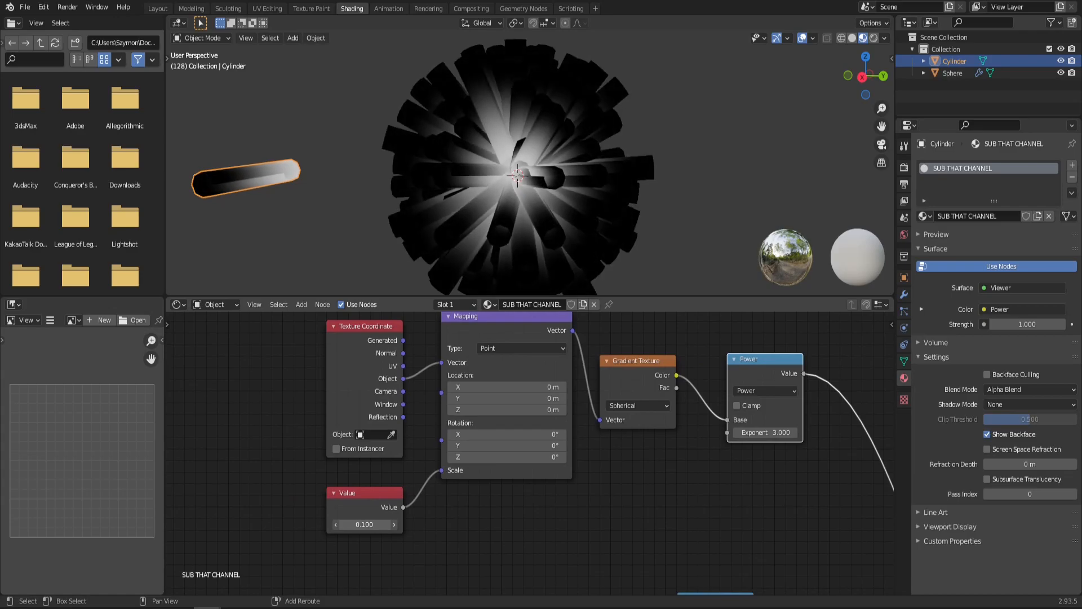
double_click(364, 525)
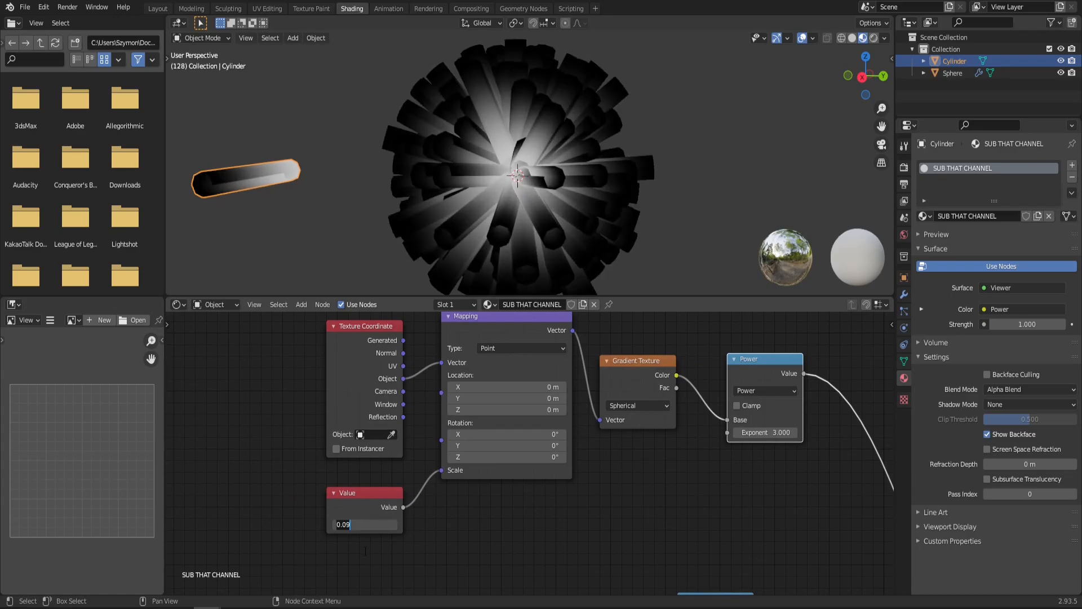
text(0)
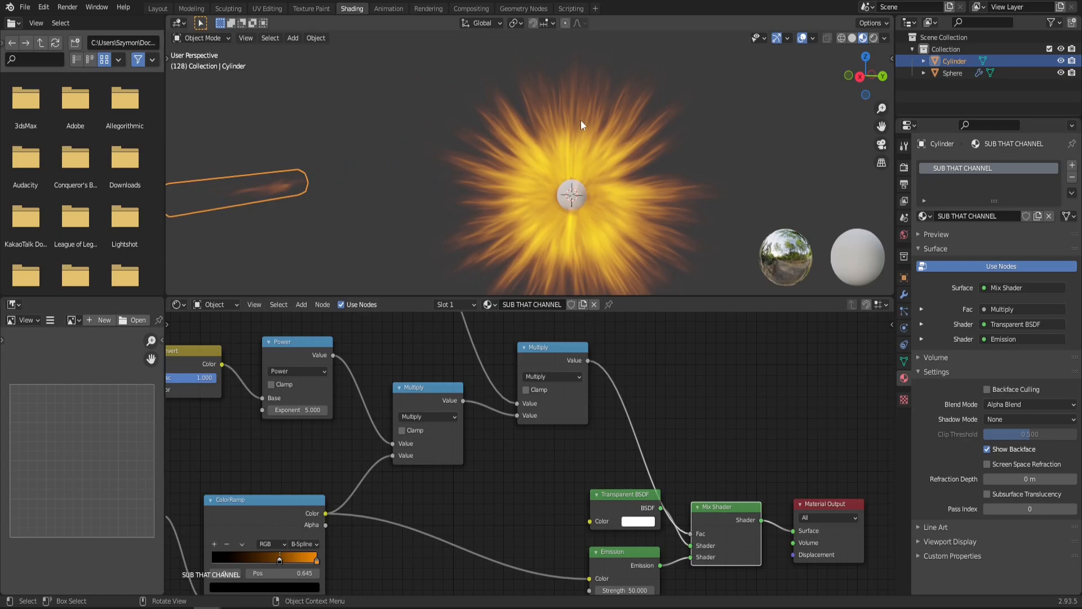
mouse_move(467, 164)
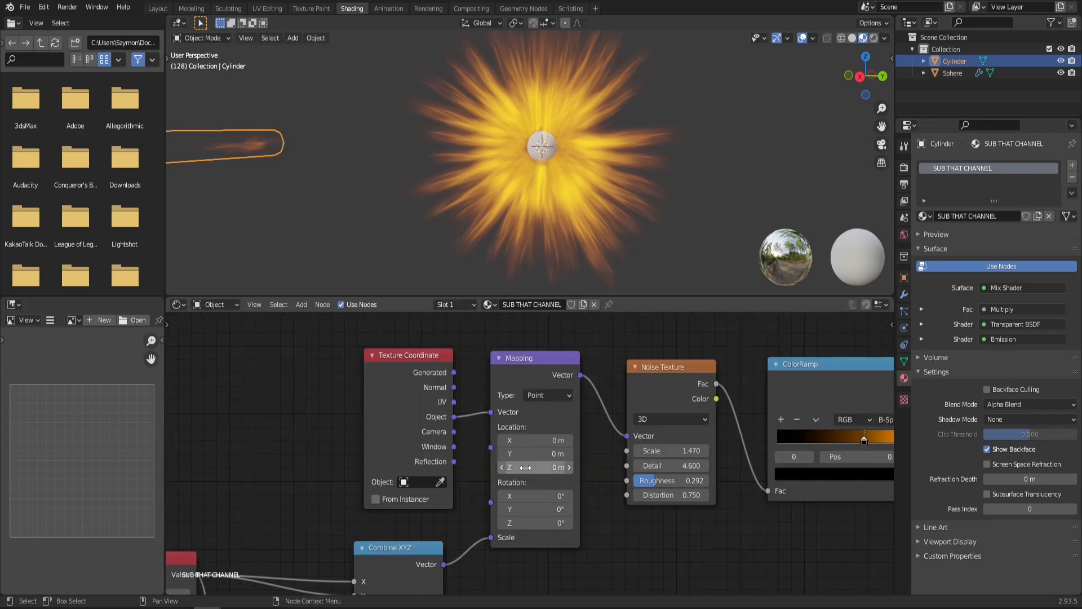
Drive the noise Mapping Location Z with a #frame expression
click(535, 467)
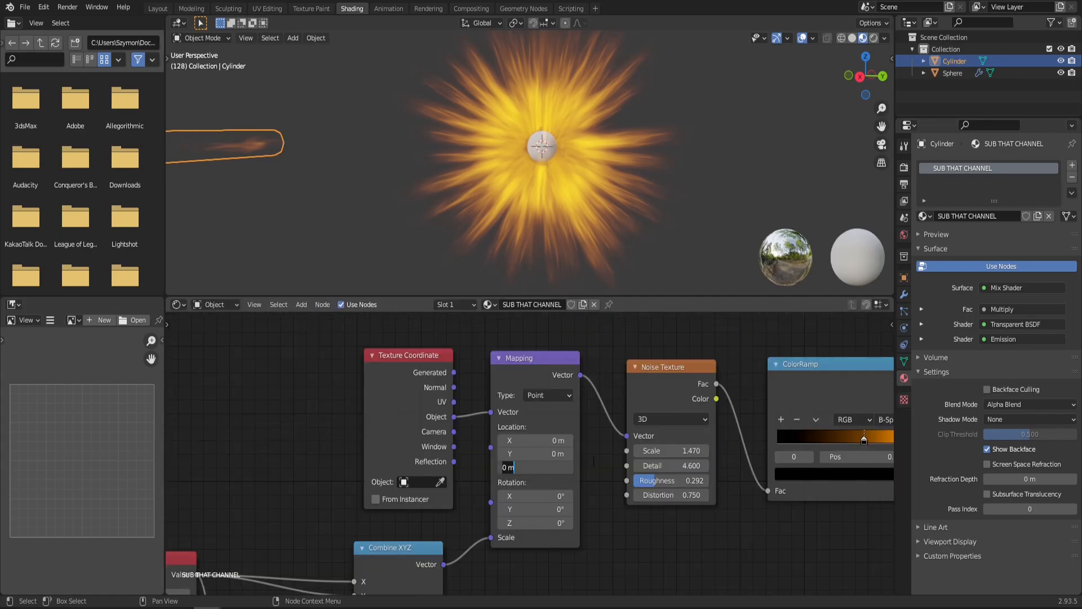
text(#ff)
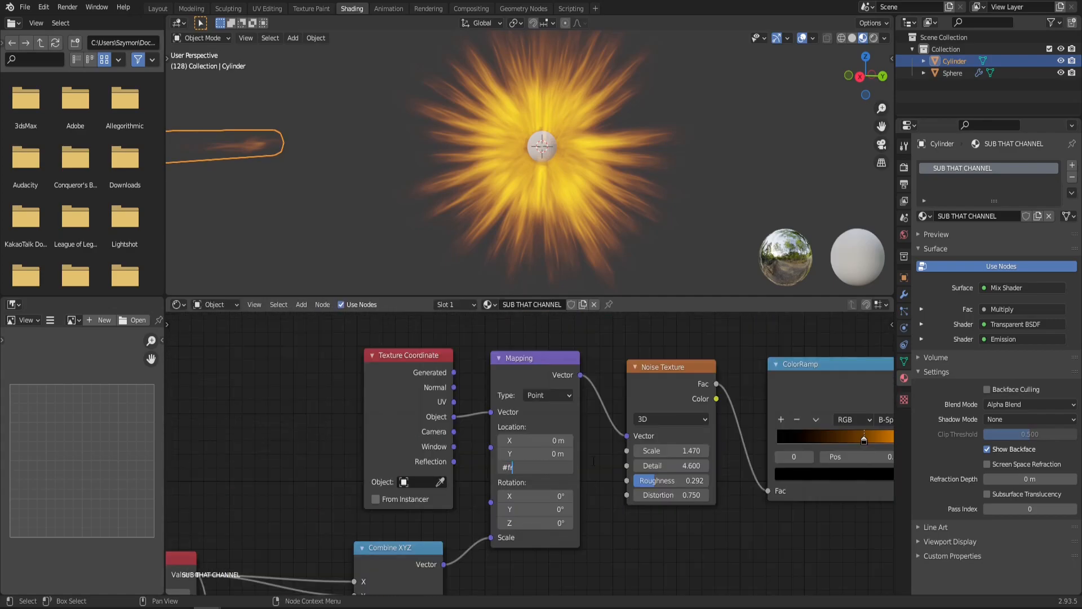
text(rame)
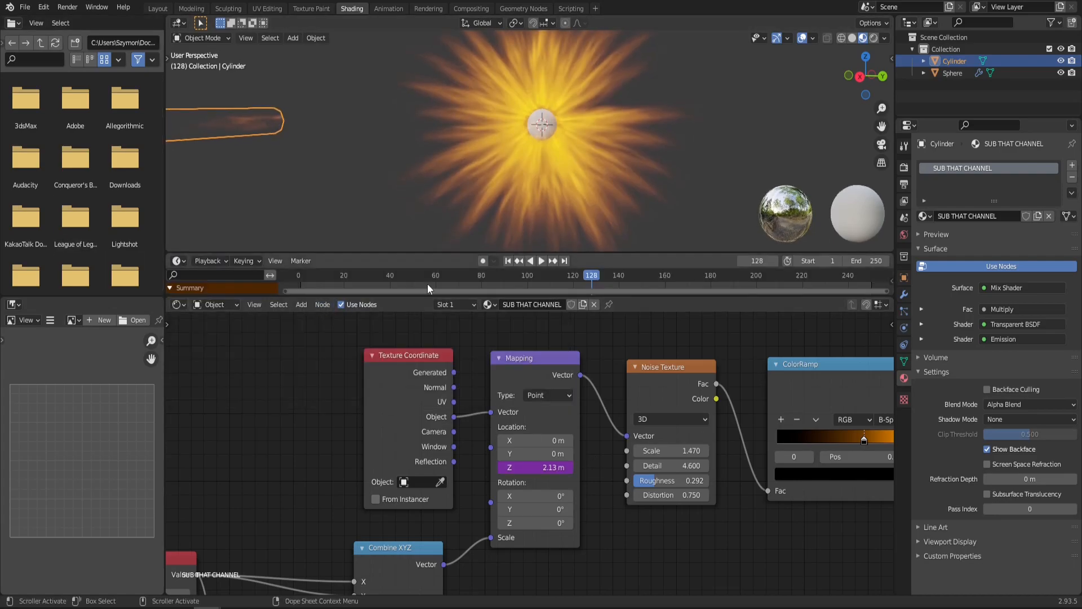
Play back the timeline to check the noise motion, then stop playback
click(543, 260)
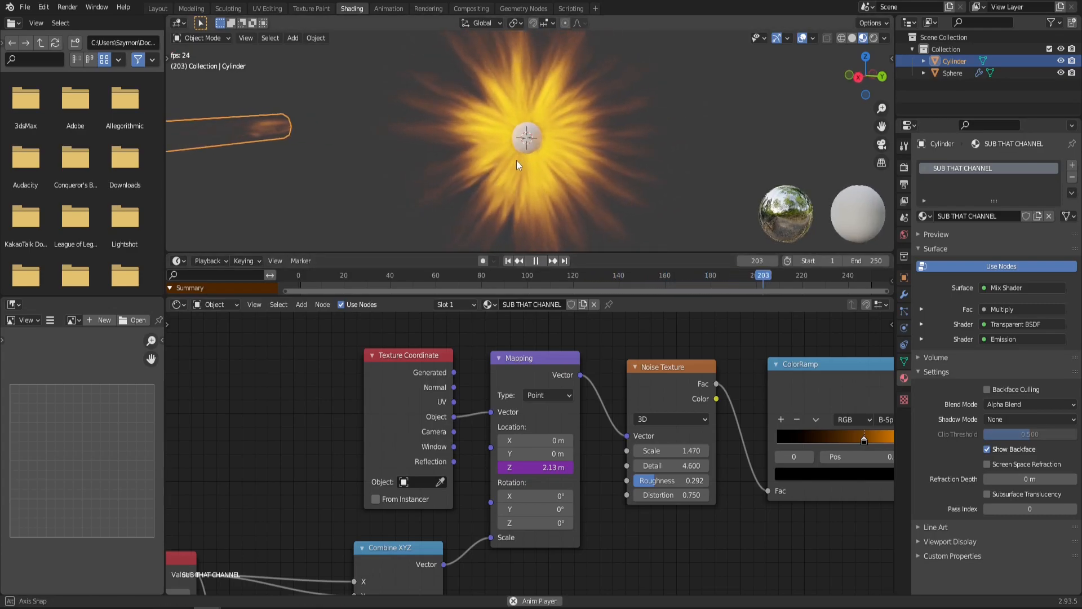
click(507, 260)
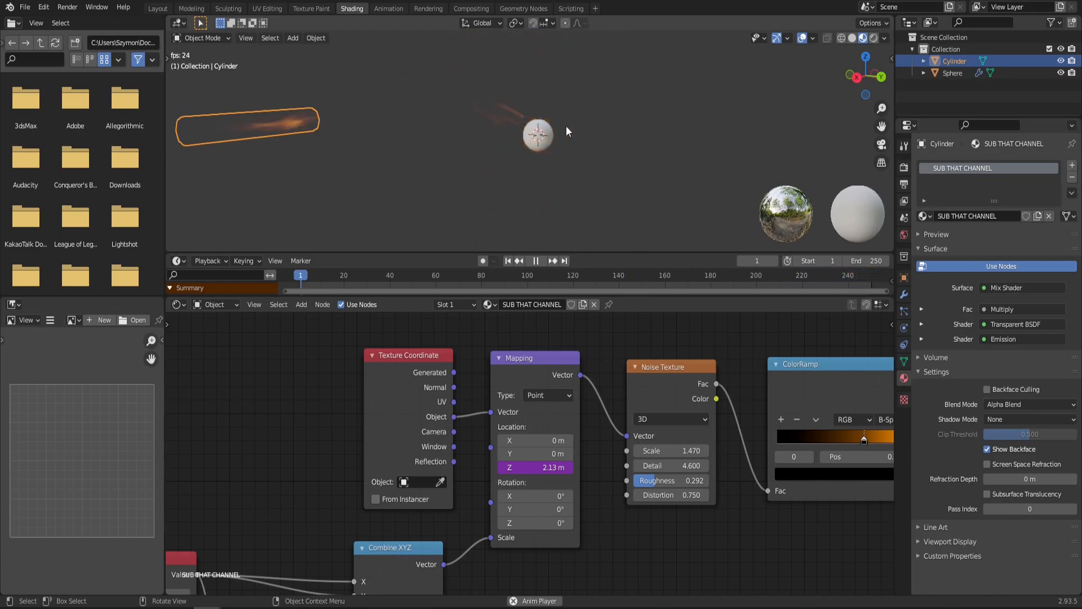
click(536, 260)
text(v)
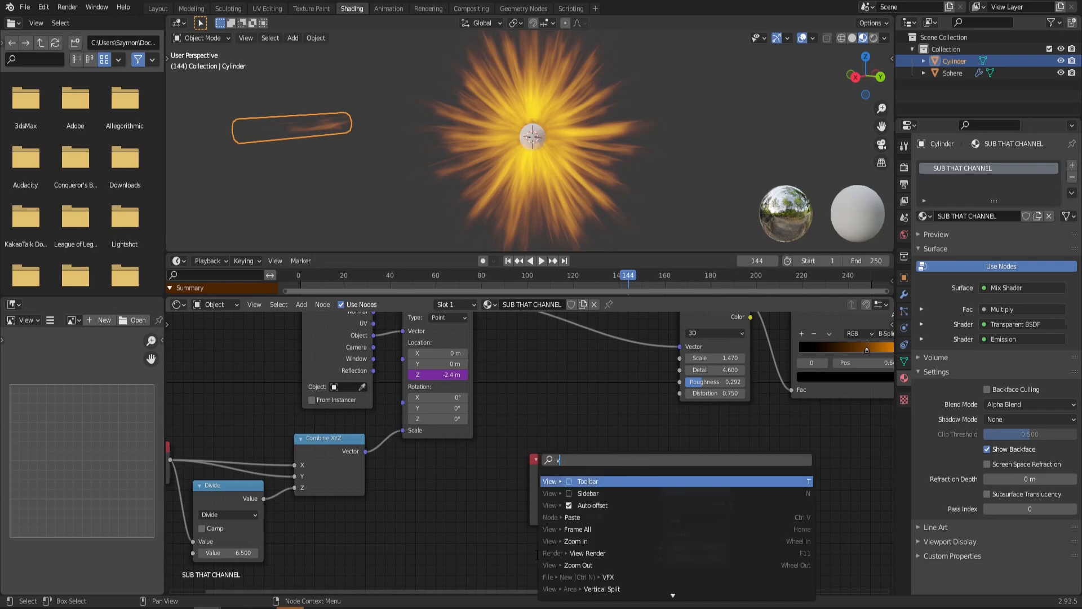
Link Object Info Random into the Add node and drive the Value node with #frame/2
text(alue)
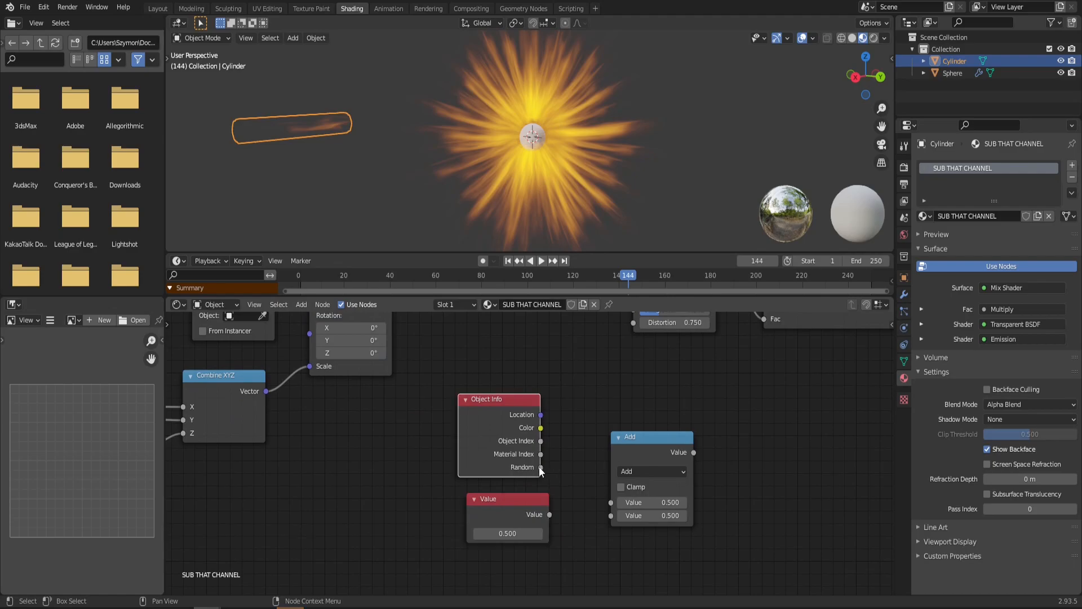
drag(542, 467, 612, 502)
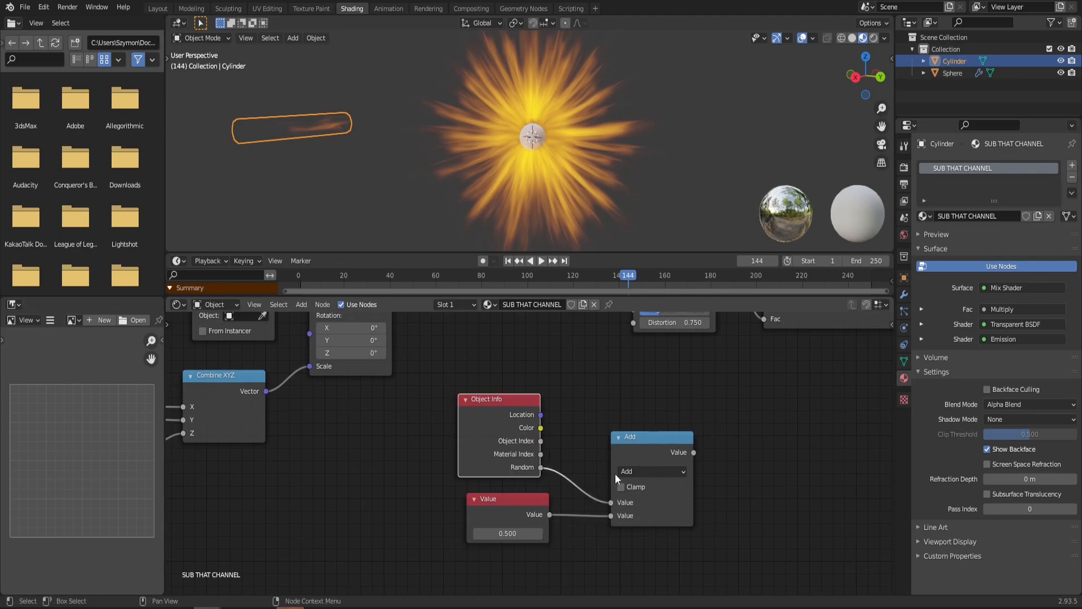
double_click(507, 533)
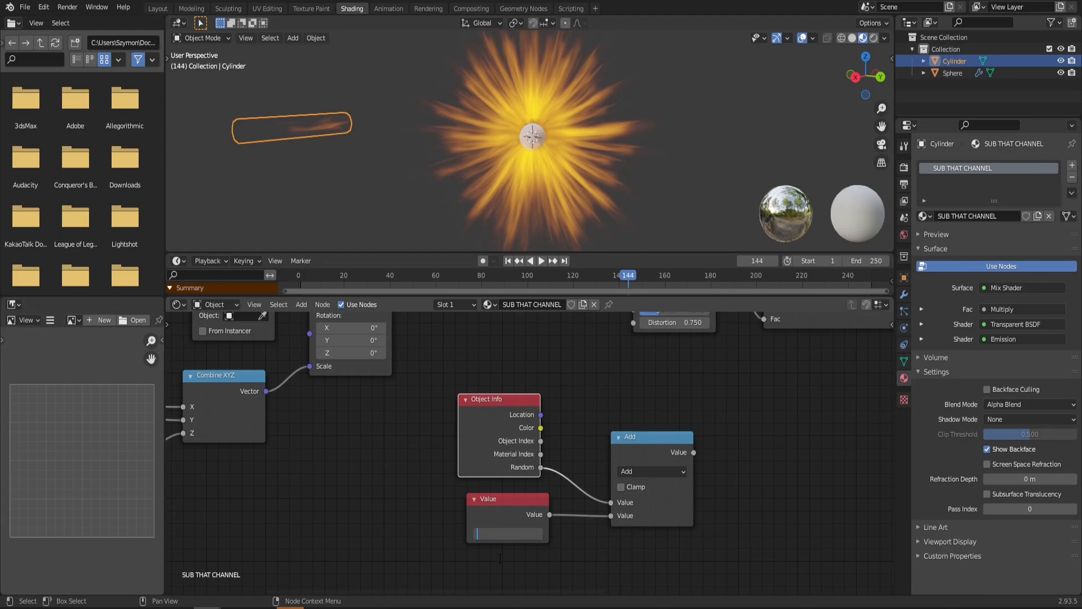
text(#frame)
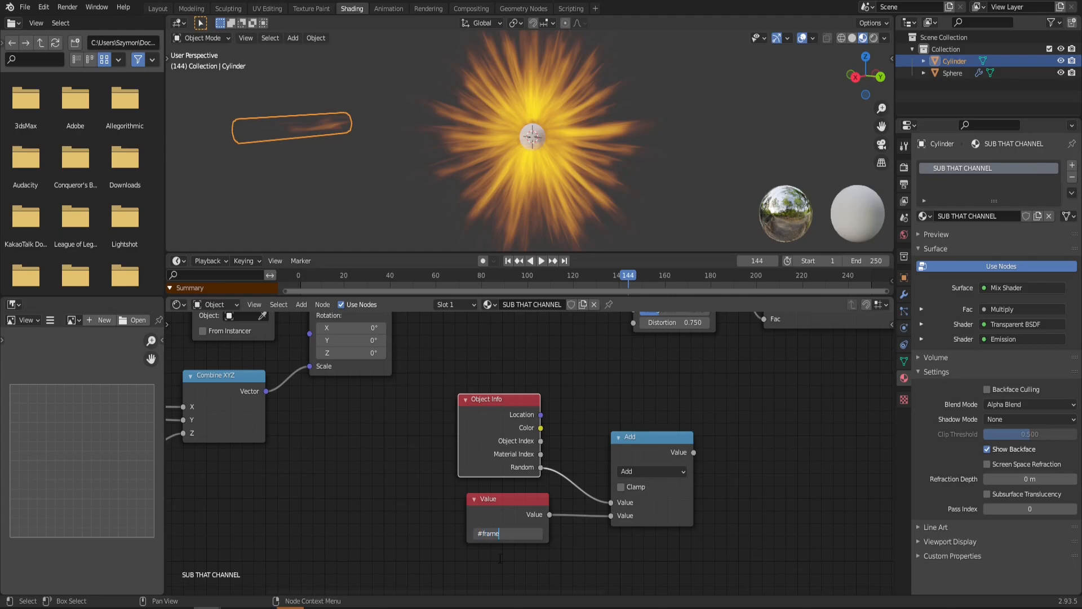
text(/2)
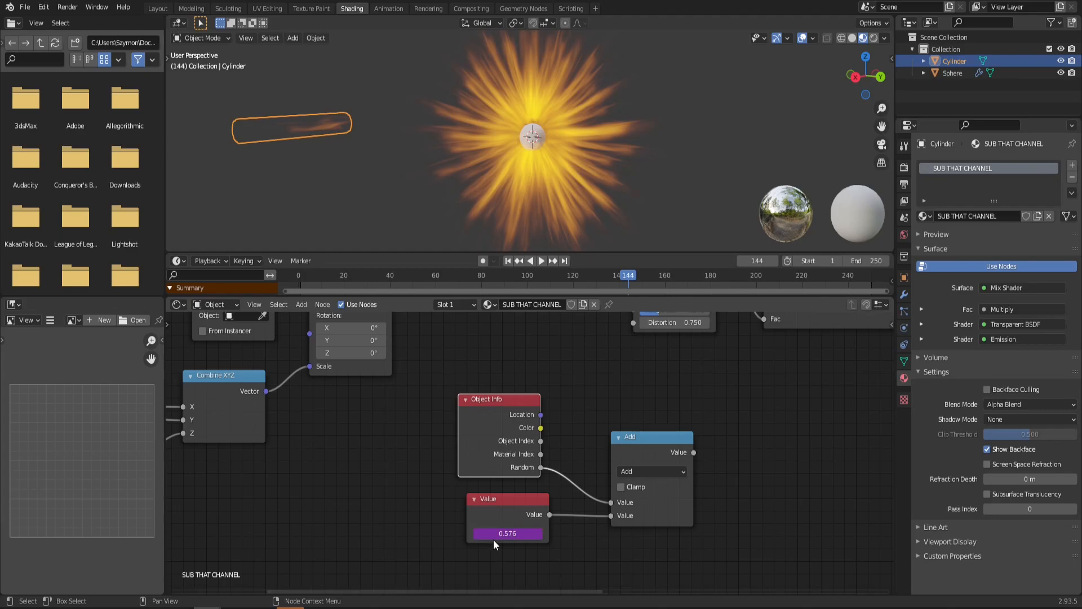
mouse_move(595, 453)
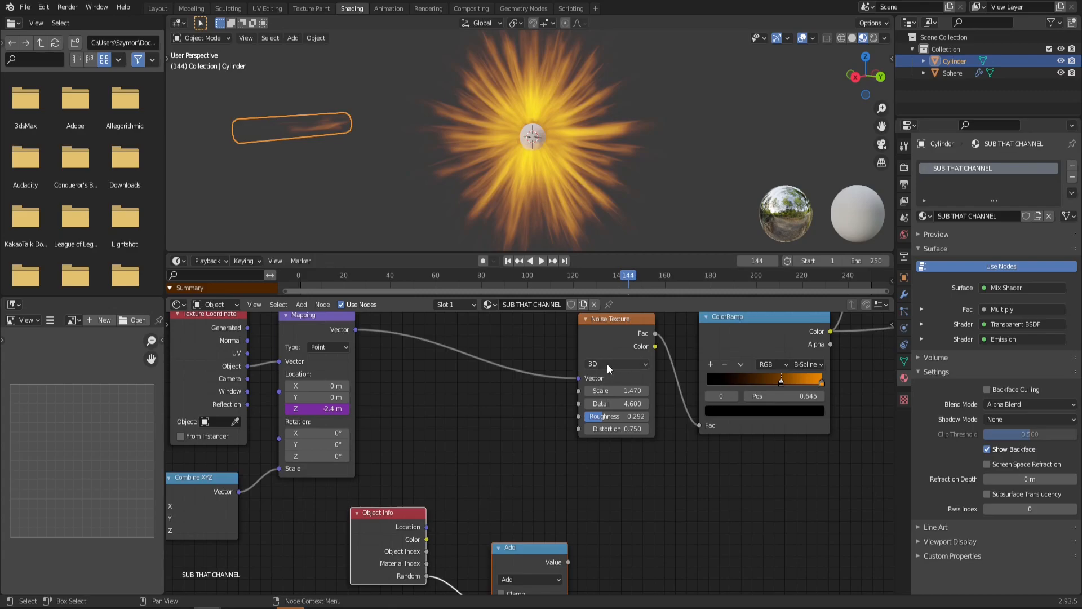
Switch the Noise Texture to 4D with W fed by the Add node and play back the burst
click(615, 364)
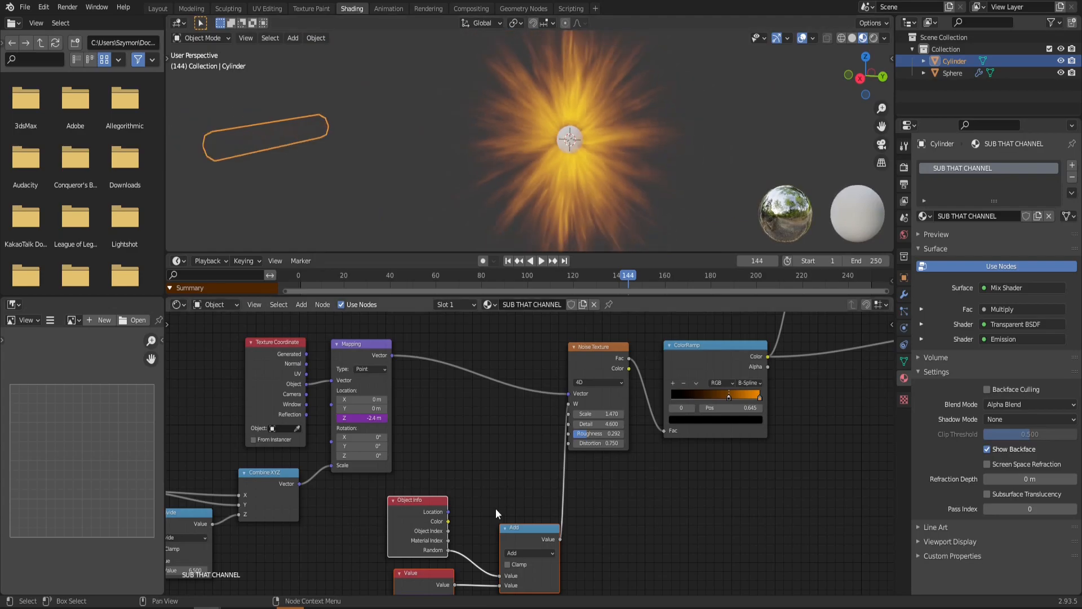
click(541, 261)
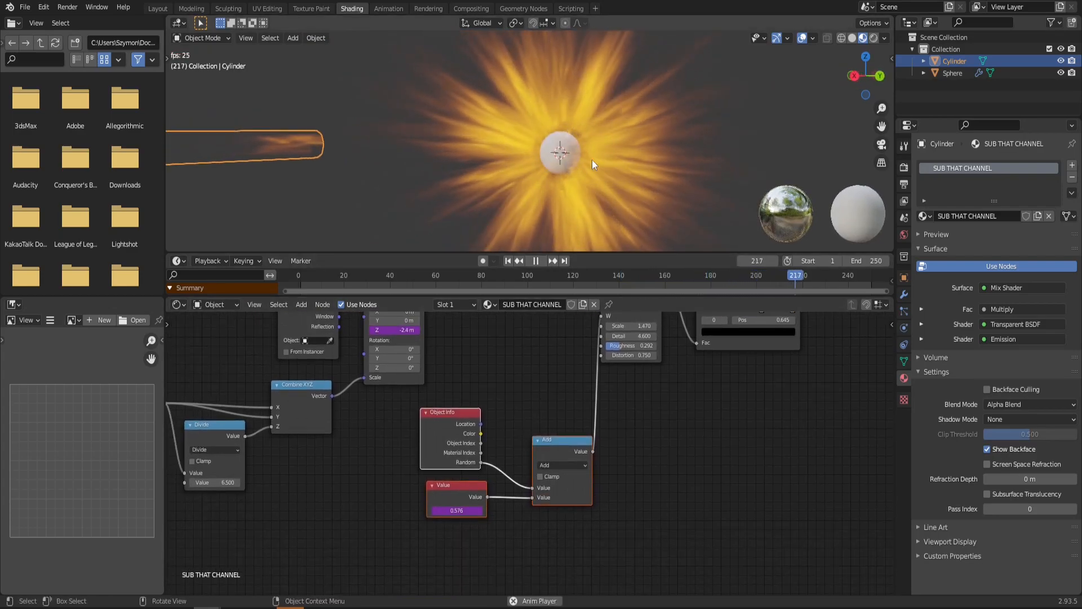
click(536, 260)
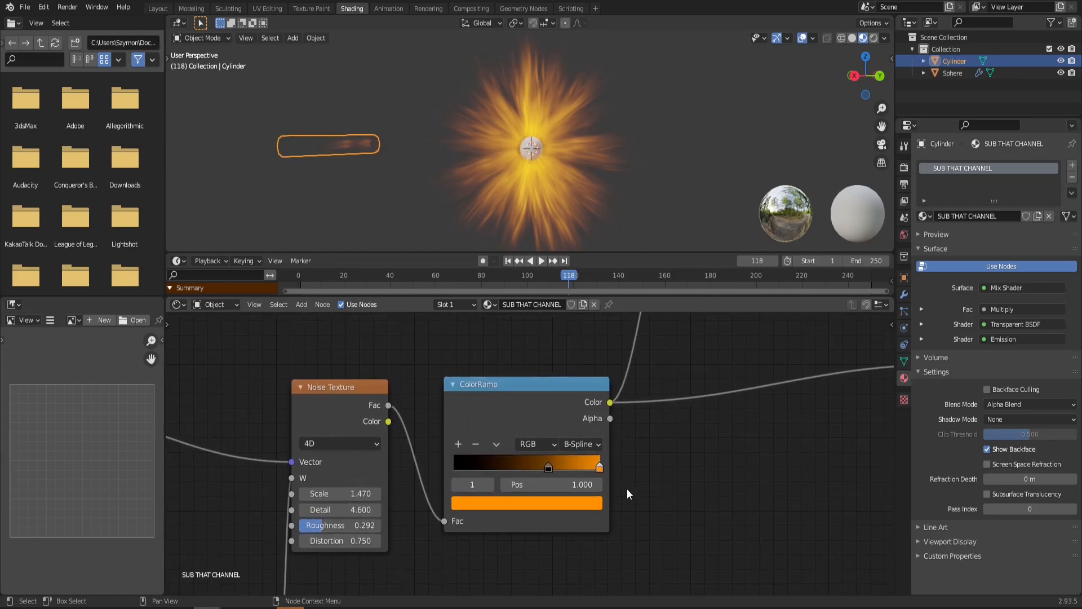
mouse_move(571, 553)
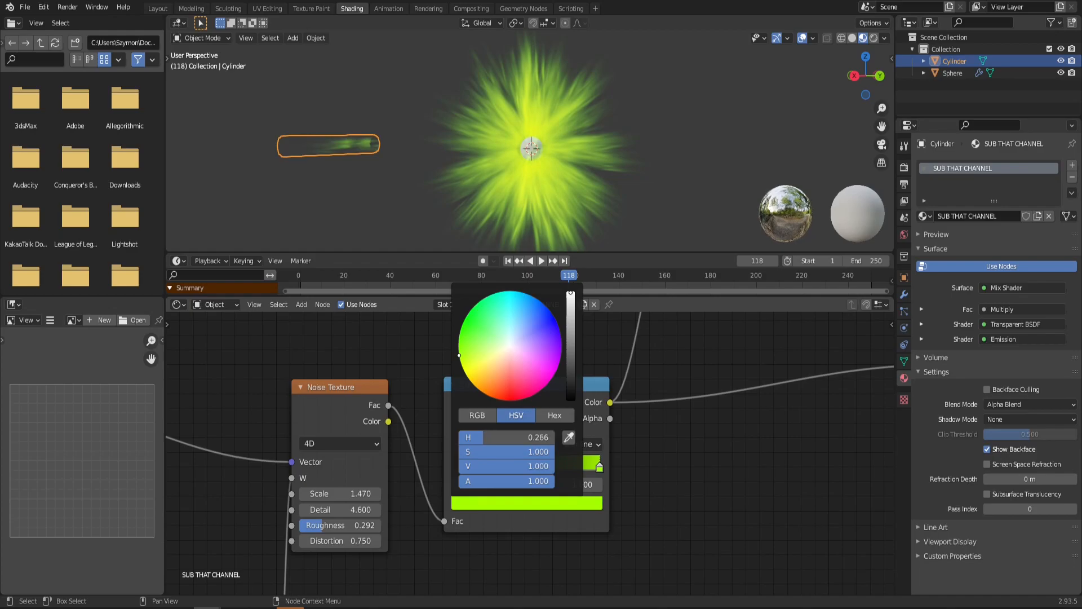
Recolour the ramp's orange stop to green (Hue 0.266) and return to Layout
click(541, 261)
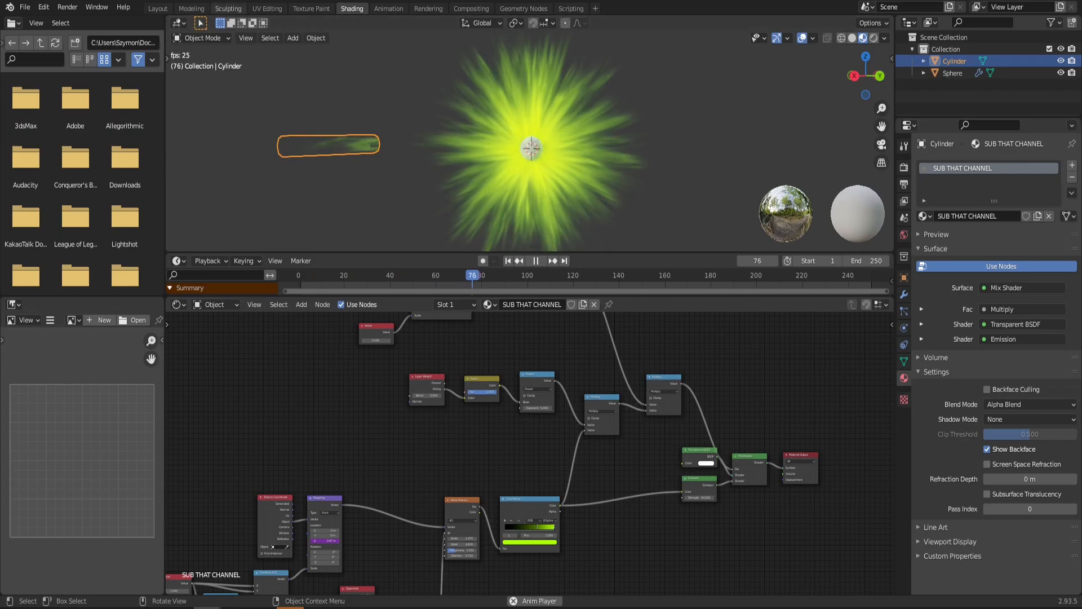
click(157, 8)
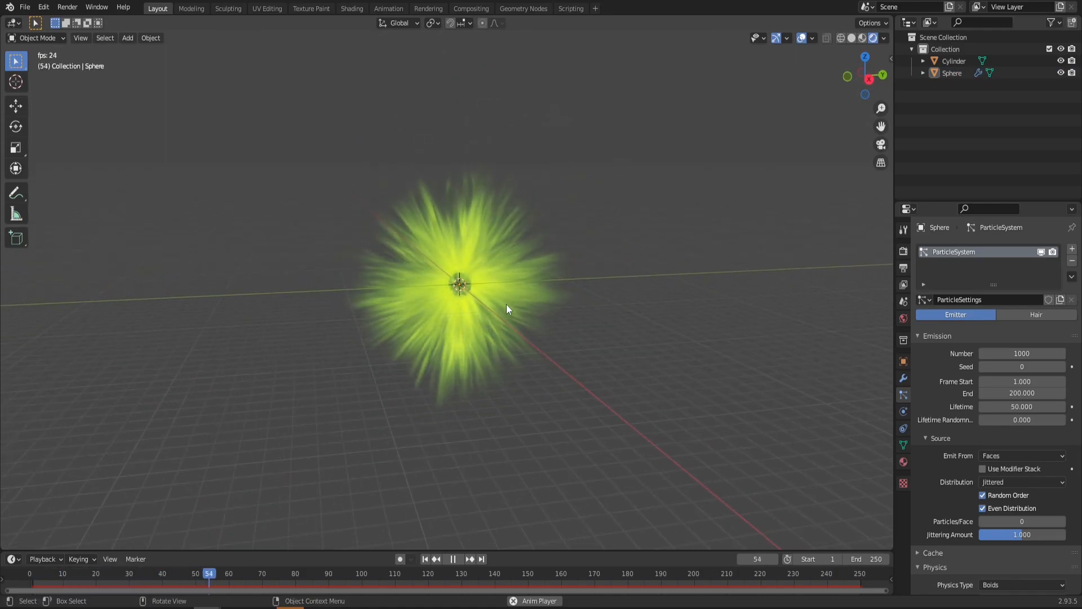
Set emission Number to 2500 and Frame Start to -100
click(459, 559)
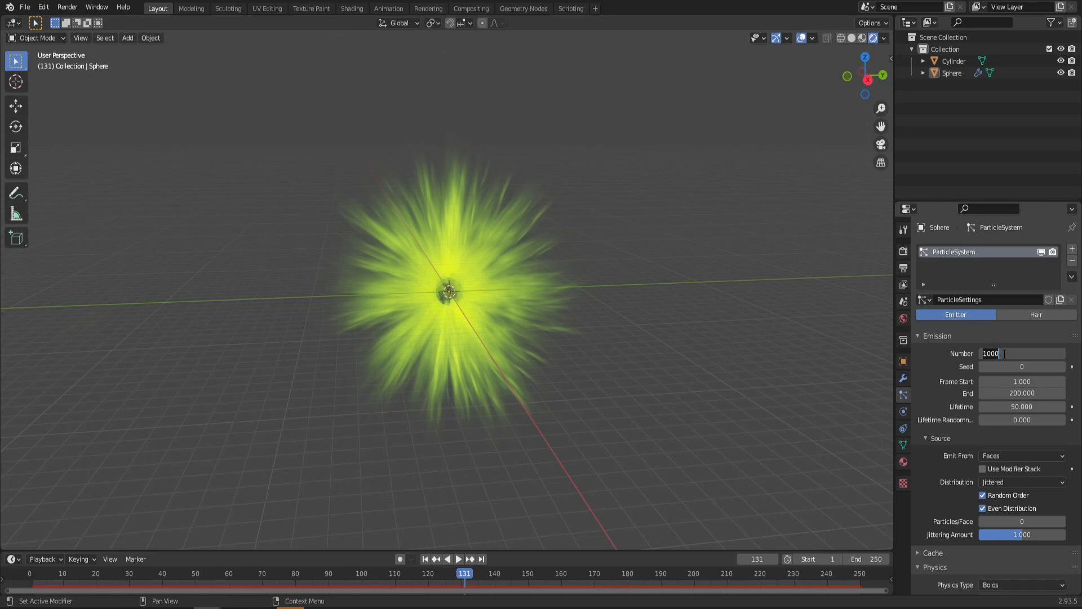
text(25)
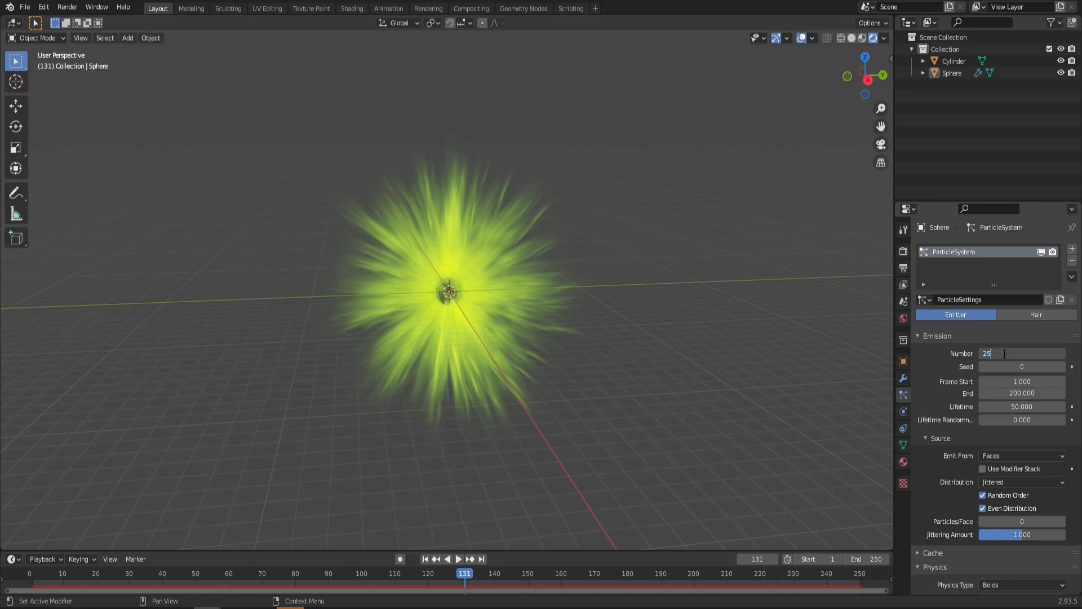
text(250)
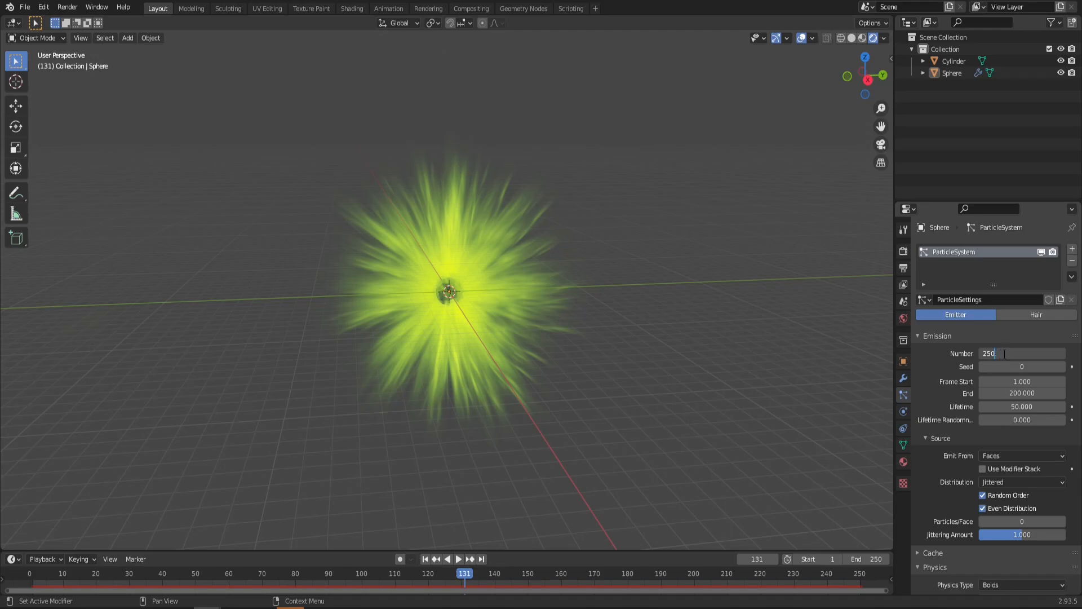
text(2500)
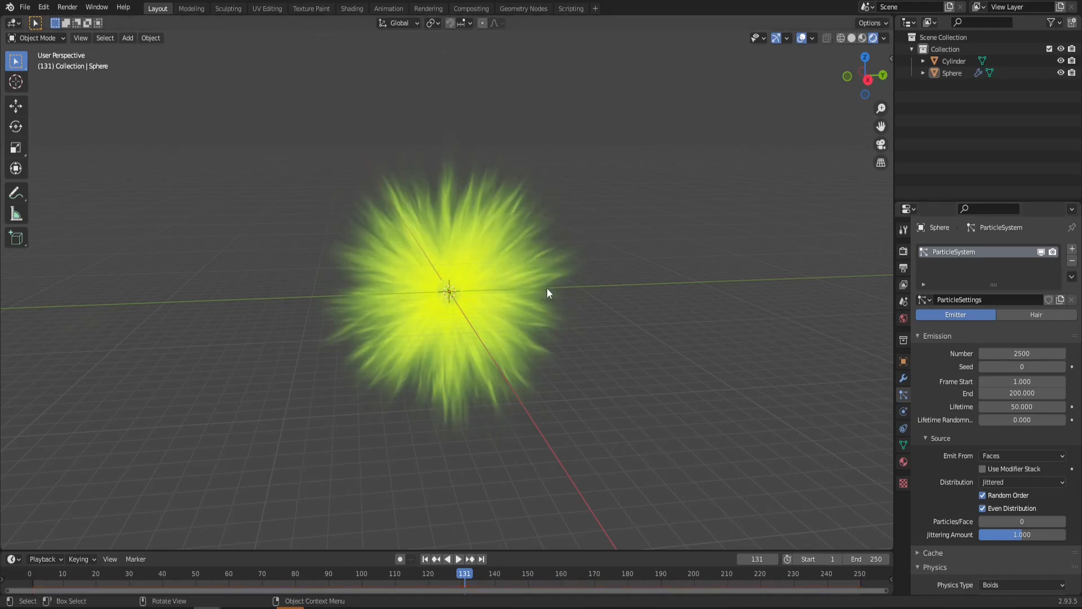
click(1023, 381)
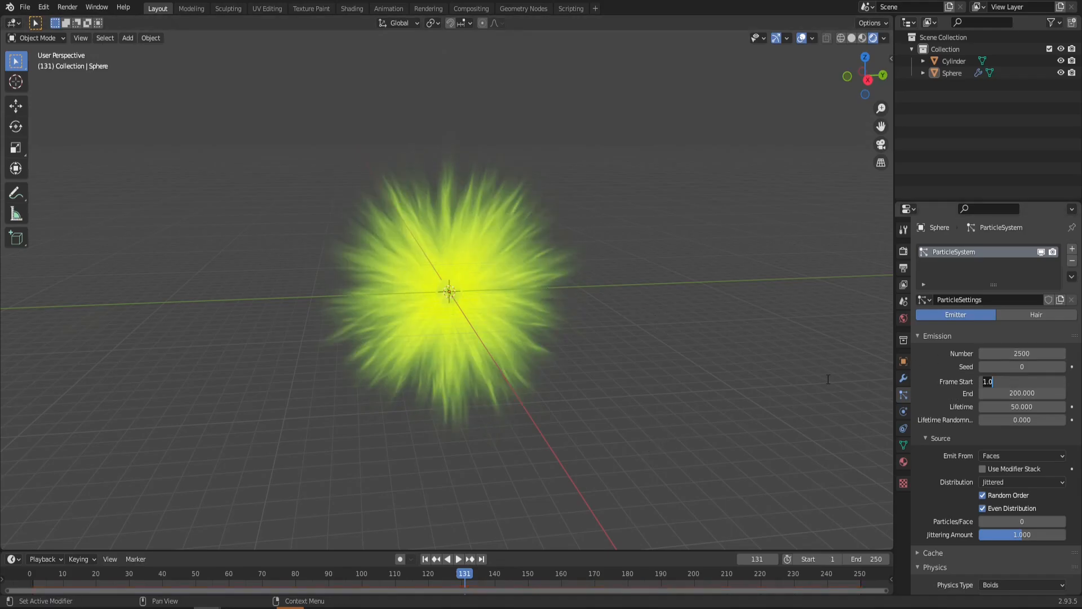
text(-100)
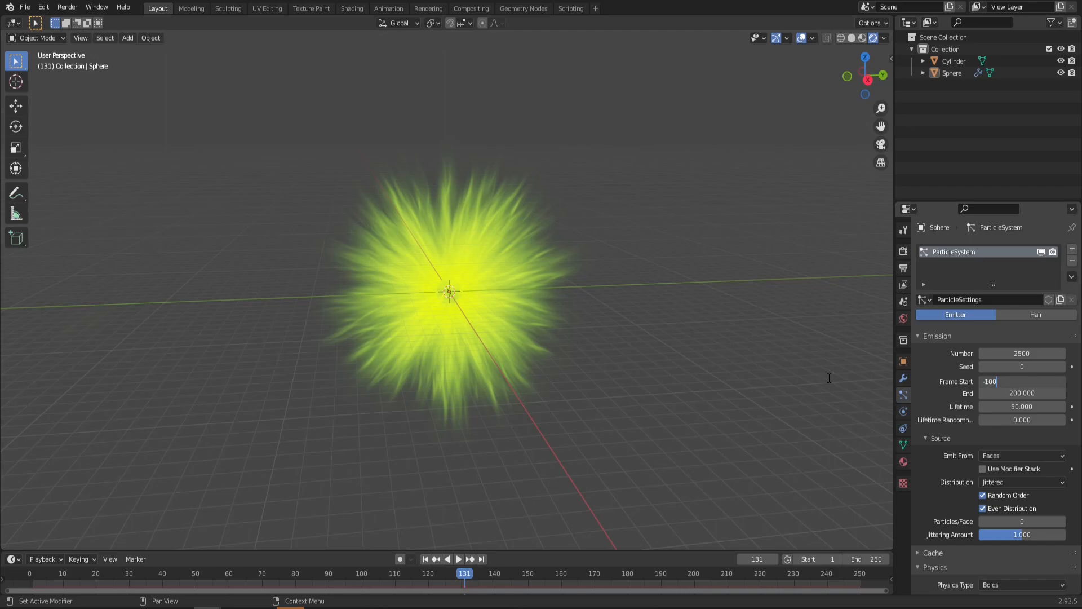
key(Return)
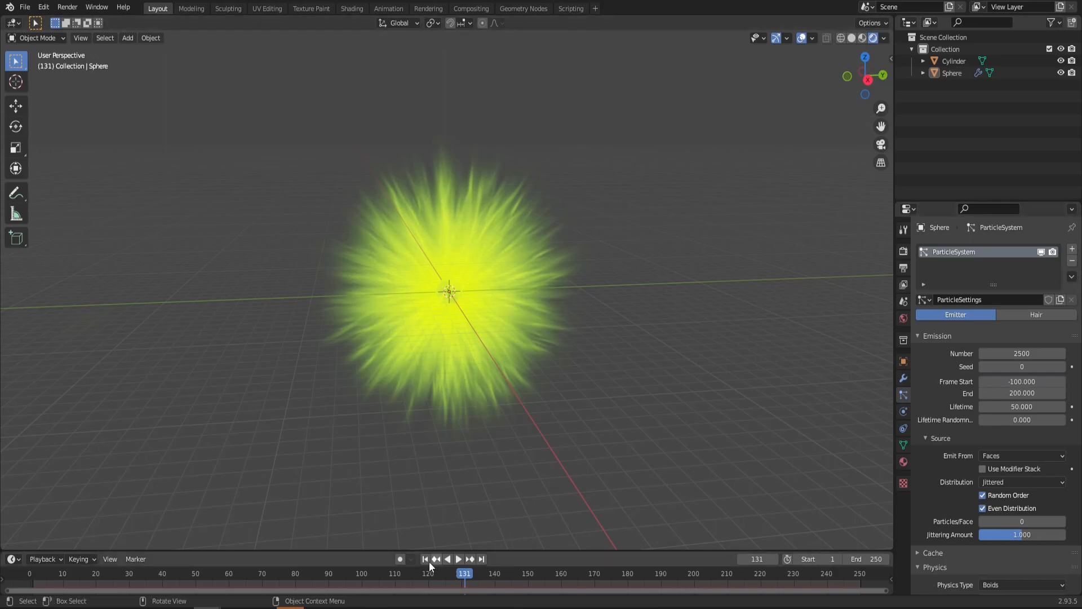
Set Frame End to 250, rewind and play back the denser burst
click(425, 559)
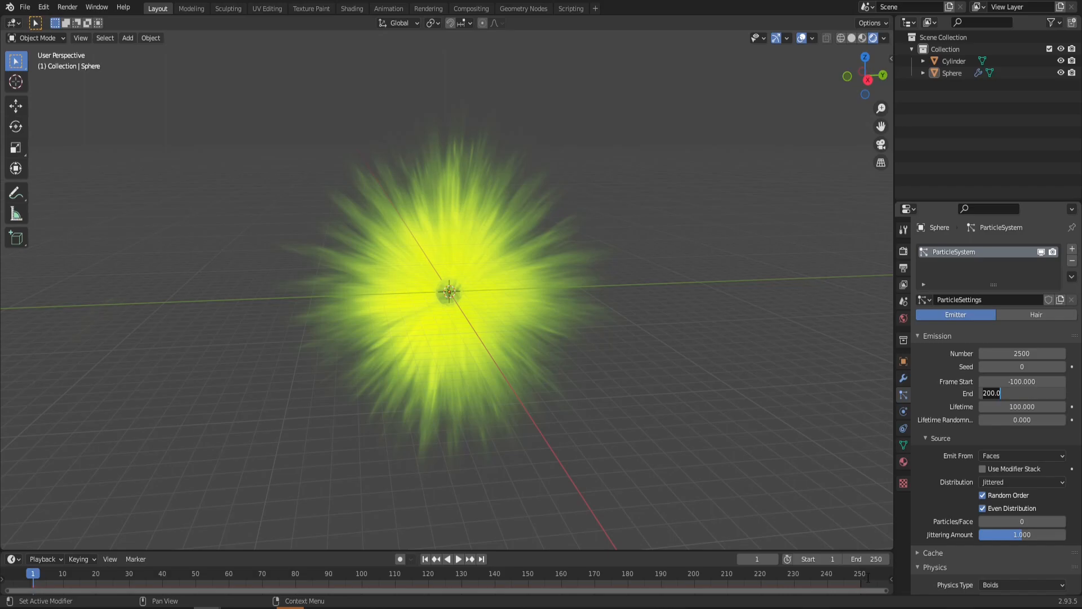
text(250)
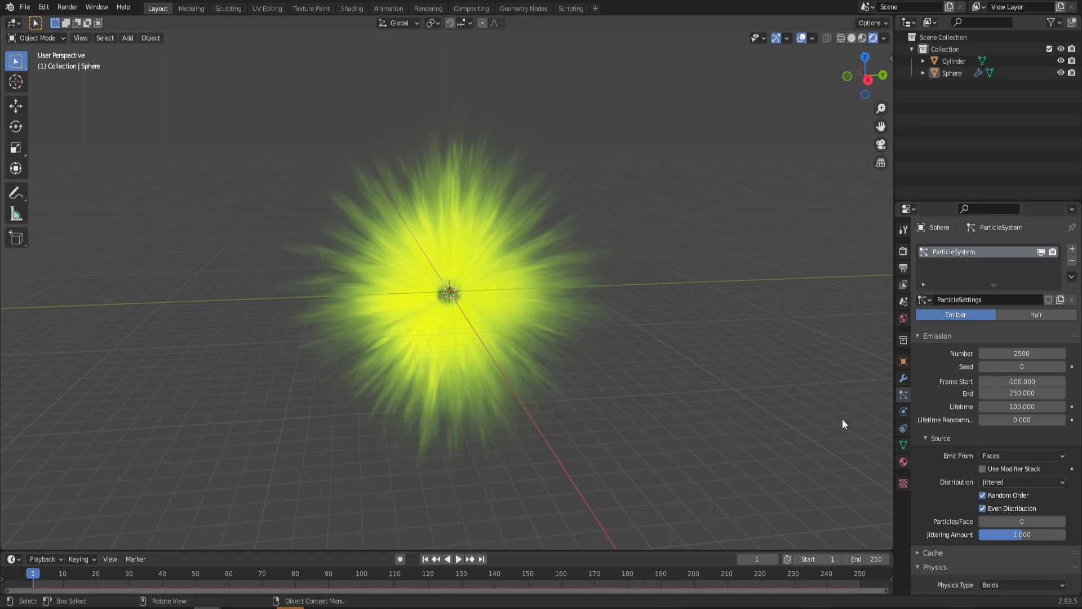
click(458, 560)
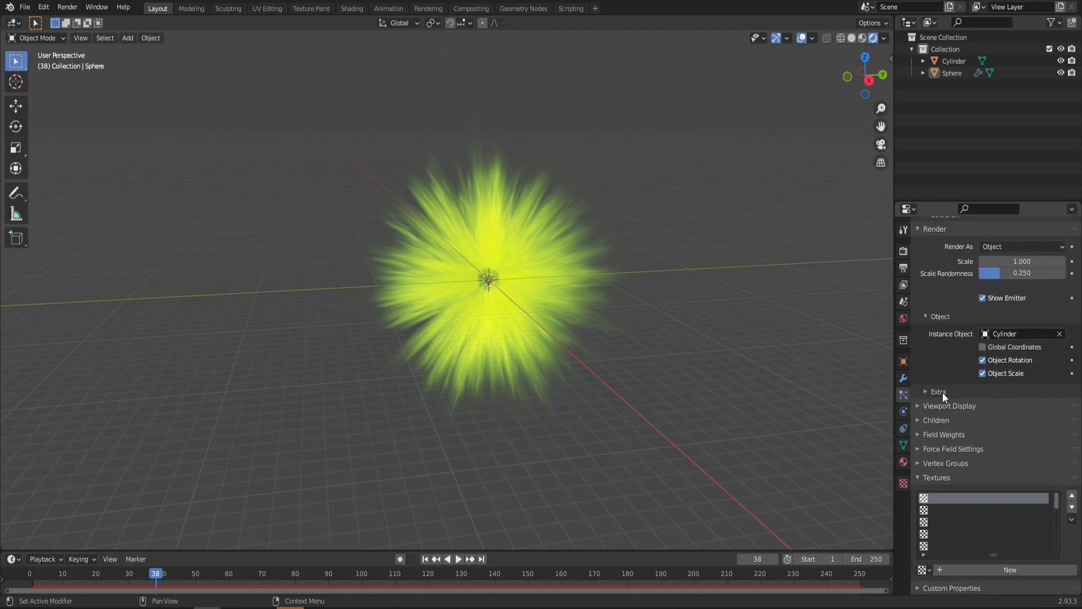
Add a new texture to the particle system and rename it
click(1008, 569)
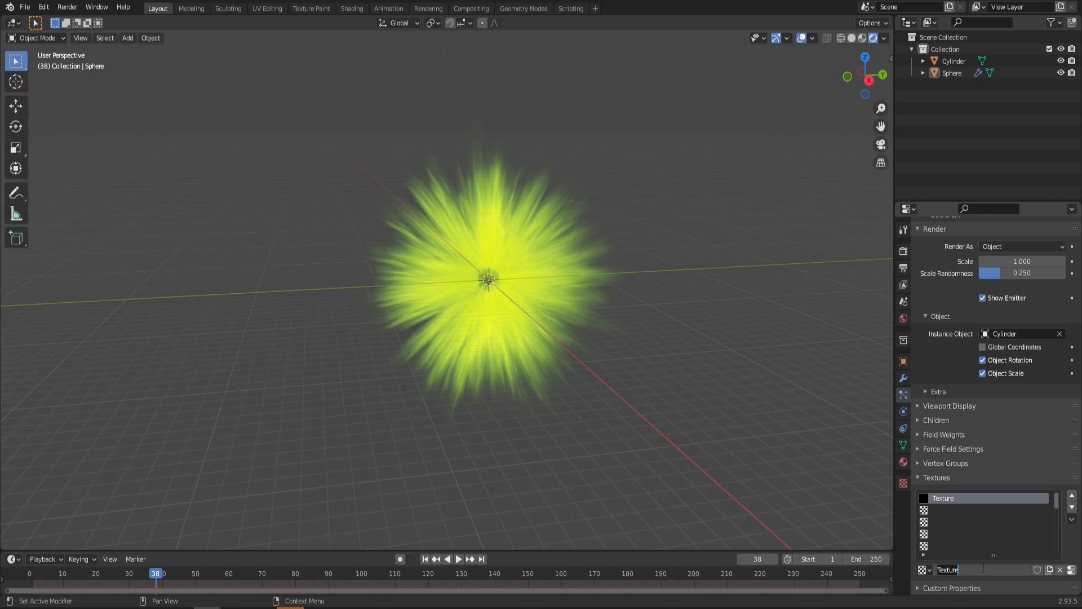
text(IF YOU MANAGE)
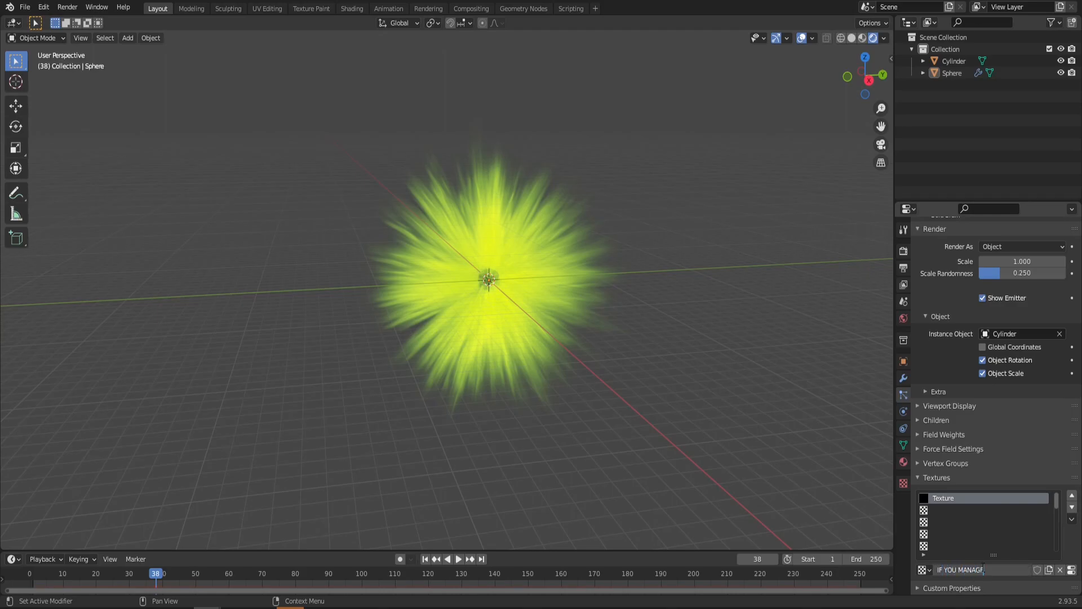
text(MANAGED TO GET HERE COMM)
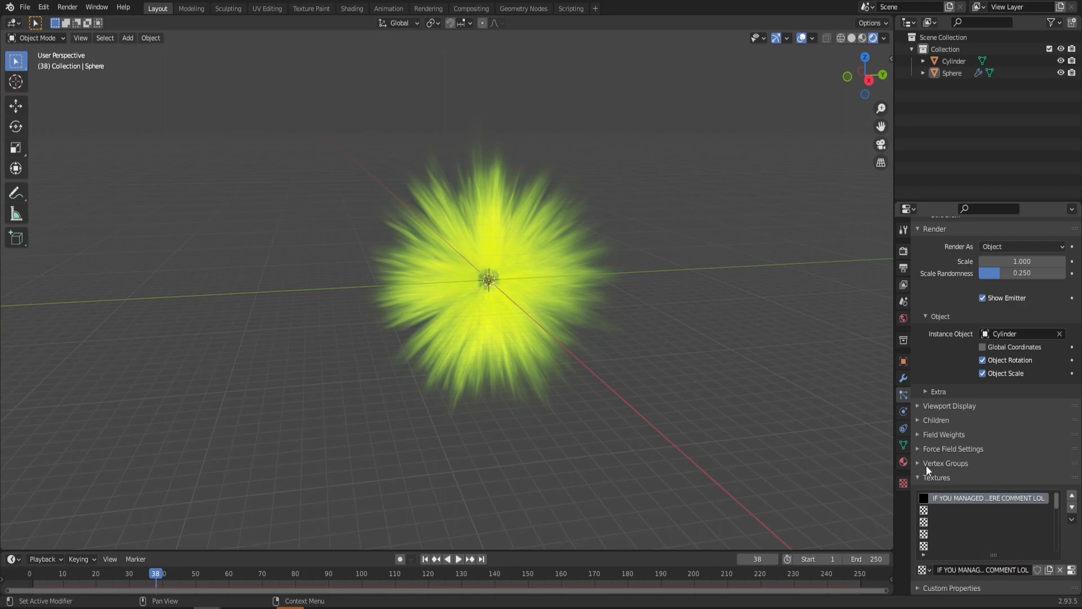
Set the new texture's type to Blend and expand its Influence settings
click(903, 483)
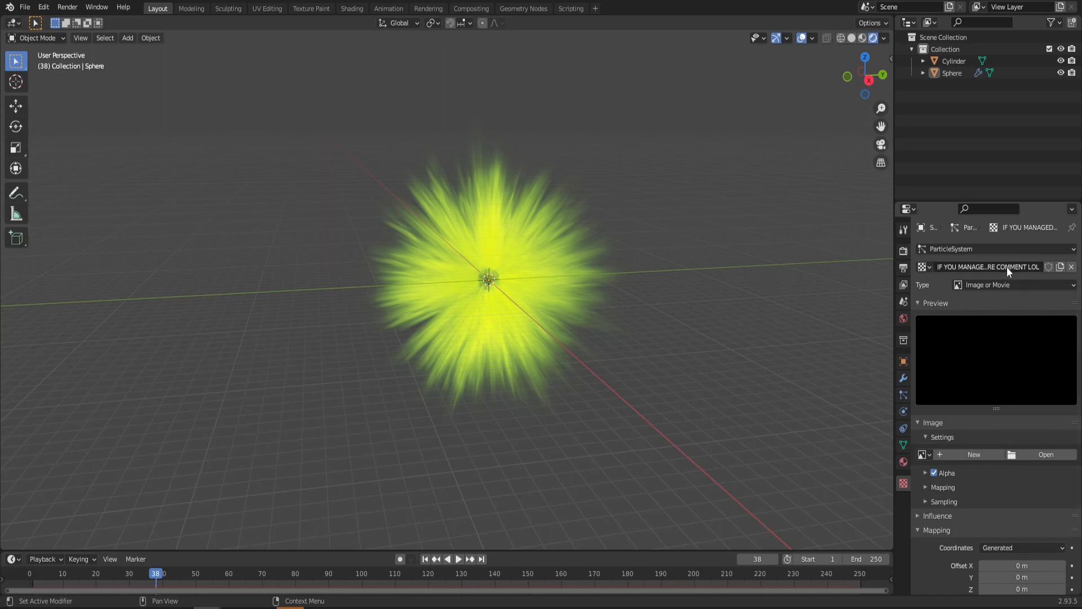
click(1015, 284)
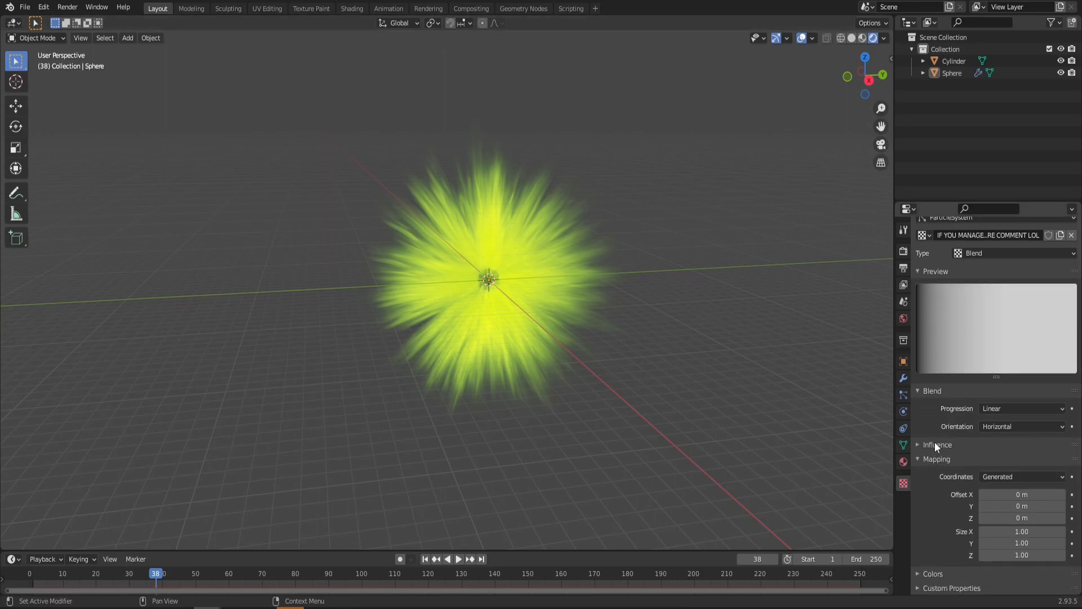
click(919, 444)
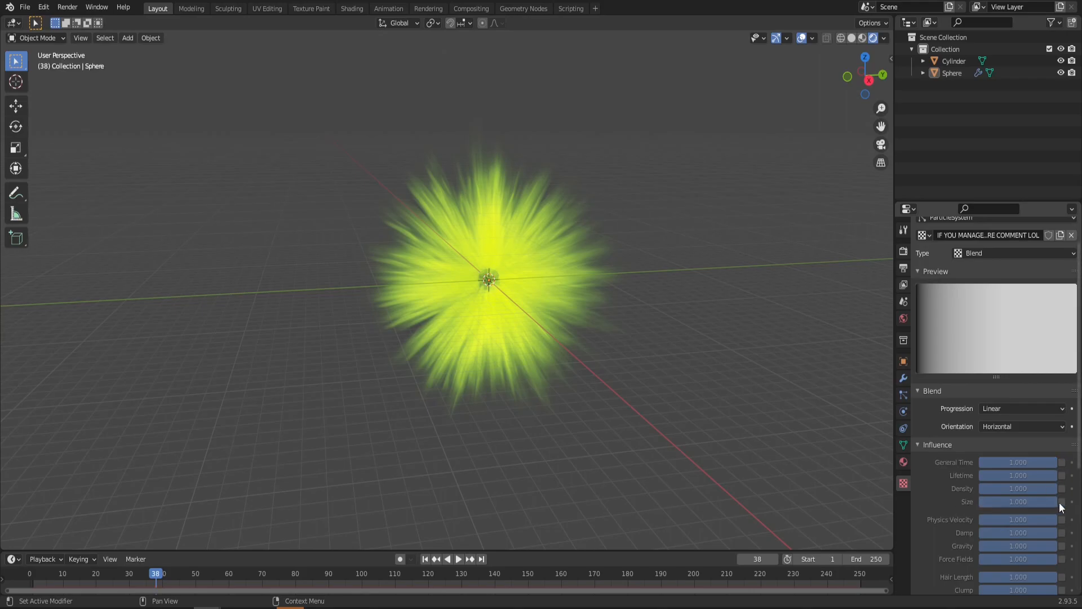
Map the blend texture to Strand / Particle coordinates, enable its colour ramp and play back the size fade
scroll(down, 3)
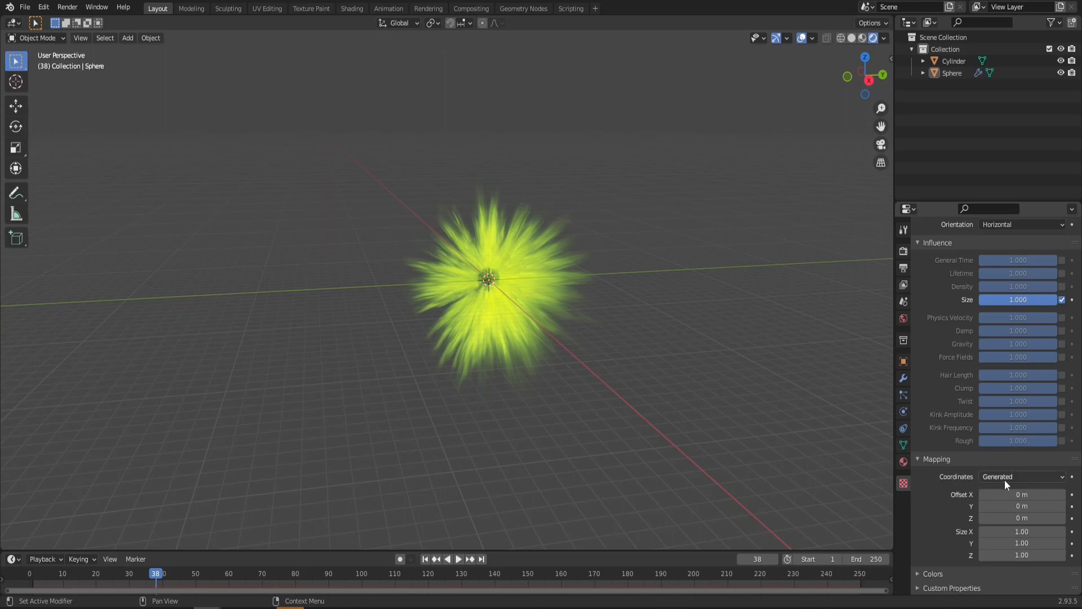
click(1022, 476)
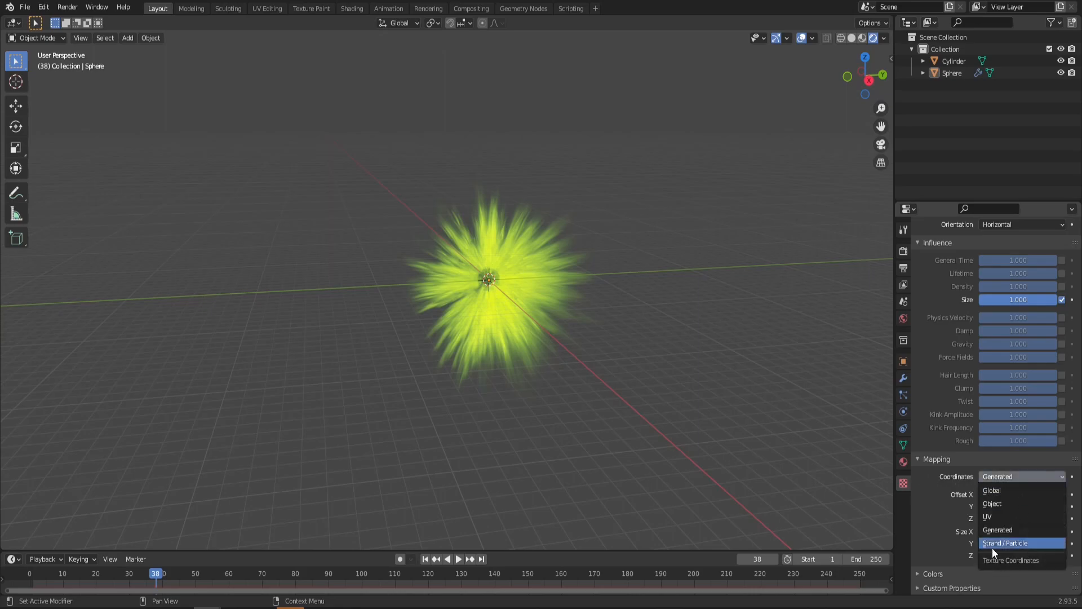
click(1005, 542)
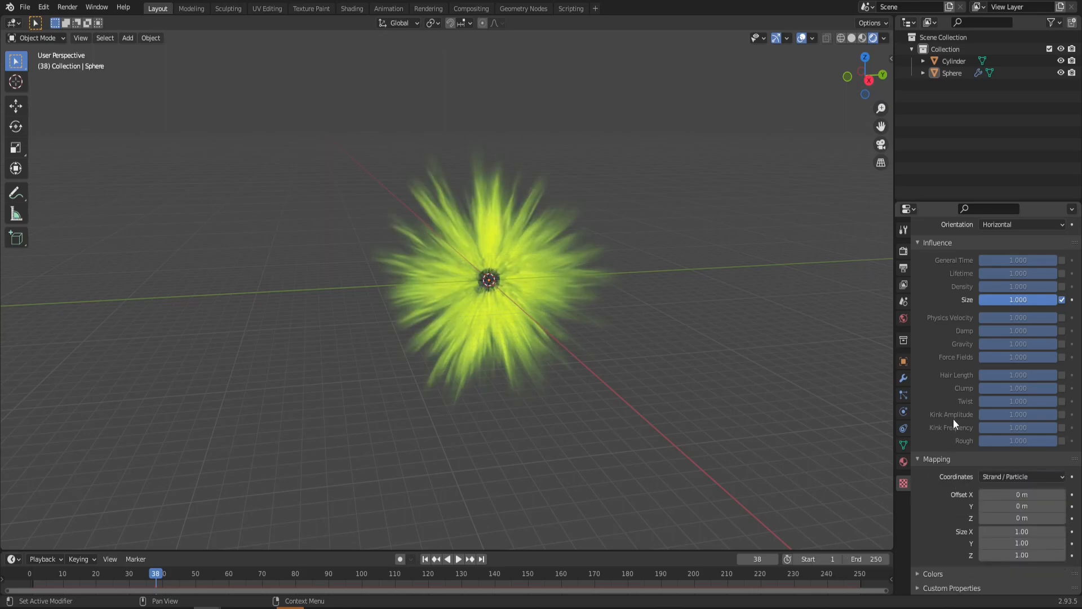
scroll(down, 3)
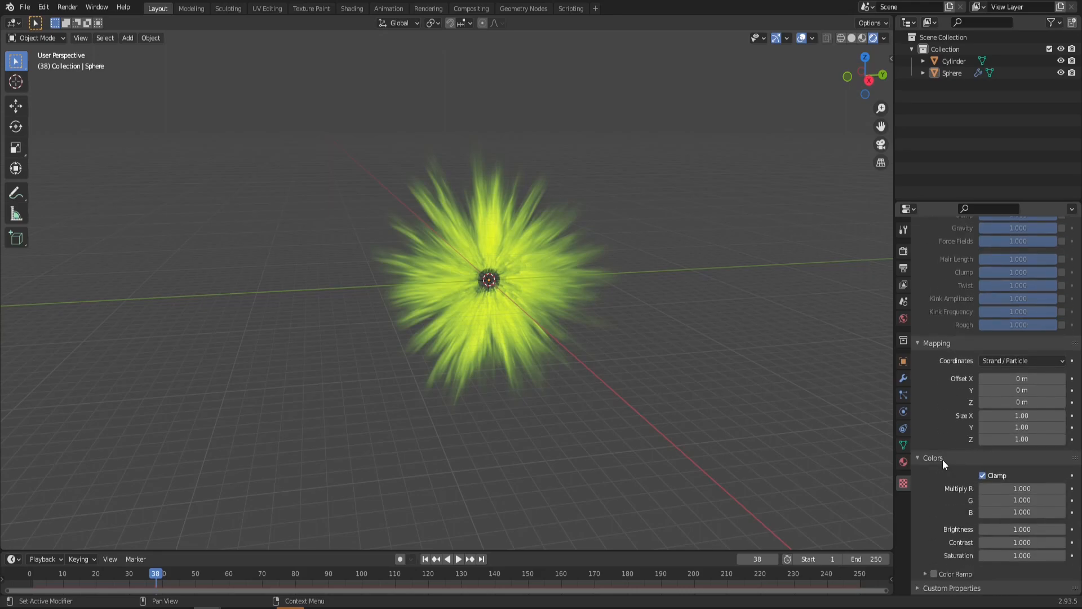
click(925, 574)
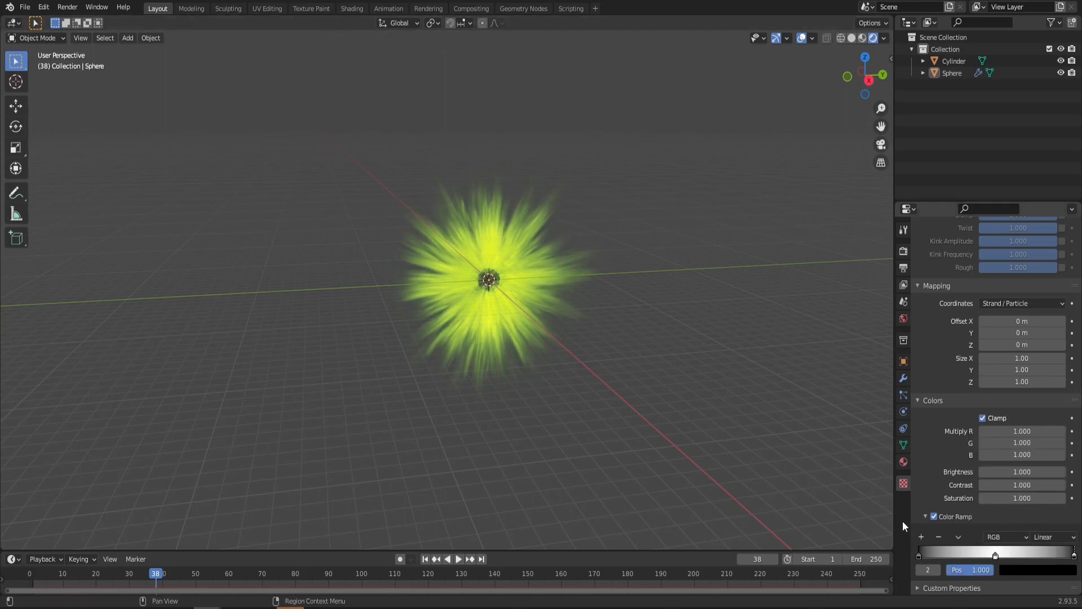
click(458, 559)
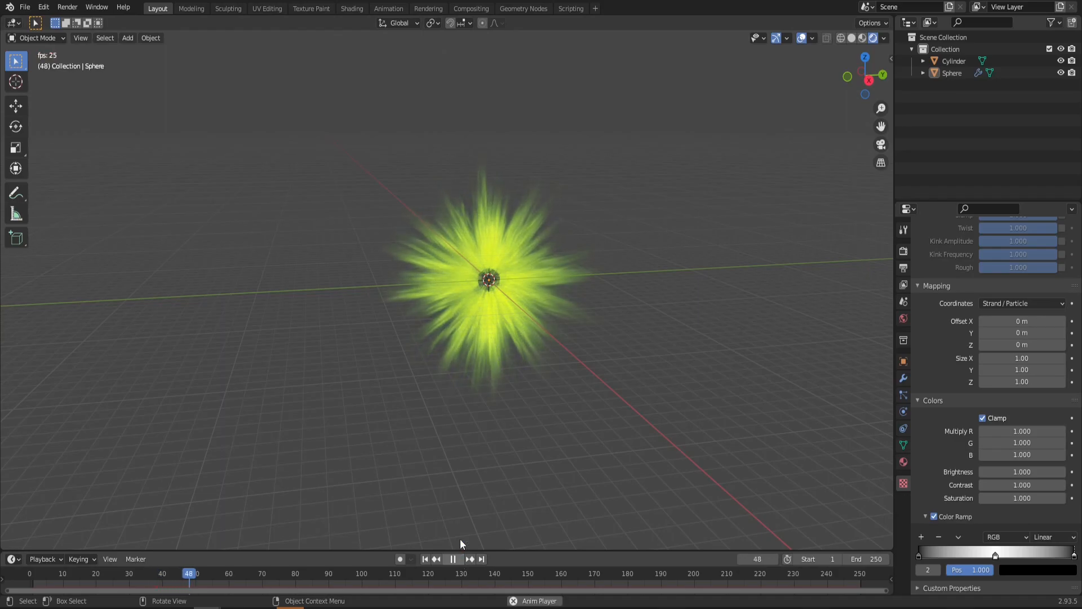